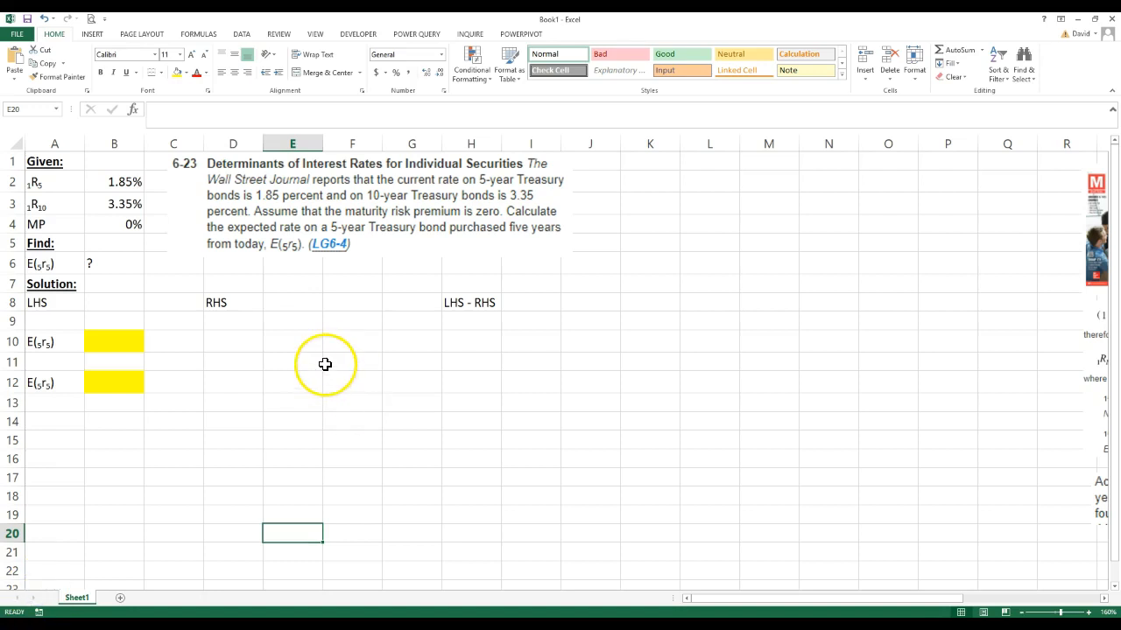
pyautogui.moveTo(210, 199)
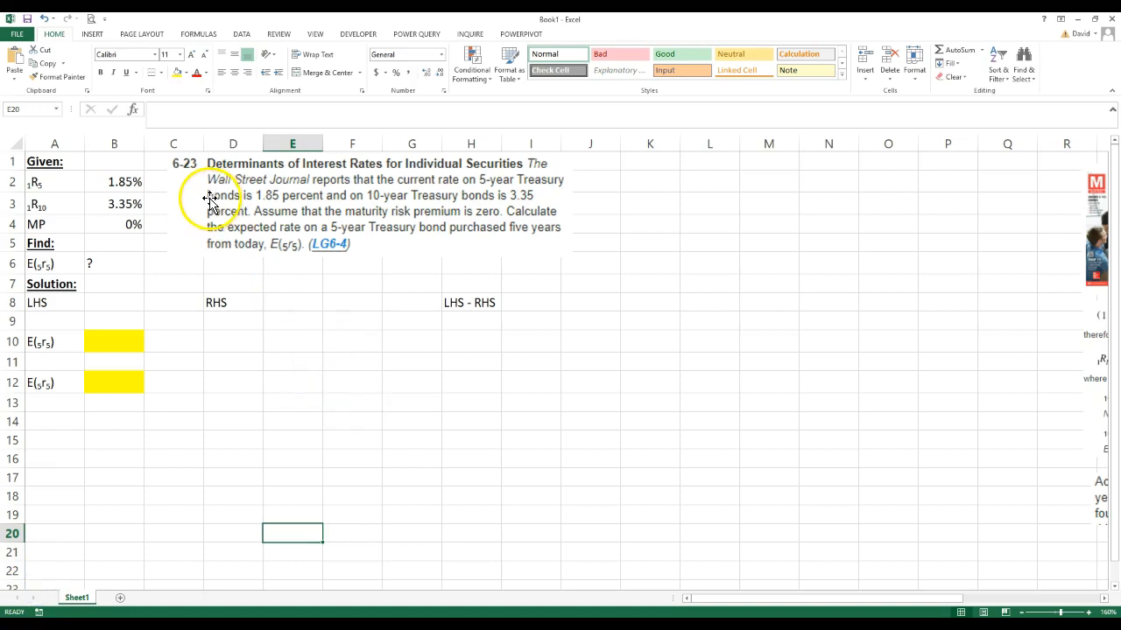
pyautogui.moveTo(192, 205)
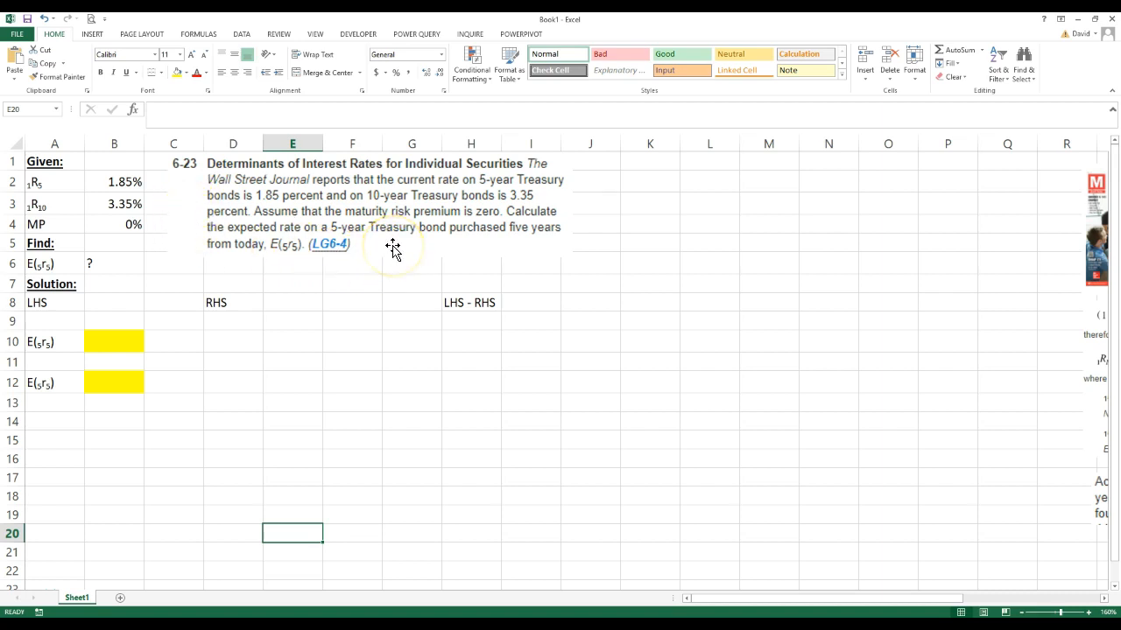
pyautogui.moveTo(365, 242)
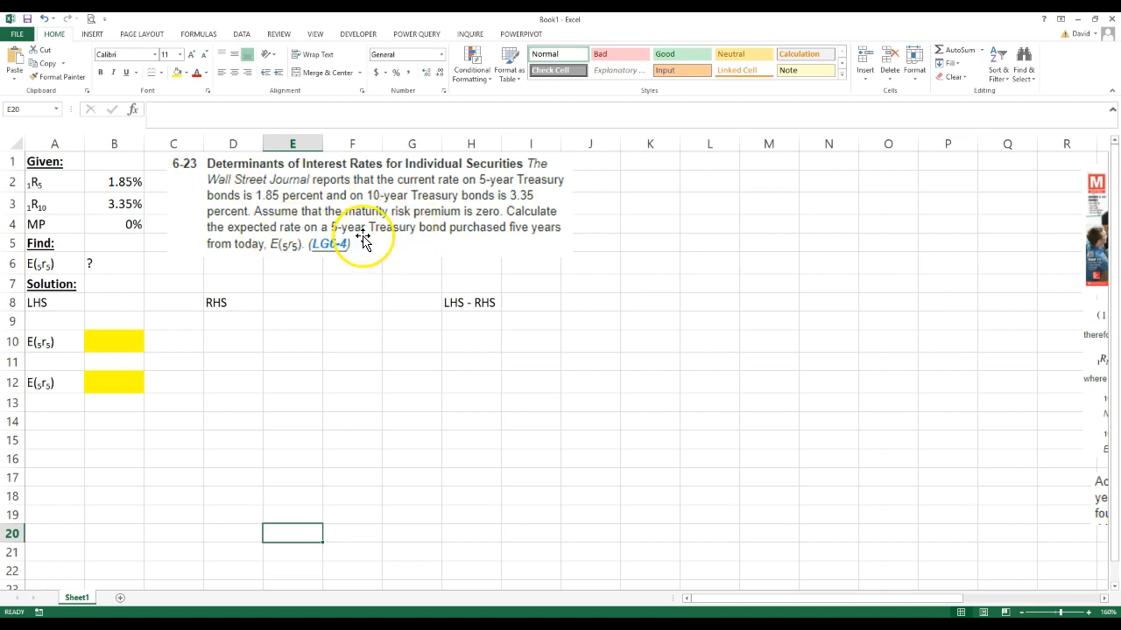
pyautogui.moveTo(382, 249)
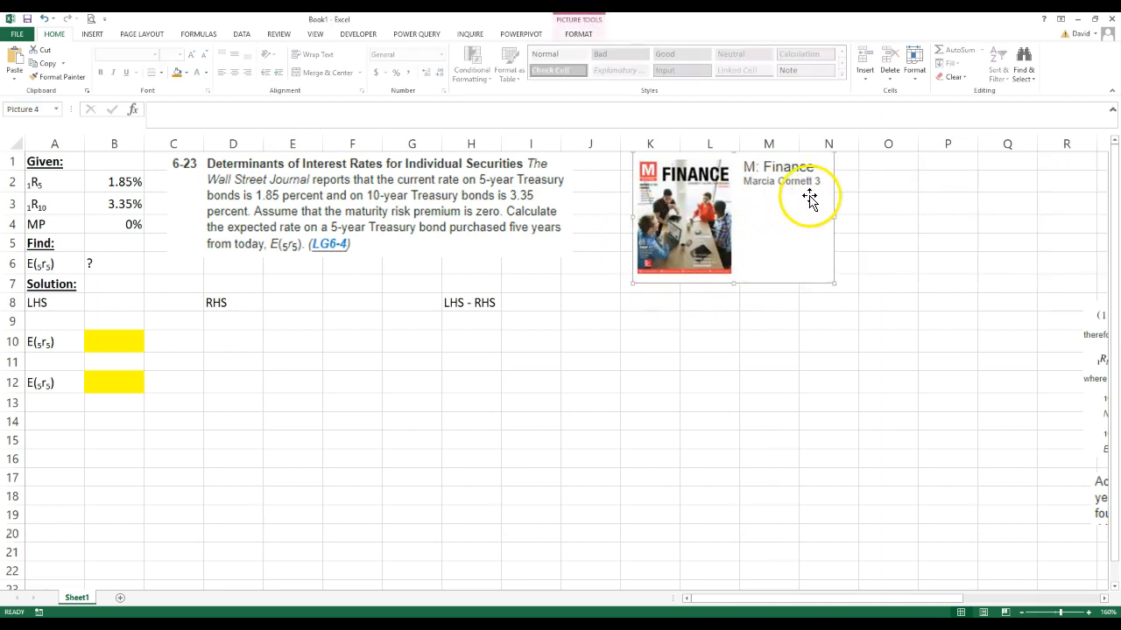
pyautogui.moveTo(764, 244)
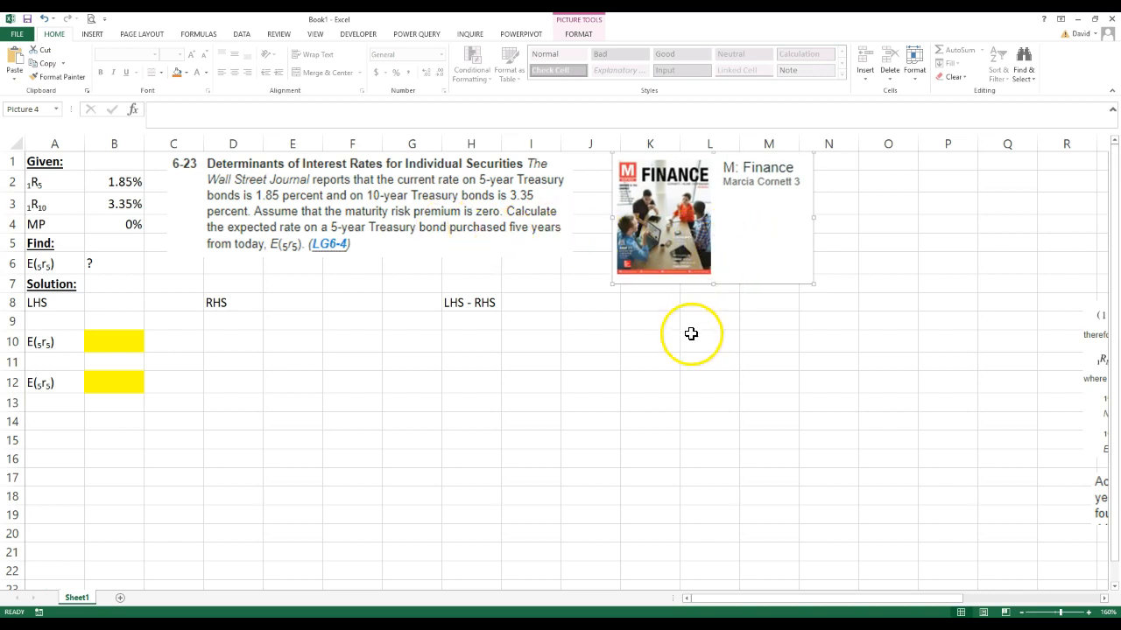
# - Deselect the positioned textbook cover picture by selecting an empty cell
pyautogui.click(709, 342)
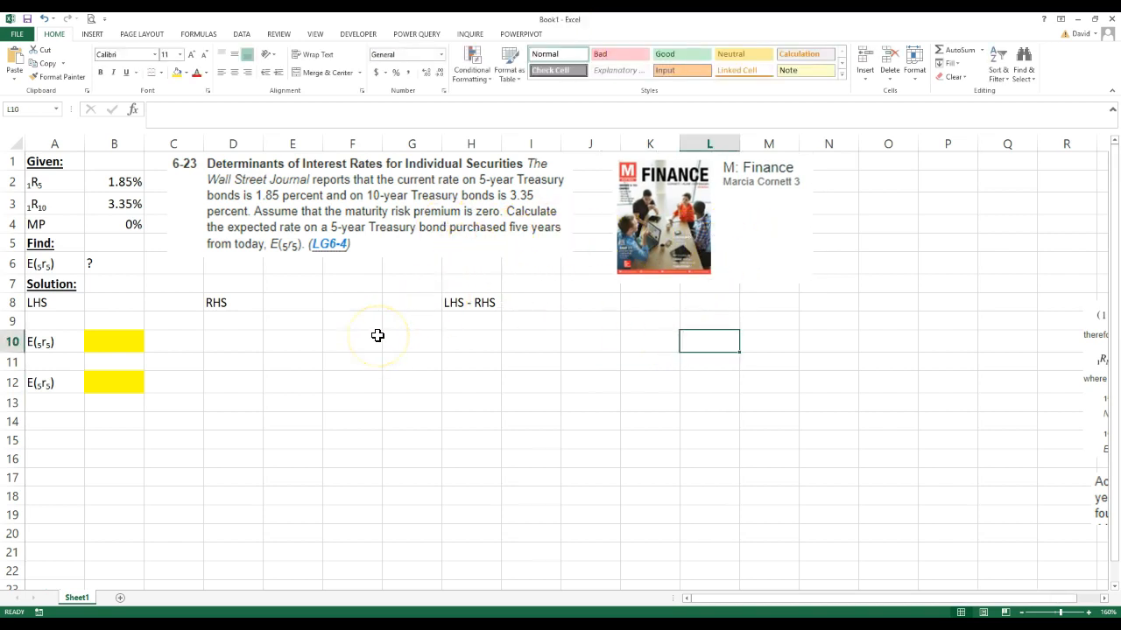
pyautogui.moveTo(739, 377)
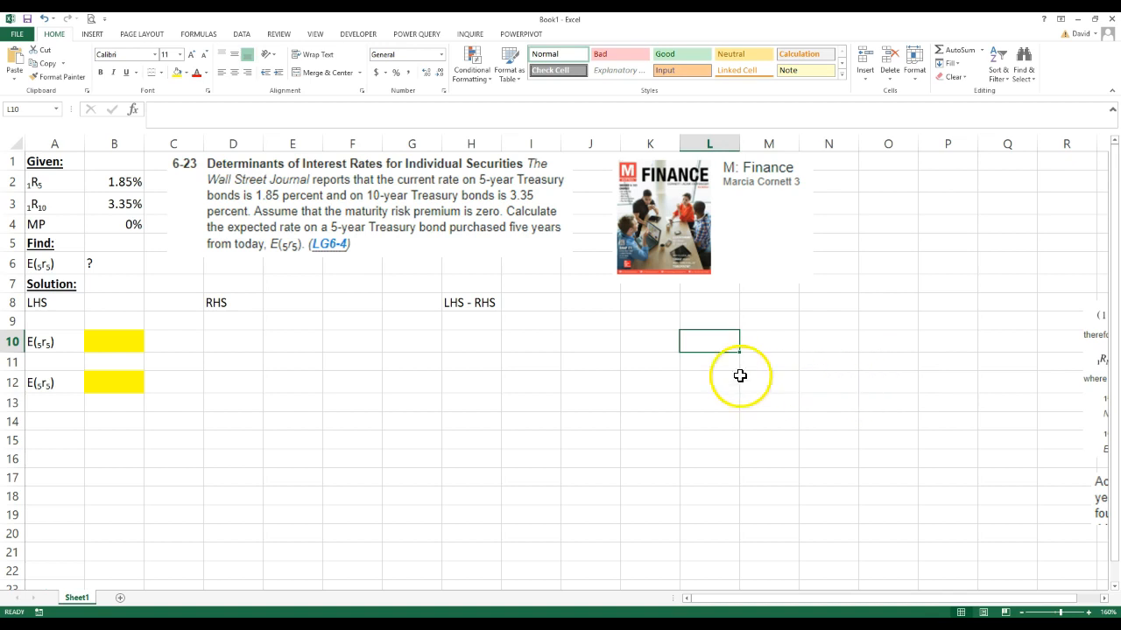
pyautogui.moveTo(243, 243)
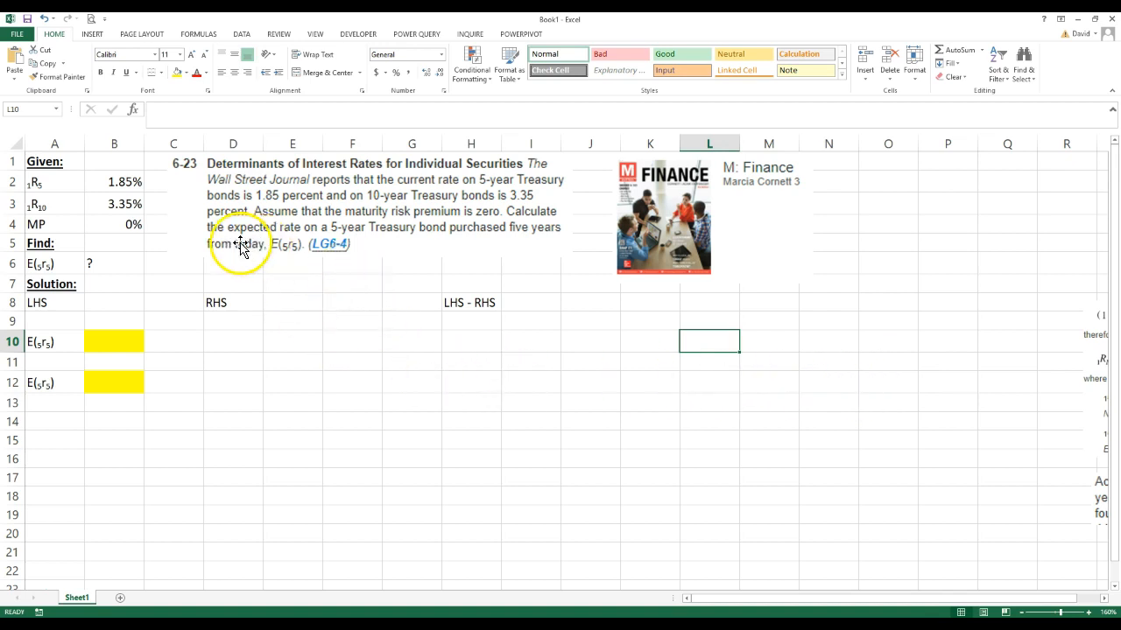
pyautogui.moveTo(266, 172)
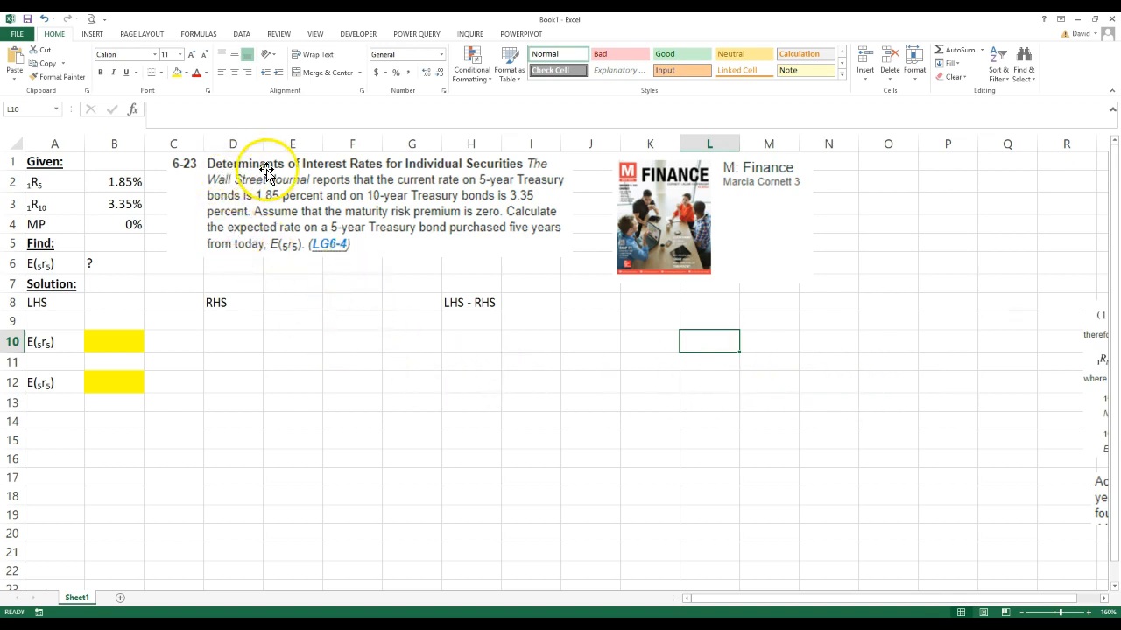
pyautogui.moveTo(516, 168)
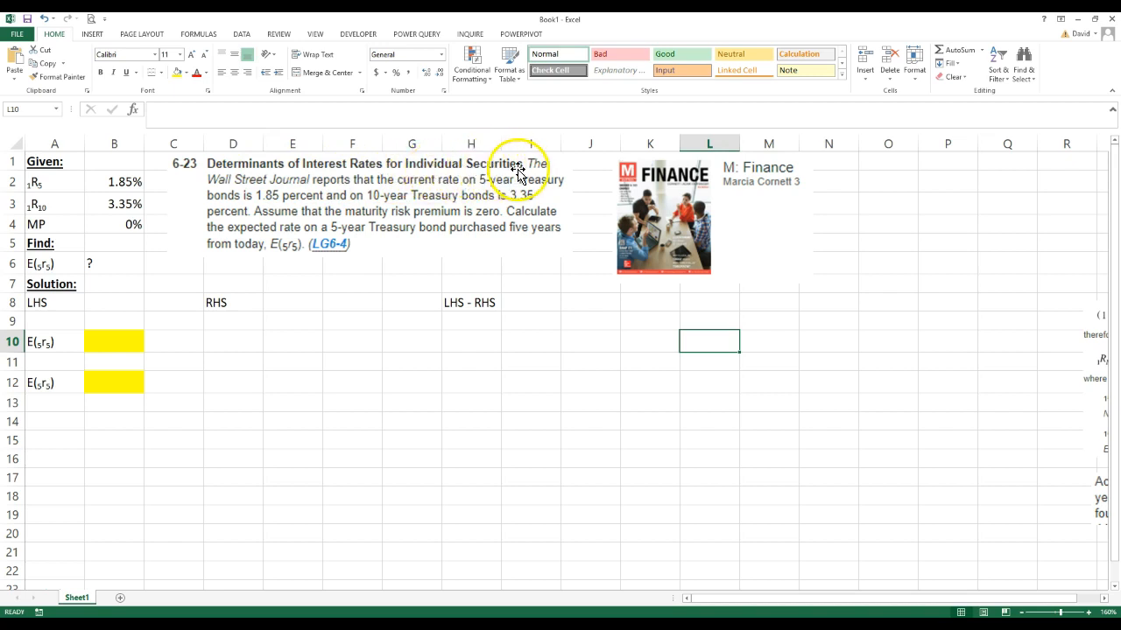
pyautogui.moveTo(419, 182)
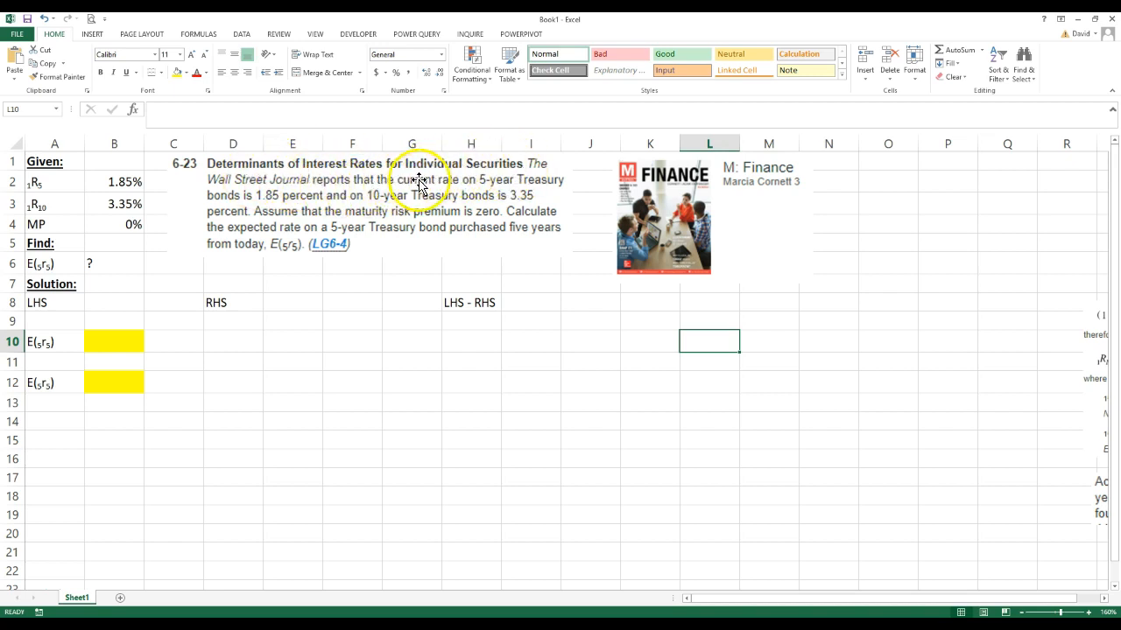
pyautogui.moveTo(236, 194)
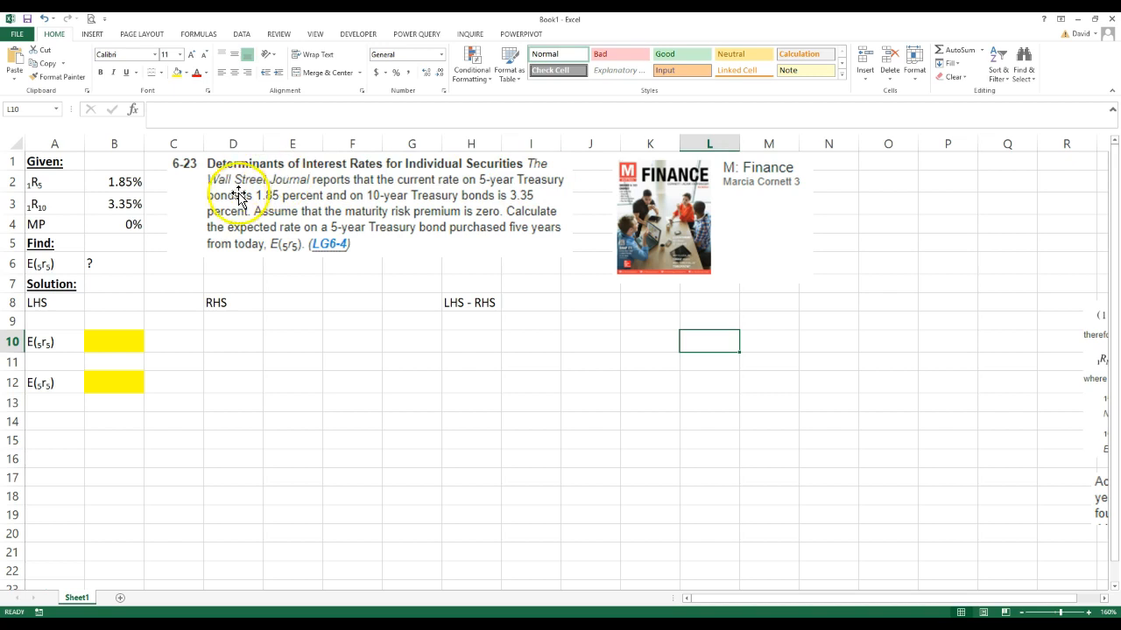
pyautogui.moveTo(278, 194)
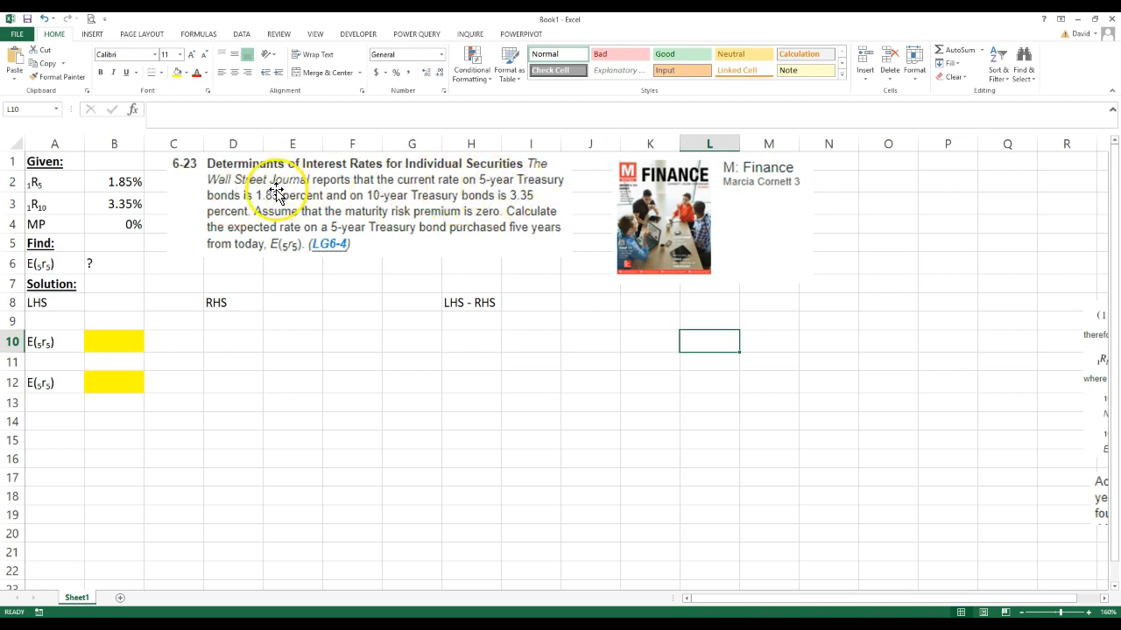
pyautogui.moveTo(297, 203)
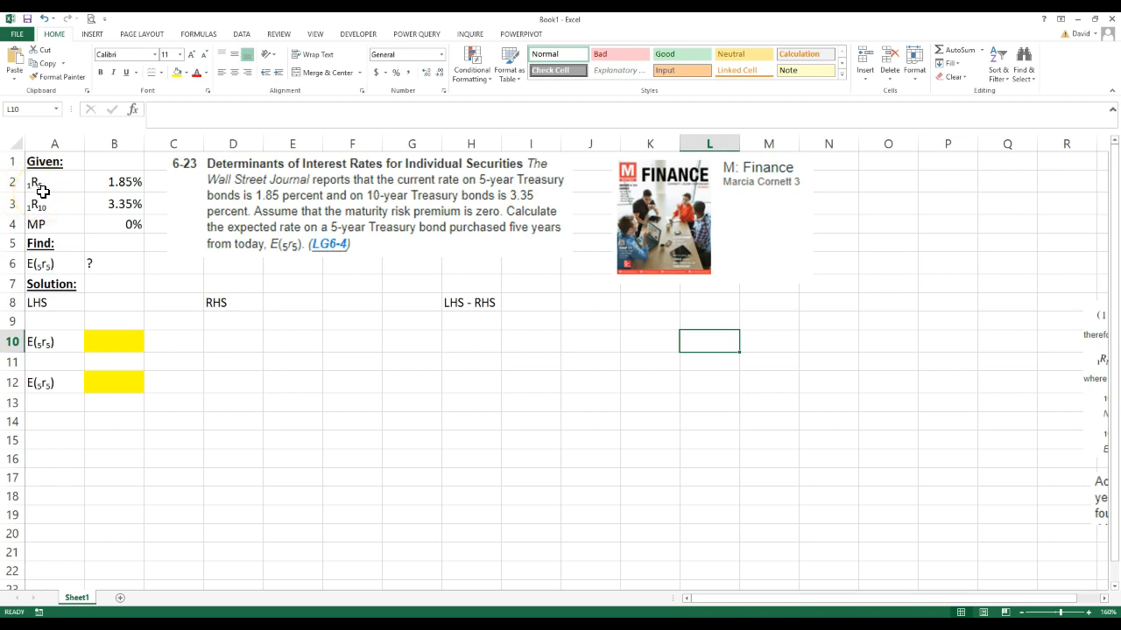
pyautogui.moveTo(43, 190)
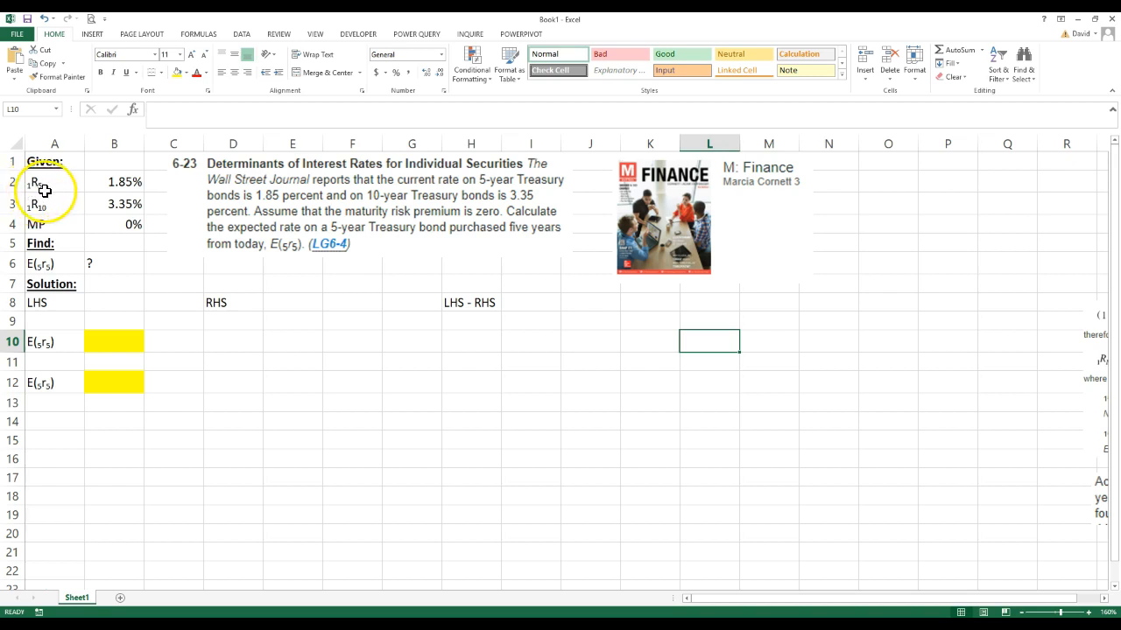
pyautogui.click(55, 182)
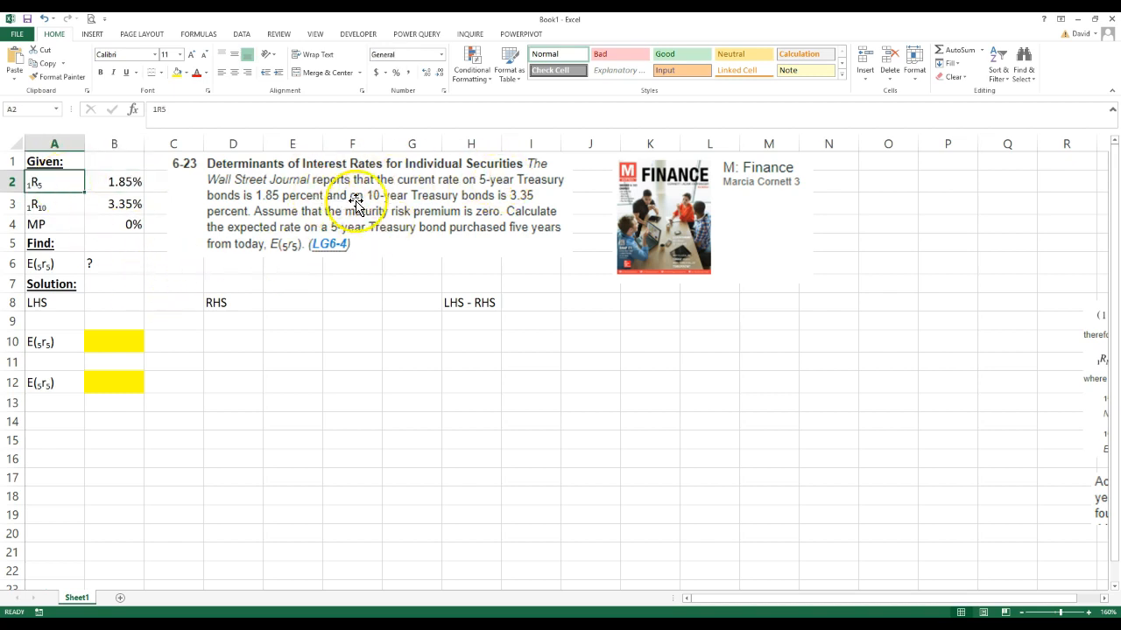
pyautogui.moveTo(214, 210)
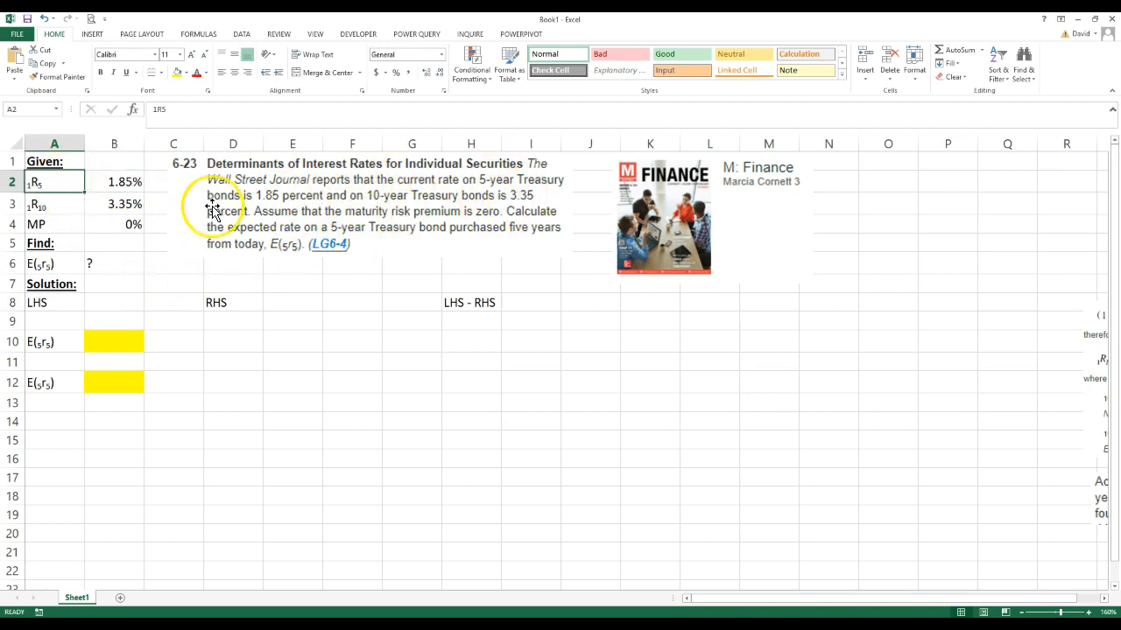
pyautogui.moveTo(354, 189)
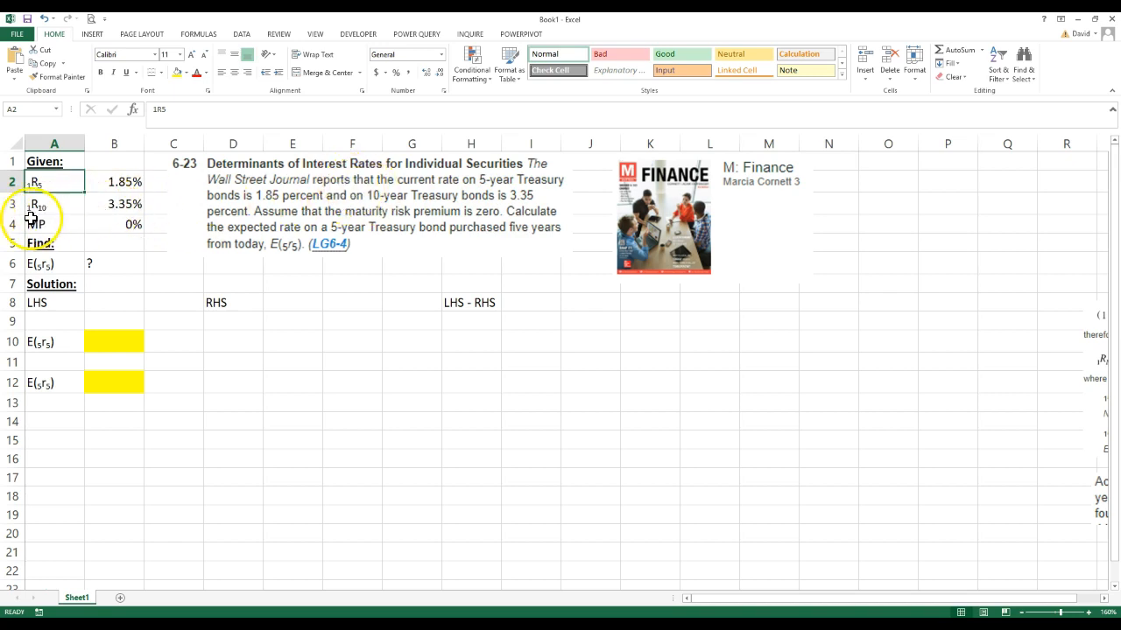
pyautogui.click(54, 203)
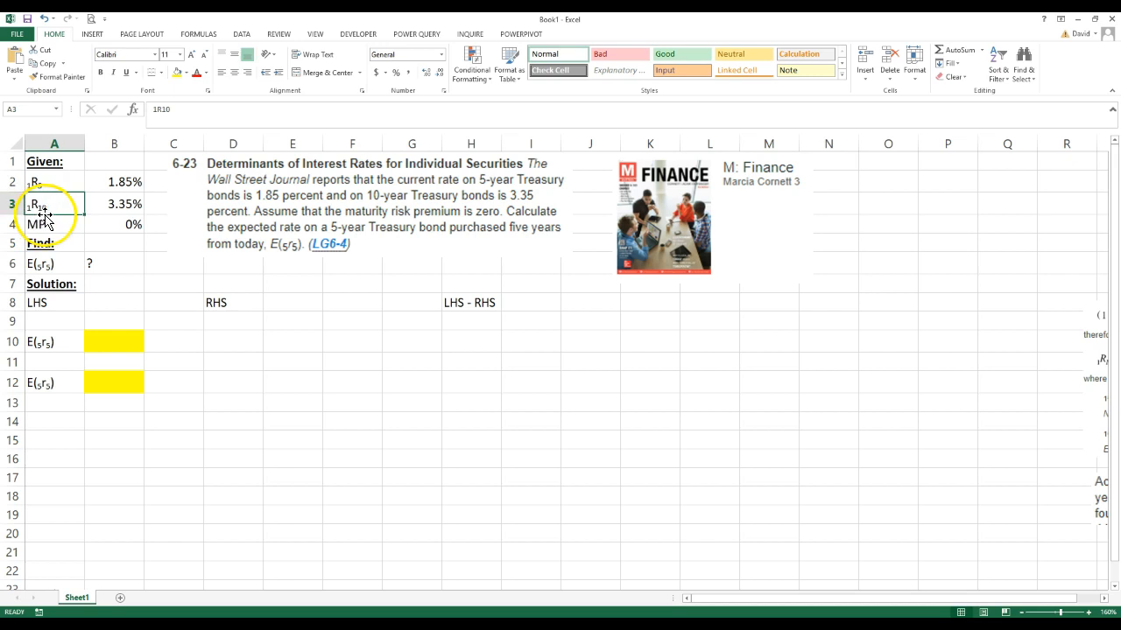
pyautogui.click(114, 203)
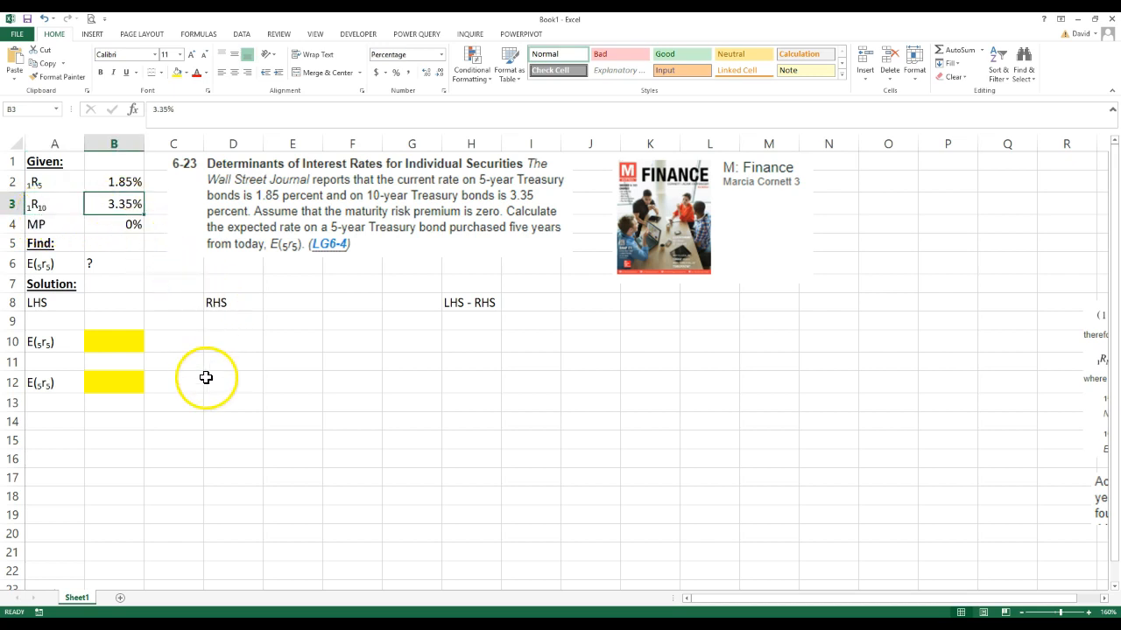
pyautogui.click(54, 224)
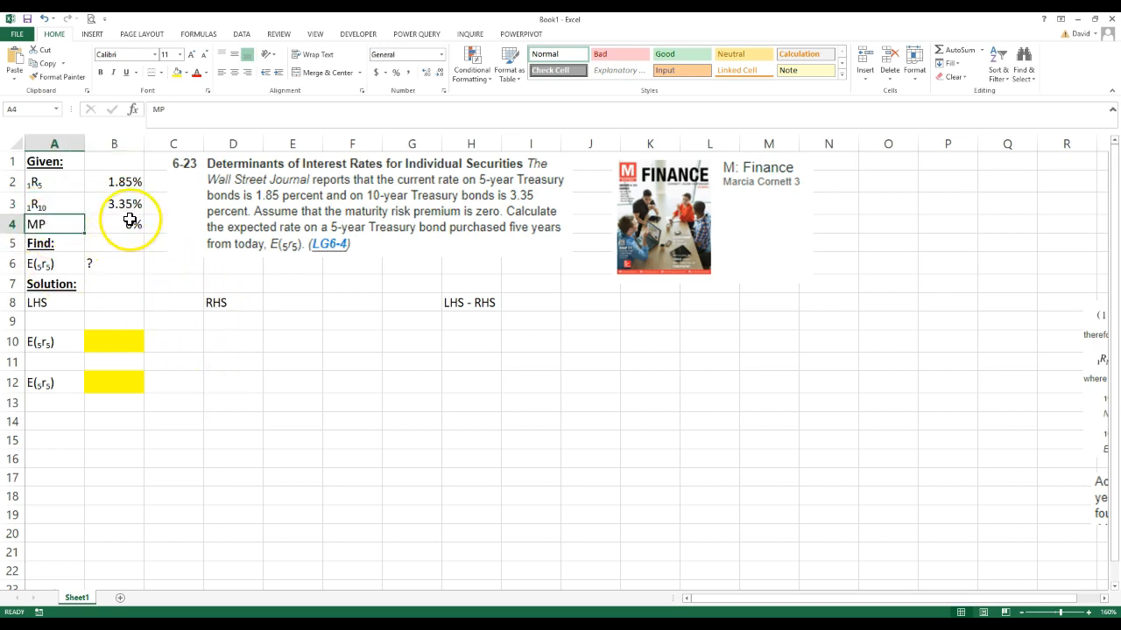
pyautogui.click(114, 224)
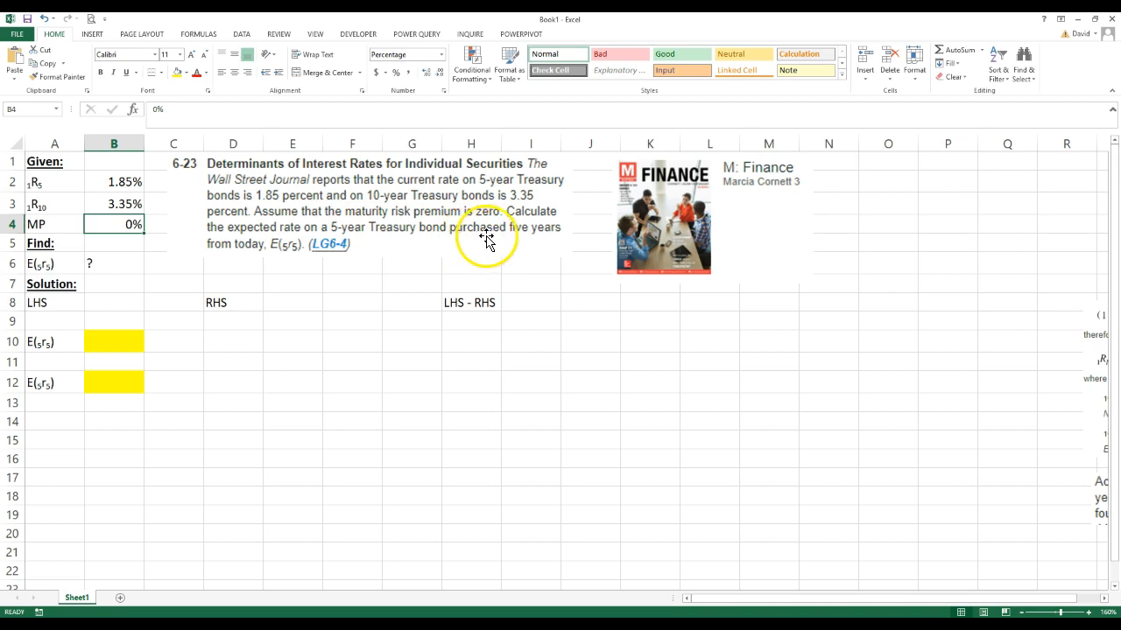
pyautogui.moveTo(44, 271)
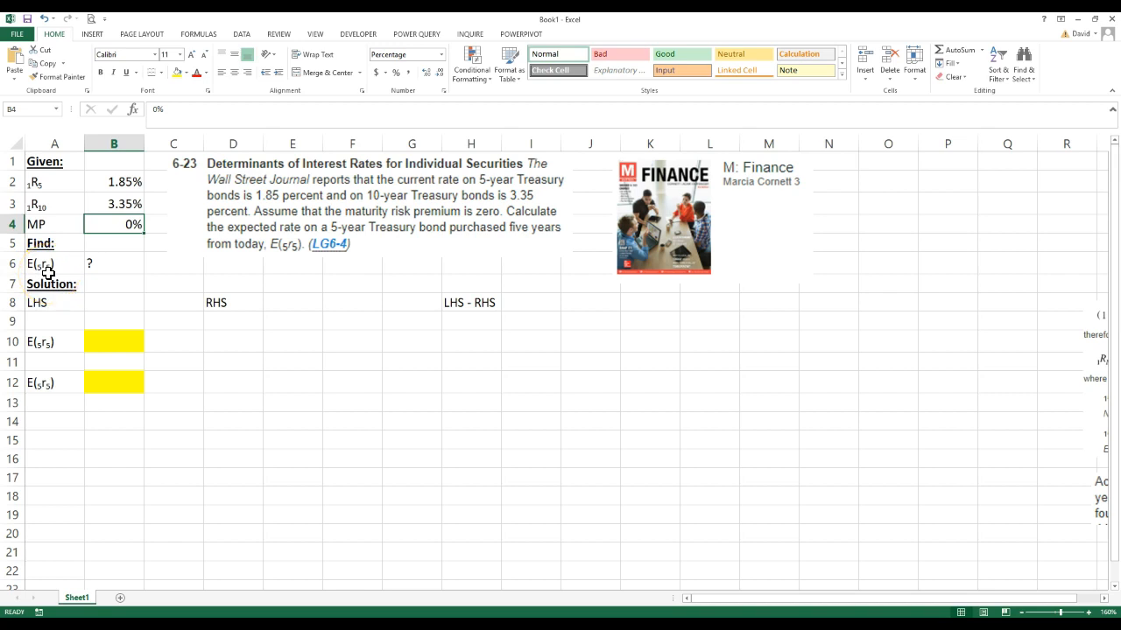
pyautogui.moveTo(84, 273)
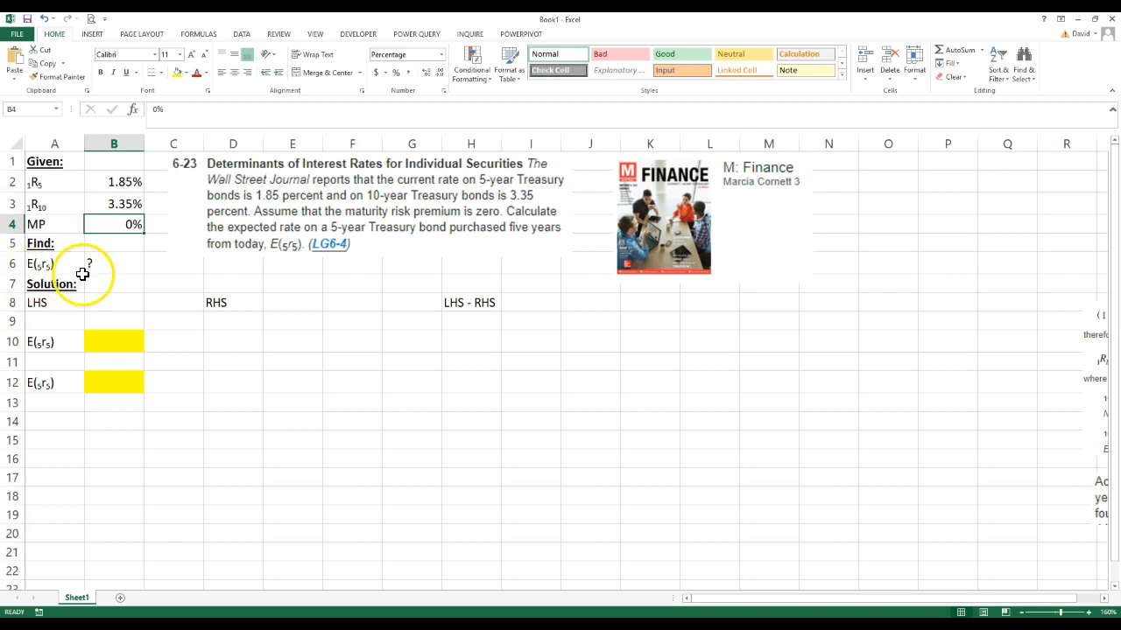
pyautogui.click(114, 262)
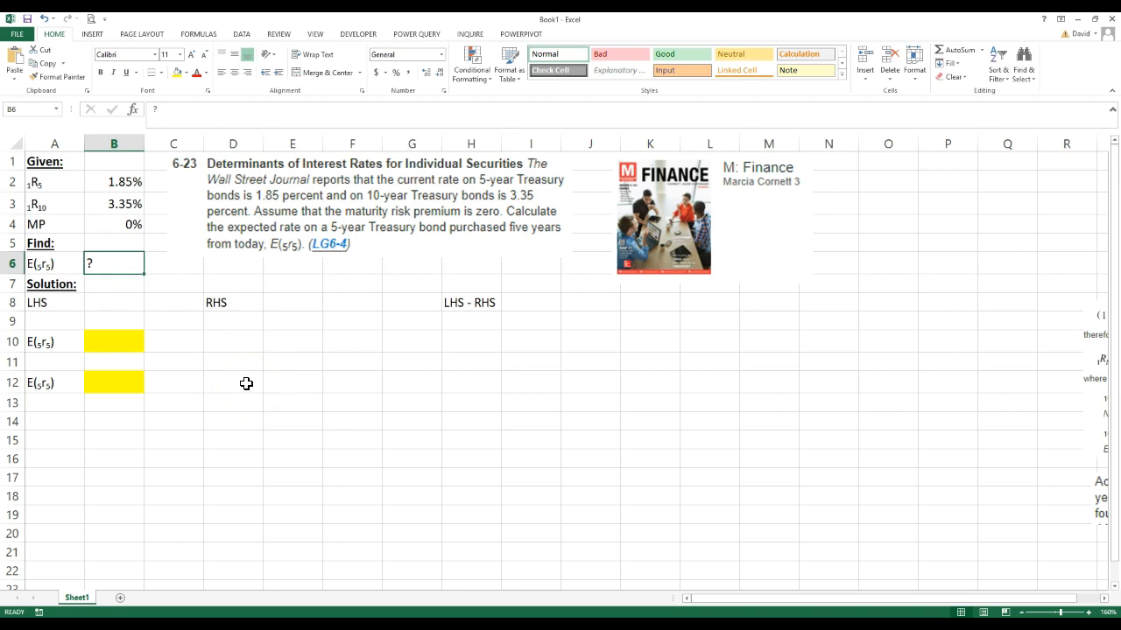
pyautogui.moveTo(1035, 487)
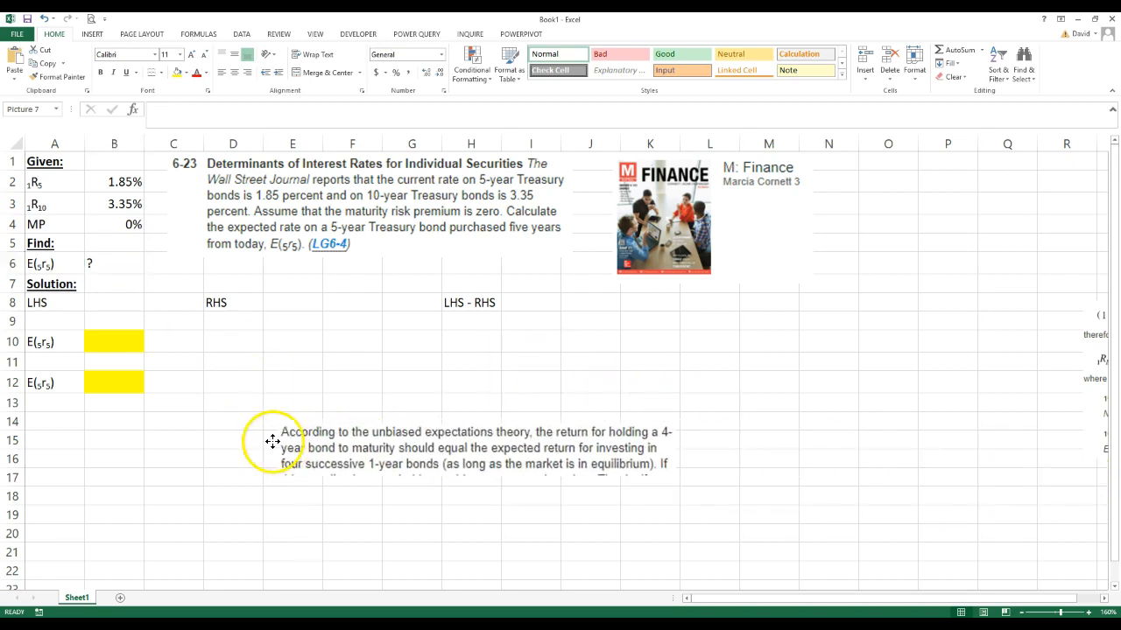
pyautogui.moveTo(273, 441); pyautogui.dragTo(232, 389)
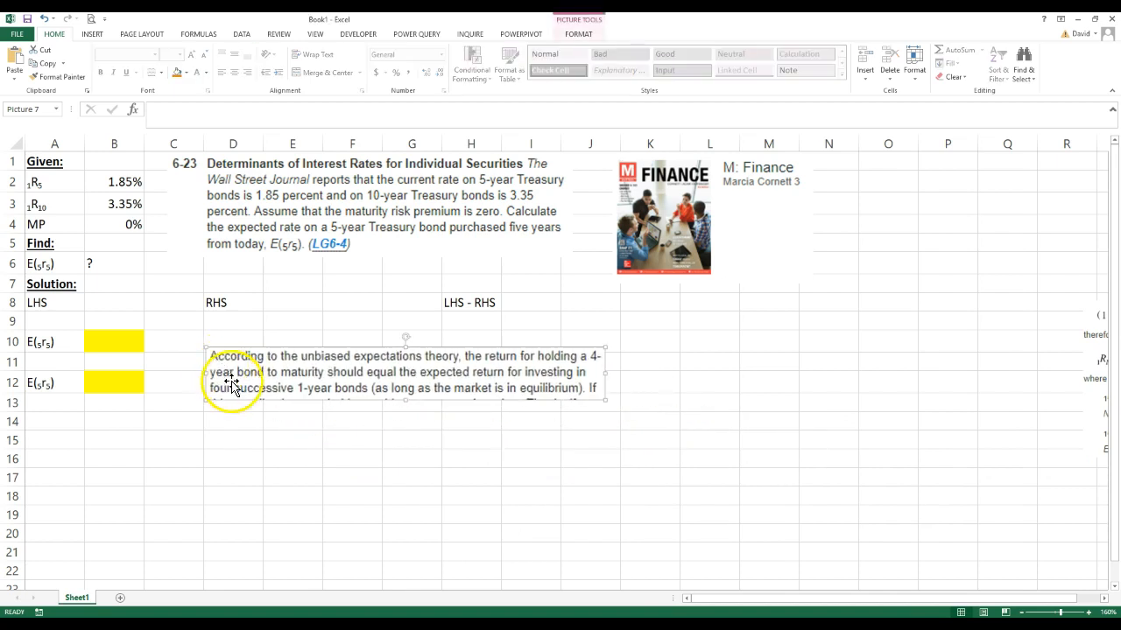
pyautogui.moveTo(471, 366)
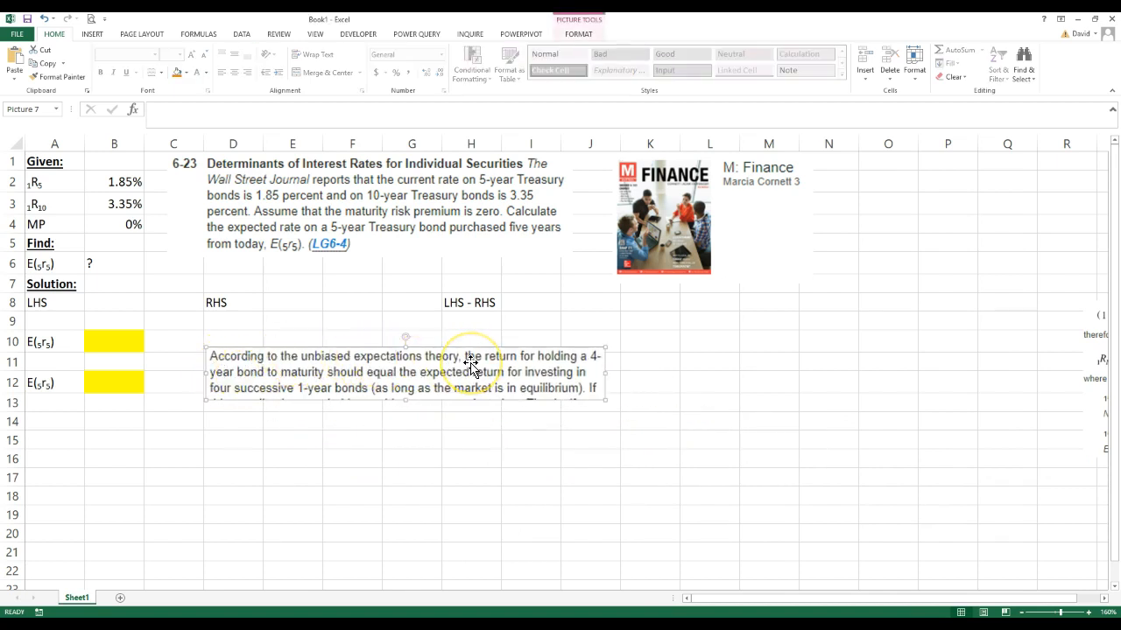
pyautogui.moveTo(543, 361)
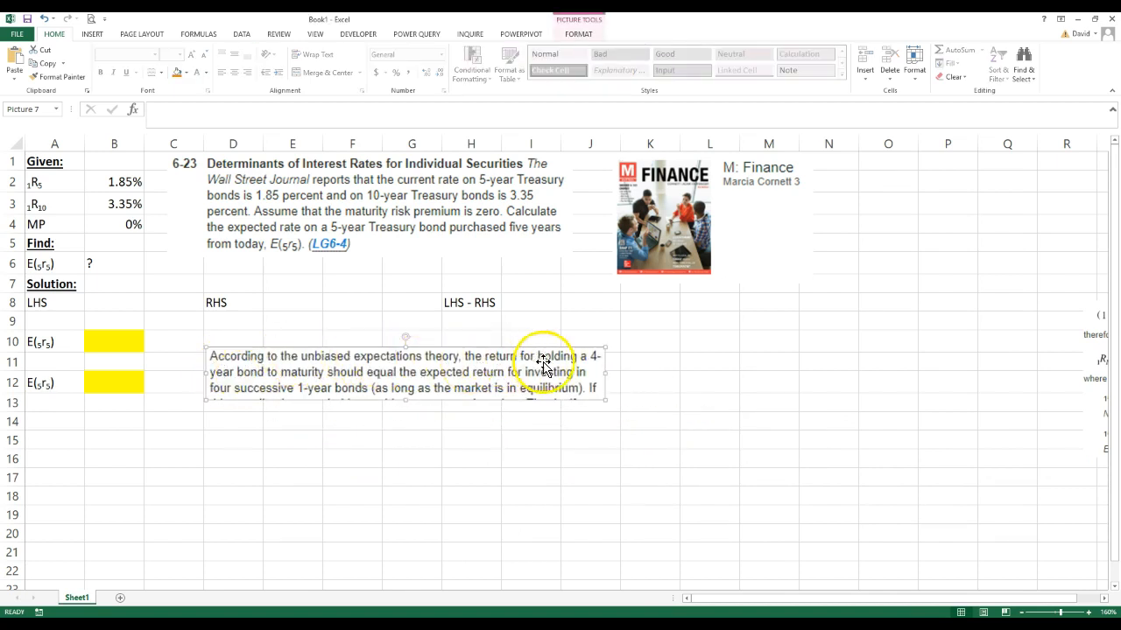
pyautogui.moveTo(259, 381)
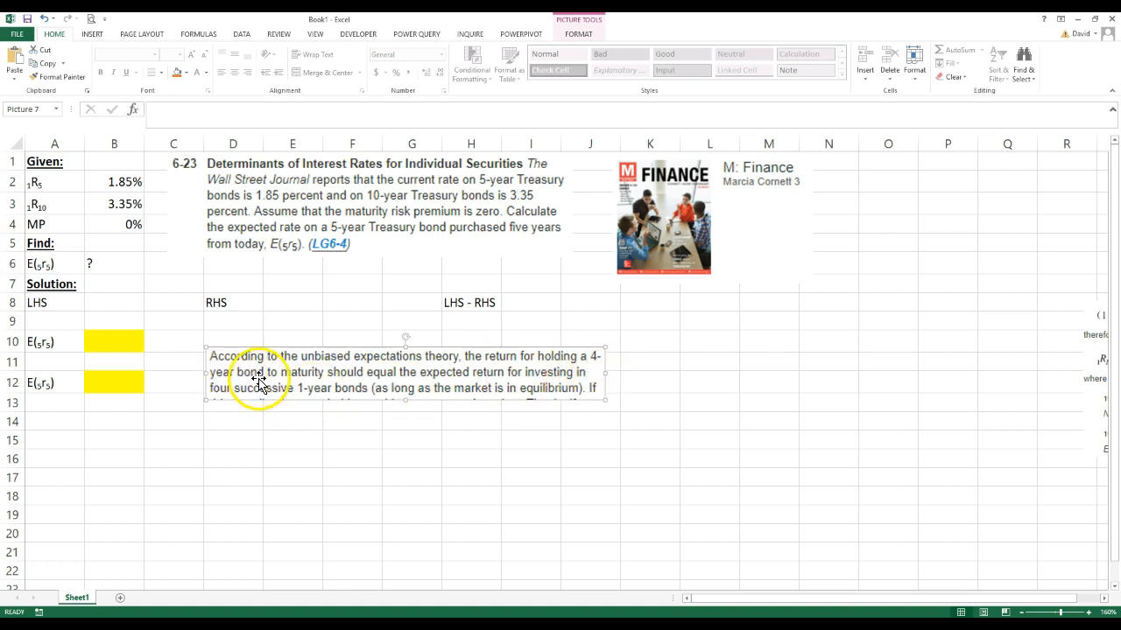
pyautogui.moveTo(504, 375)
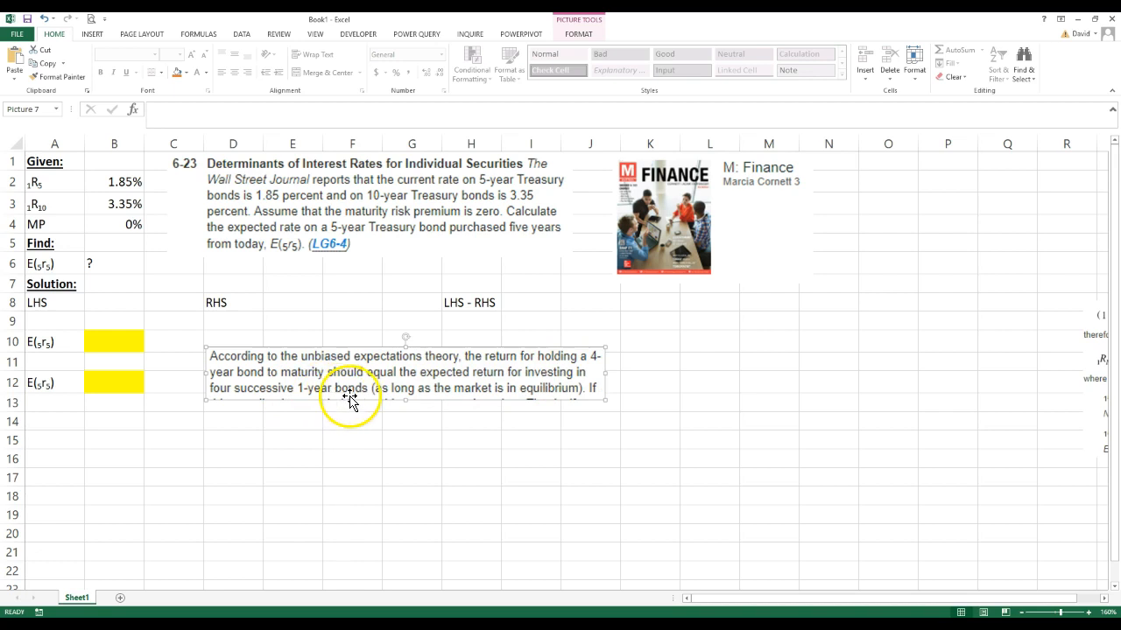
pyautogui.moveTo(305, 399)
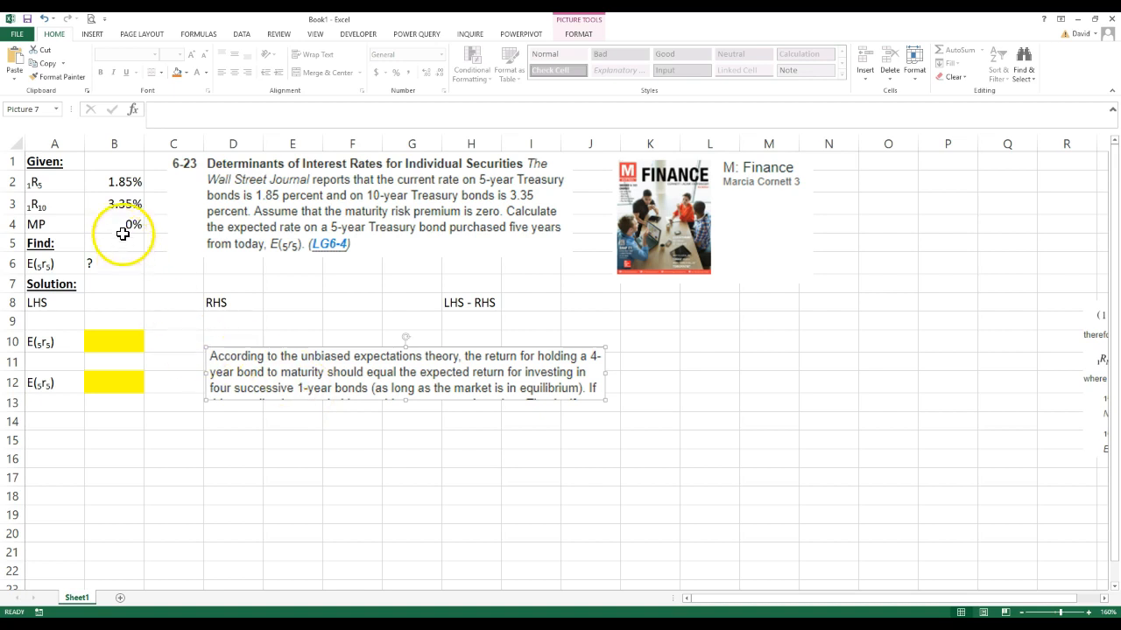
pyautogui.click(113, 181)
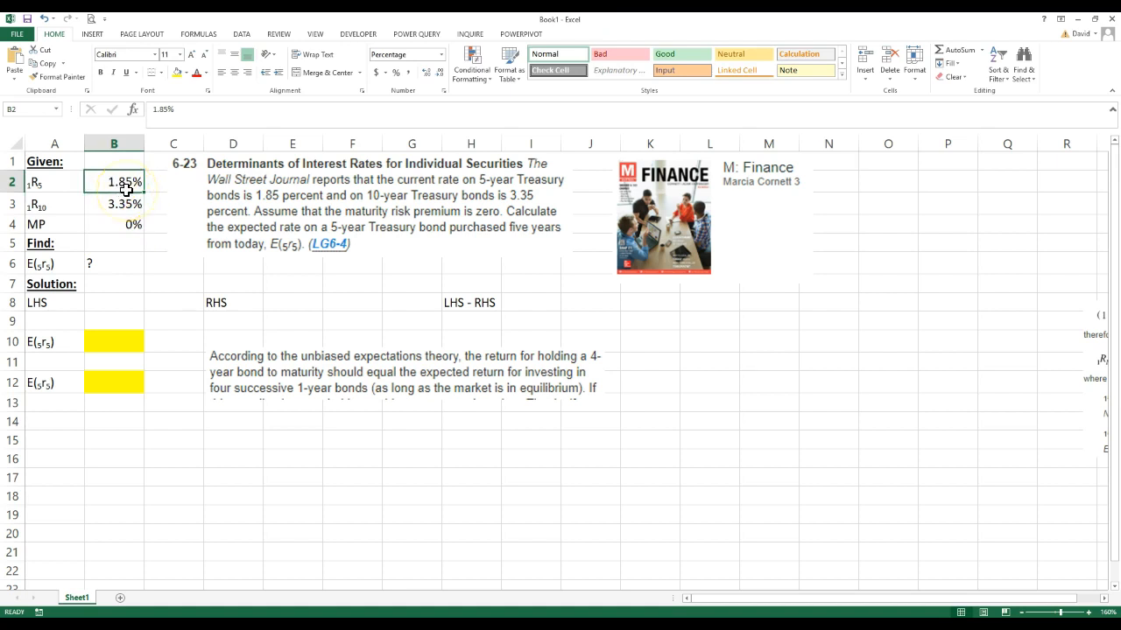
pyautogui.moveTo(213, 416)
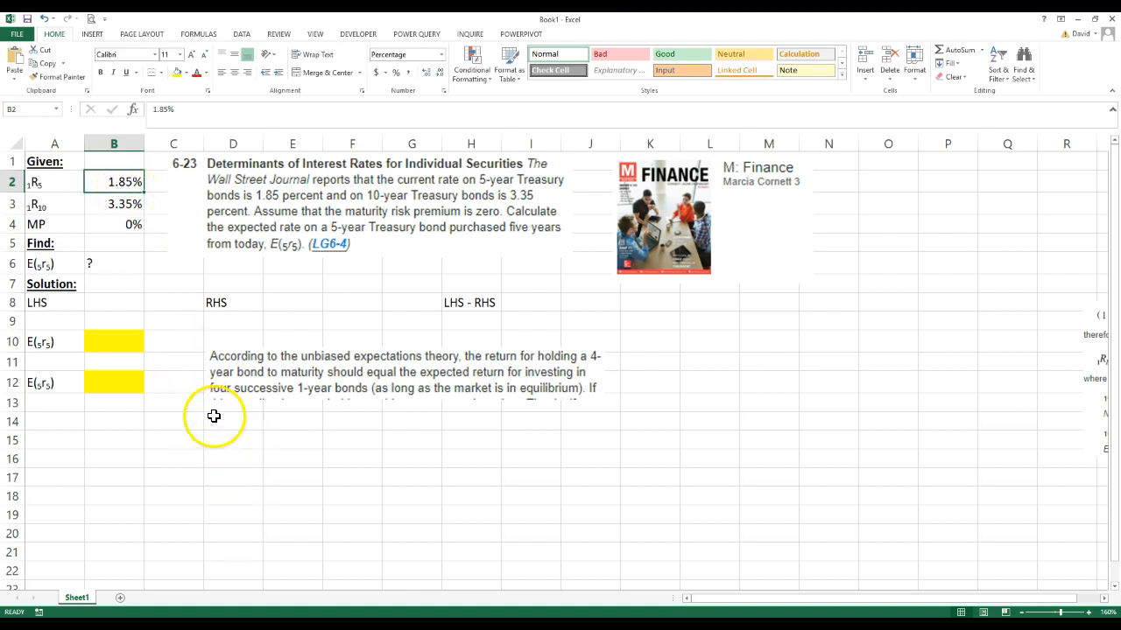
pyautogui.moveTo(235, 420)
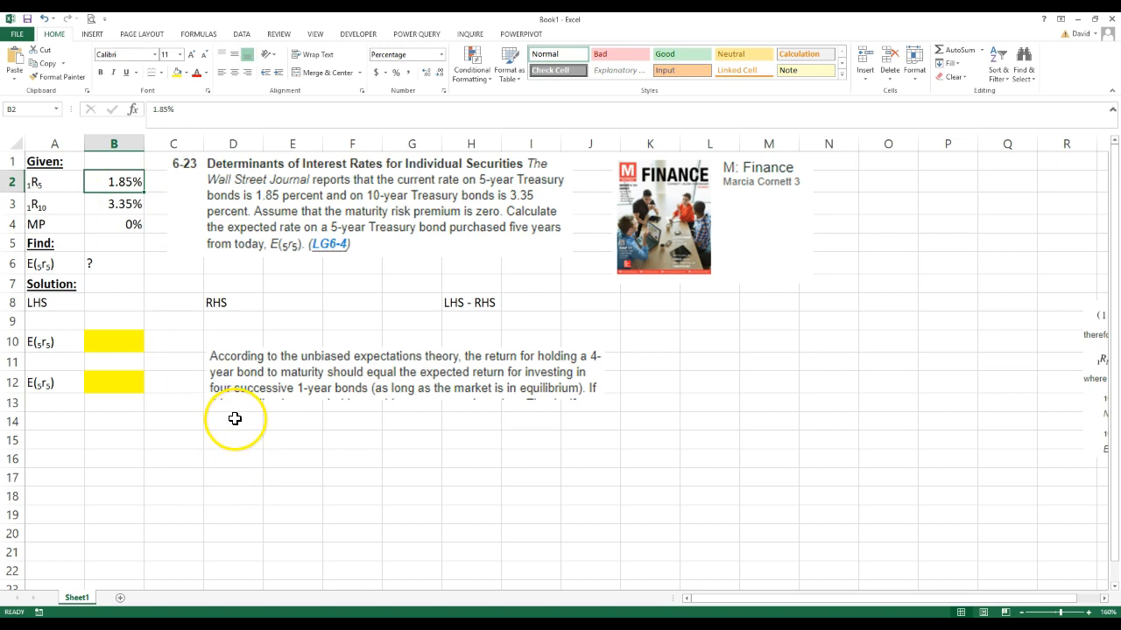
pyautogui.click(233, 420)
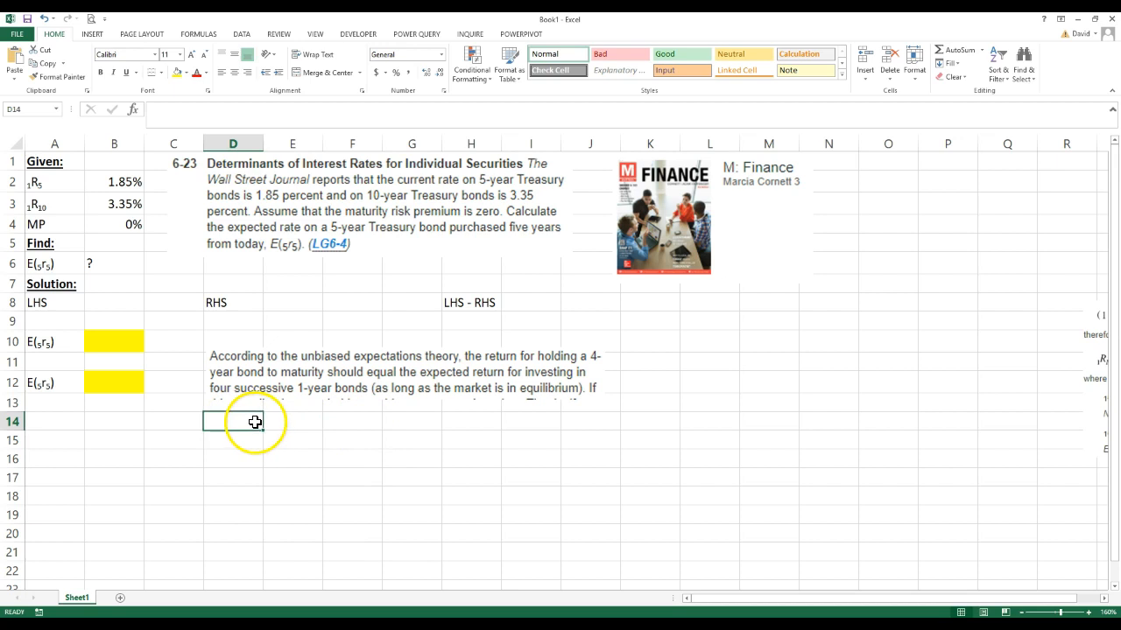
pyautogui.moveTo(304, 422)
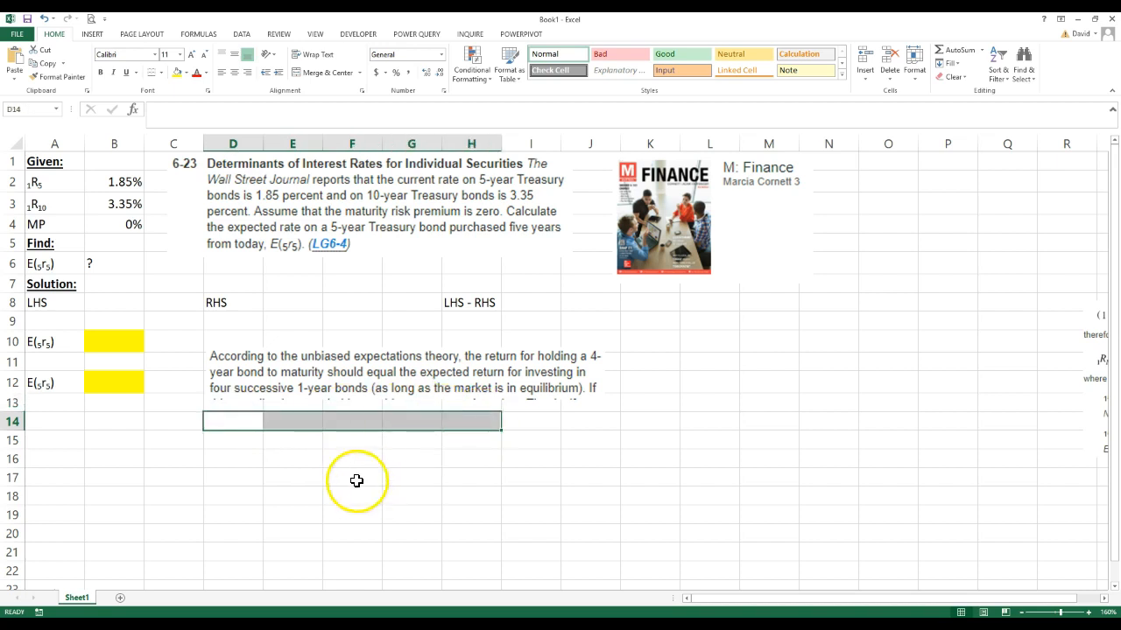
pyautogui.moveTo(70, 189)
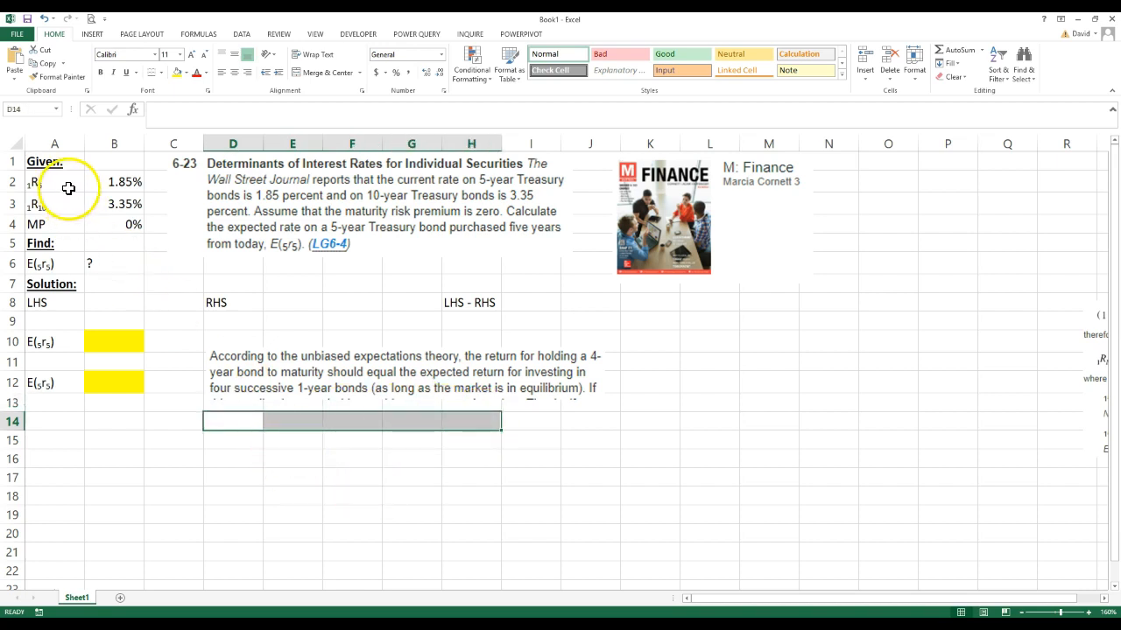
# - Move the pasted equations (6-6)/(6-7) picture under rows 15–23 in columns D–H
pyautogui.click(54, 180)
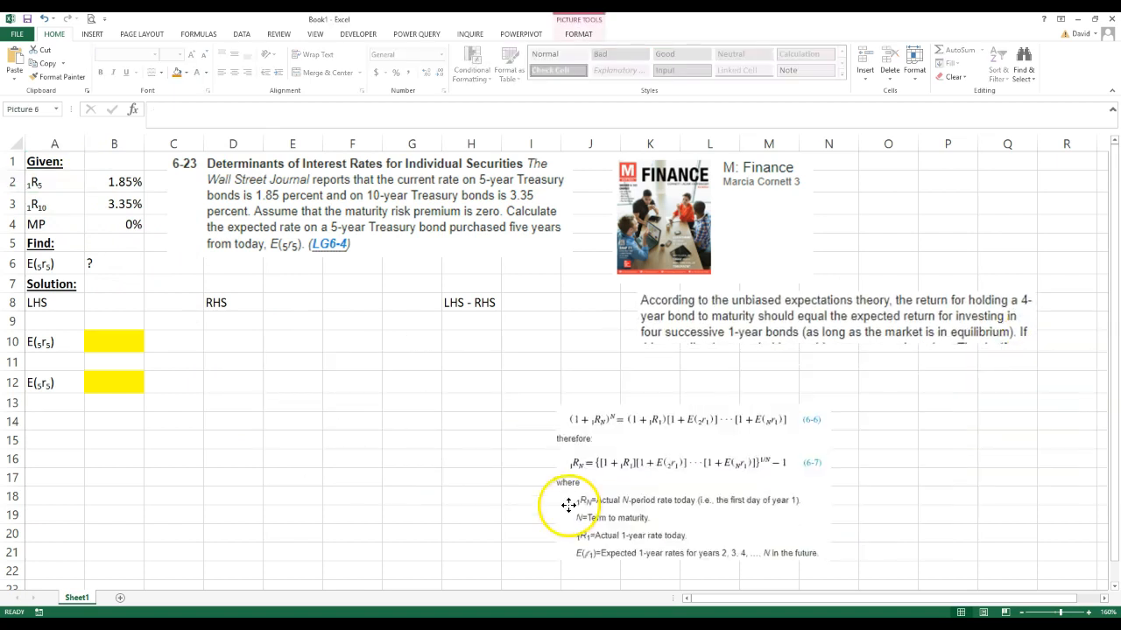
pyautogui.moveTo(569, 504); pyautogui.dragTo(370, 453)
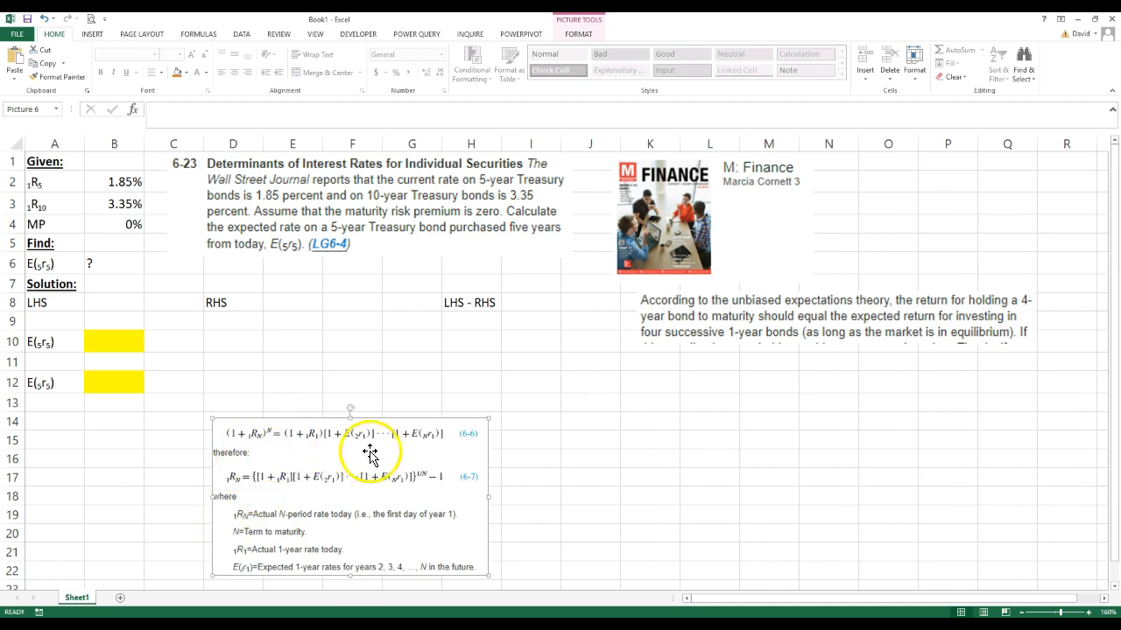
pyautogui.moveTo(226, 451)
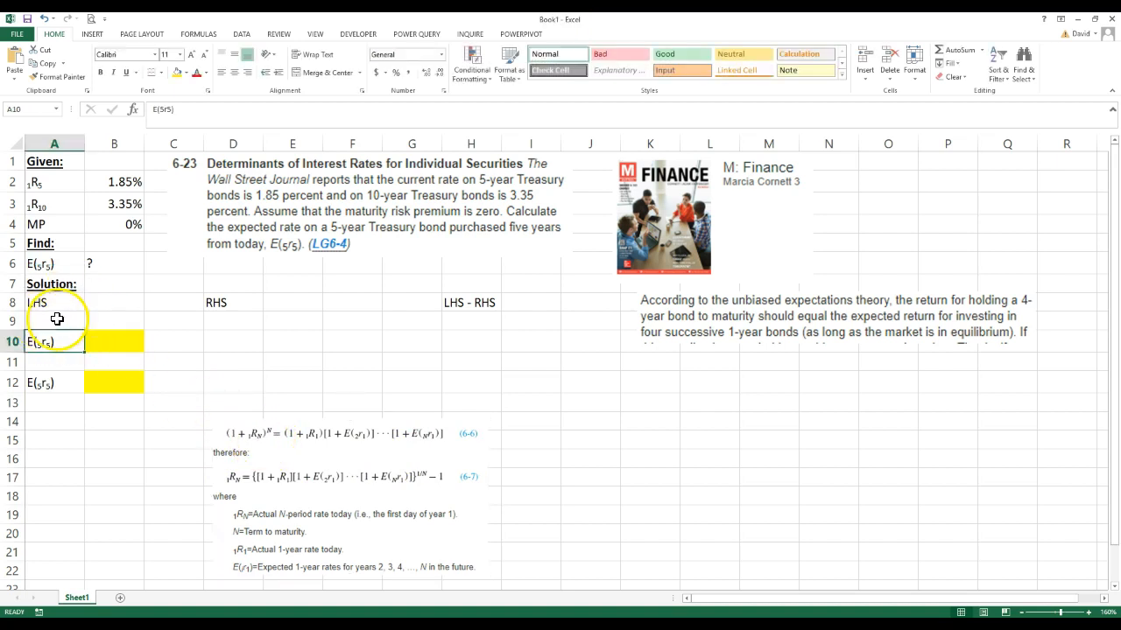
# - Enter the LHS formula =(1+B3)^10 in A9, giving 1.39029
pyautogui.click(54, 320)
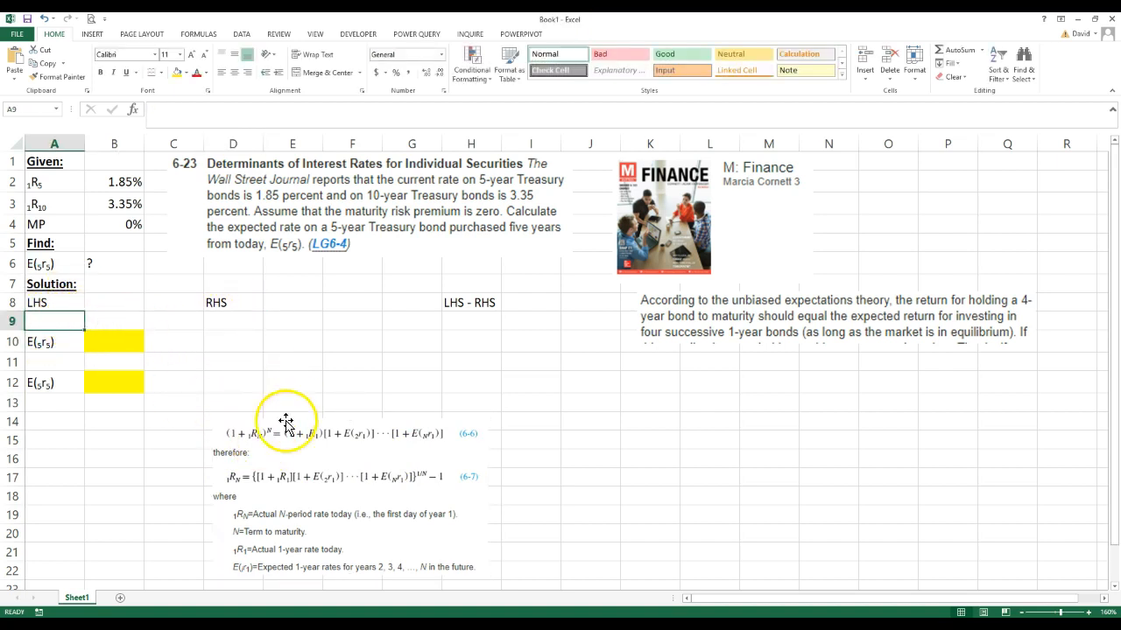
pyautogui.moveTo(137, 396)
pyautogui.write('=')
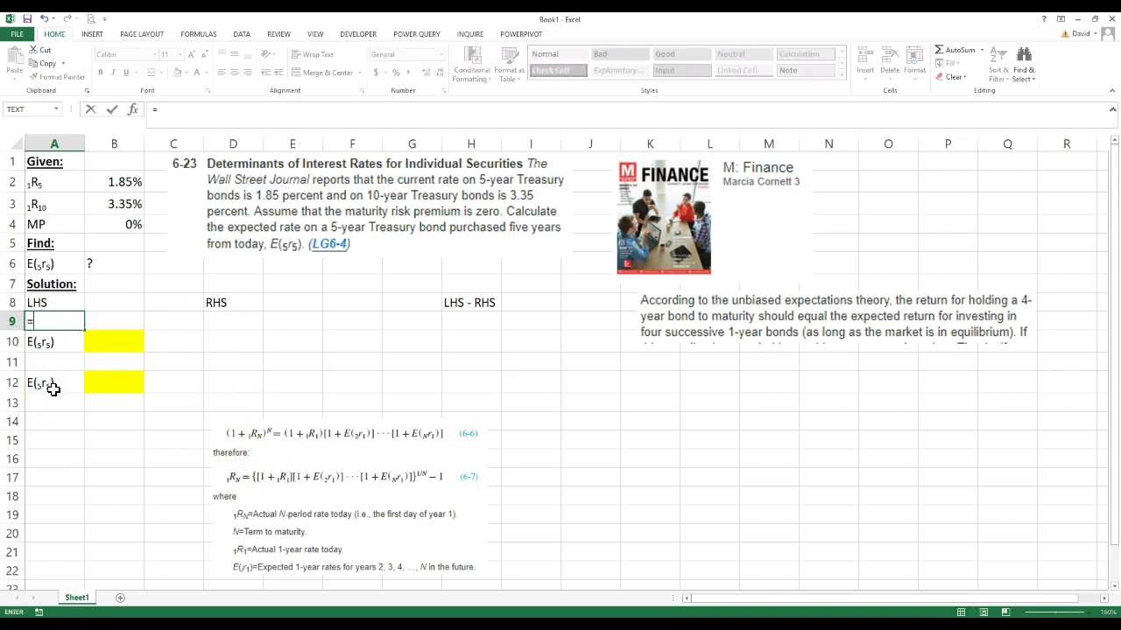
pyautogui.write('(1+')
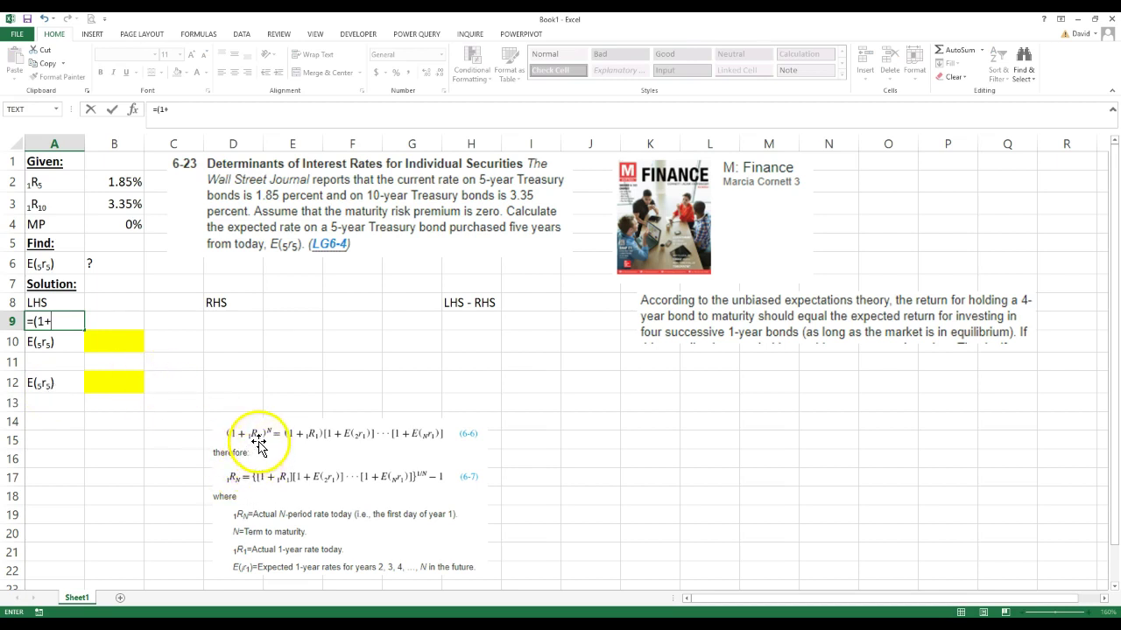
pyautogui.moveTo(113, 207)
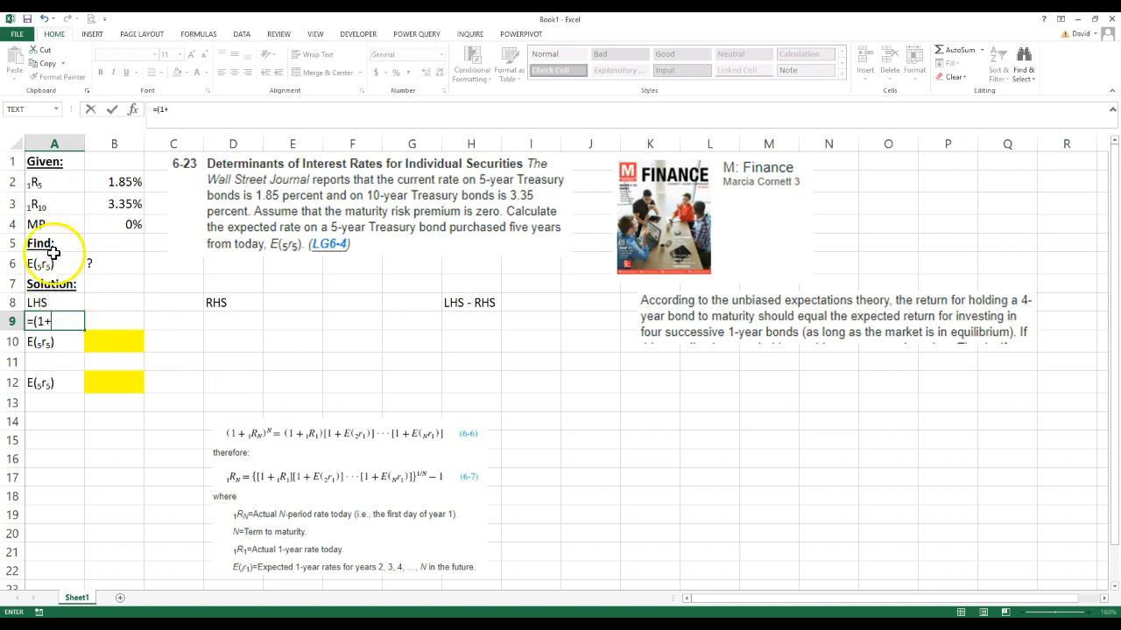
pyautogui.click(114, 207)
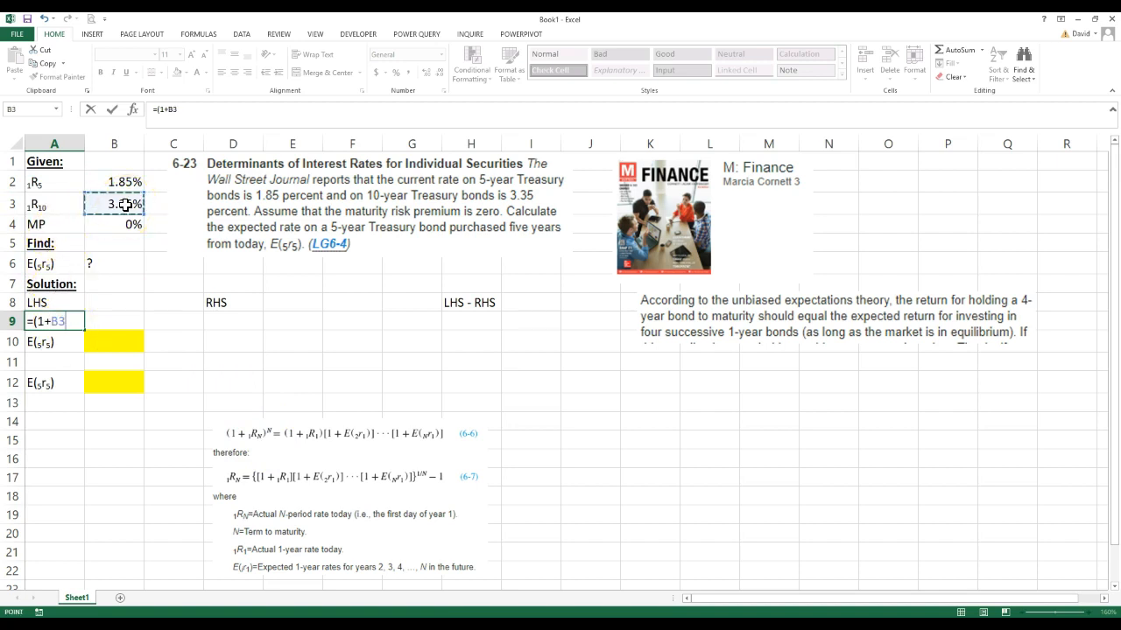
pyautogui.write(')^10')
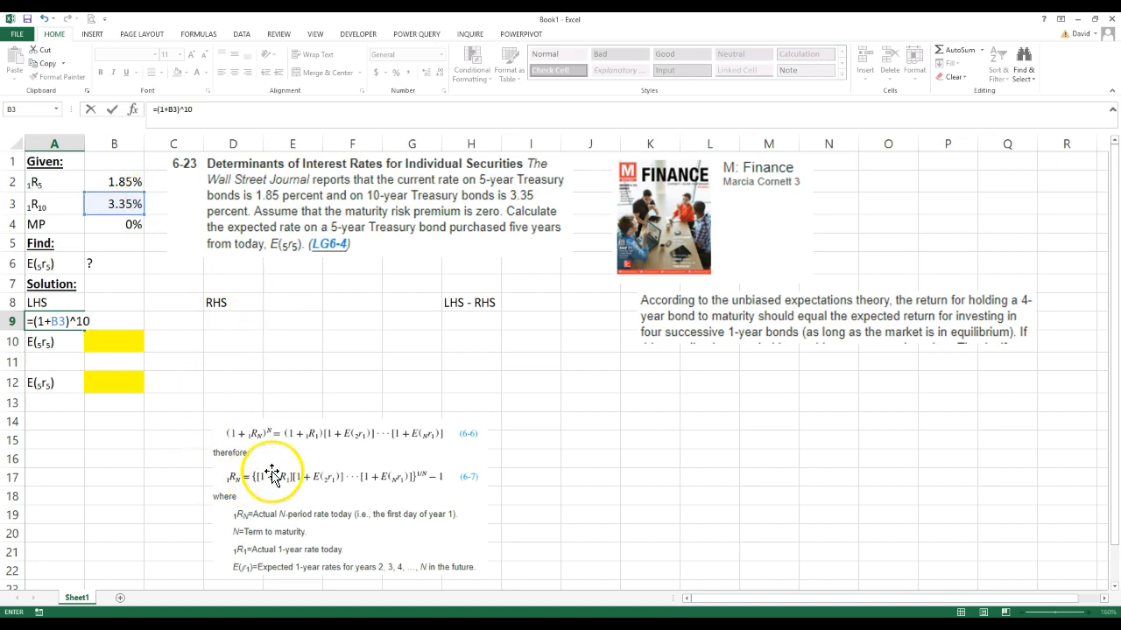
pyautogui.moveTo(38, 208)
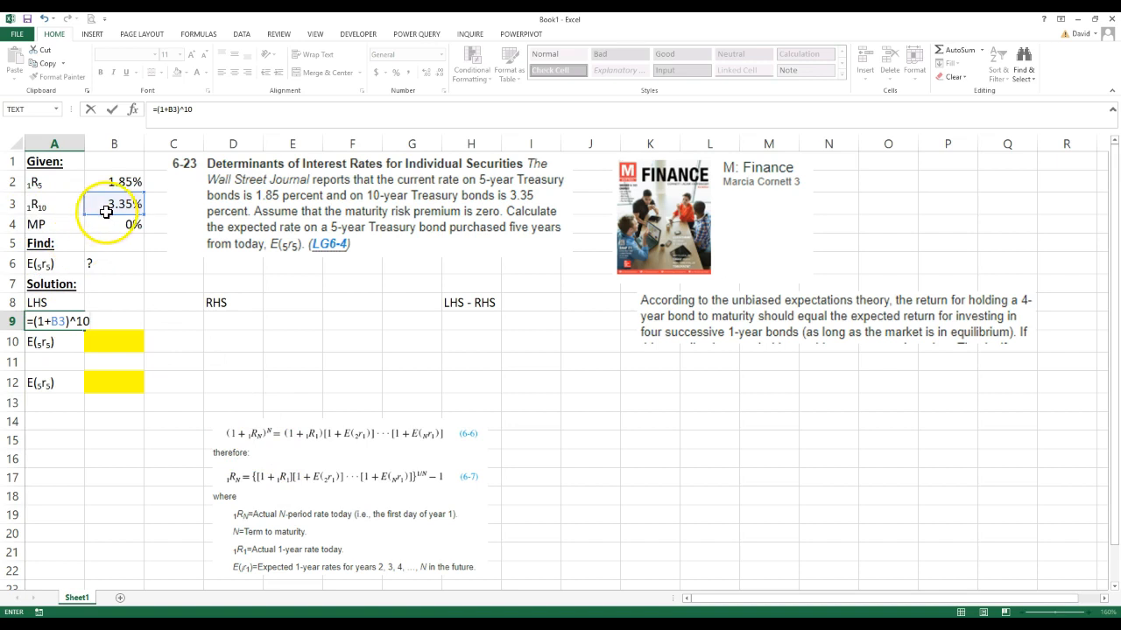
pyautogui.moveTo(154, 446)
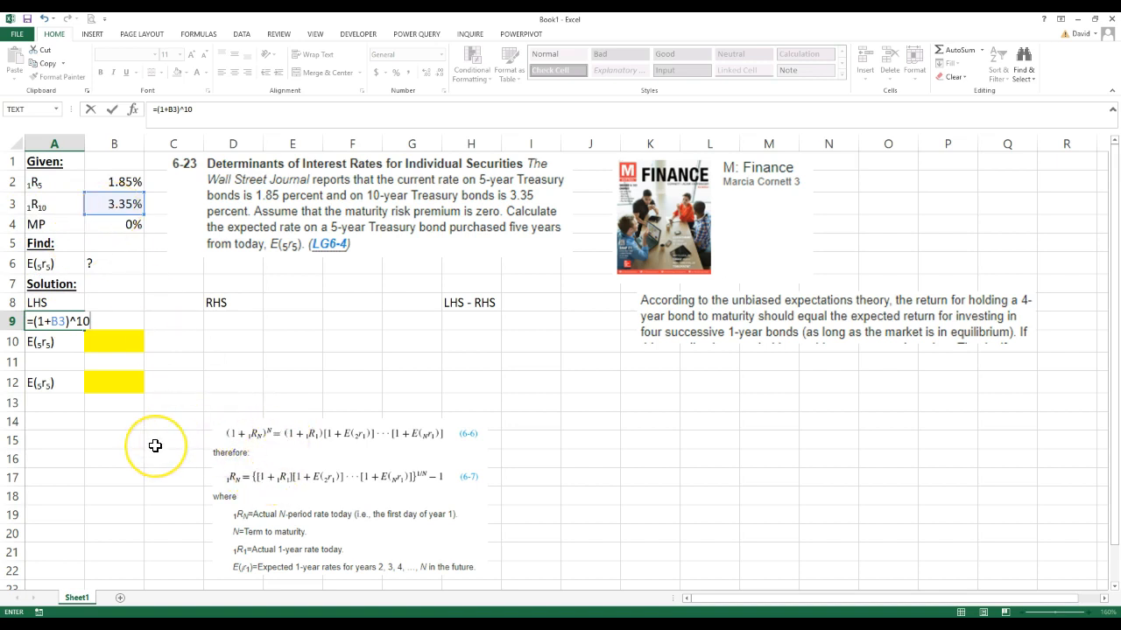
pyautogui.press('Return')
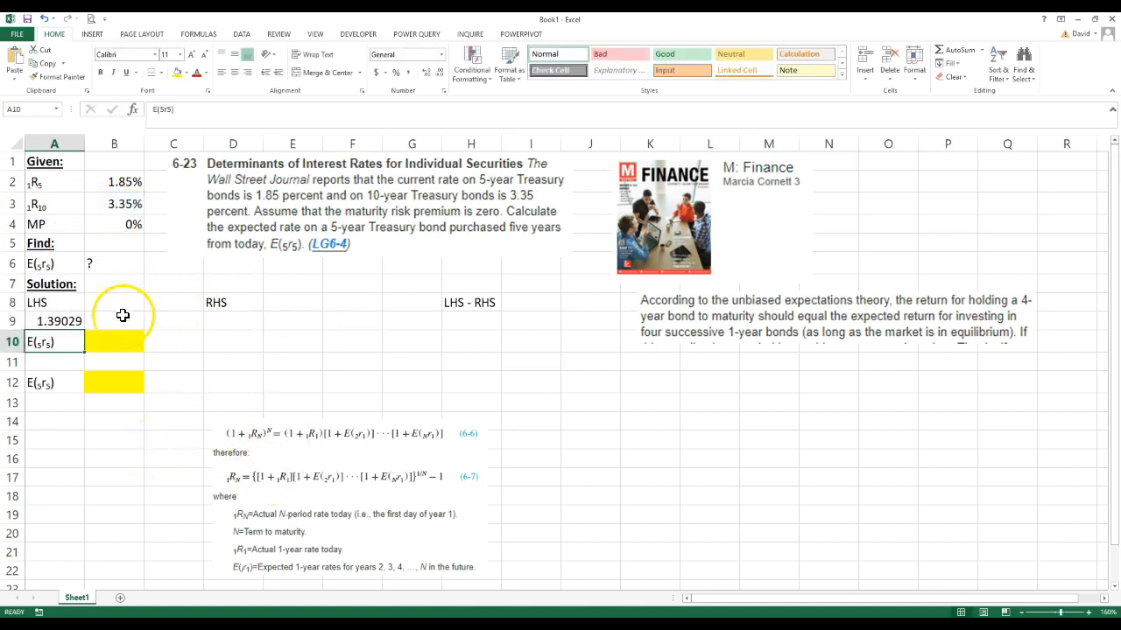
# - Begin a FORMULATEXT formula in B9 to display the LHS formula
pyautogui.write('=fo')
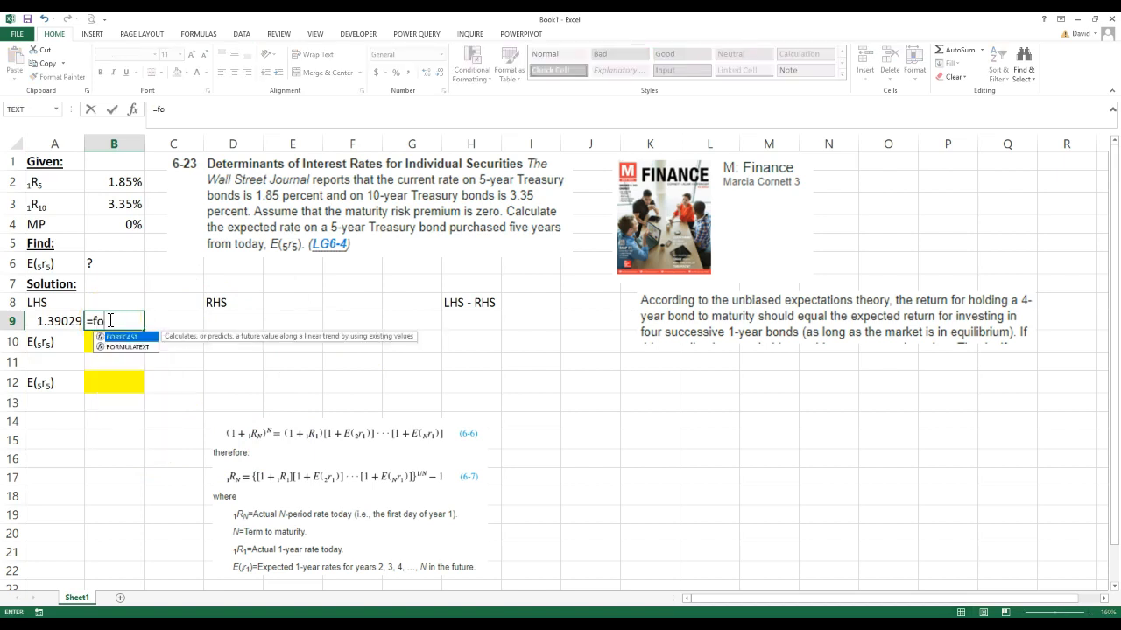
pyautogui.write('rm')
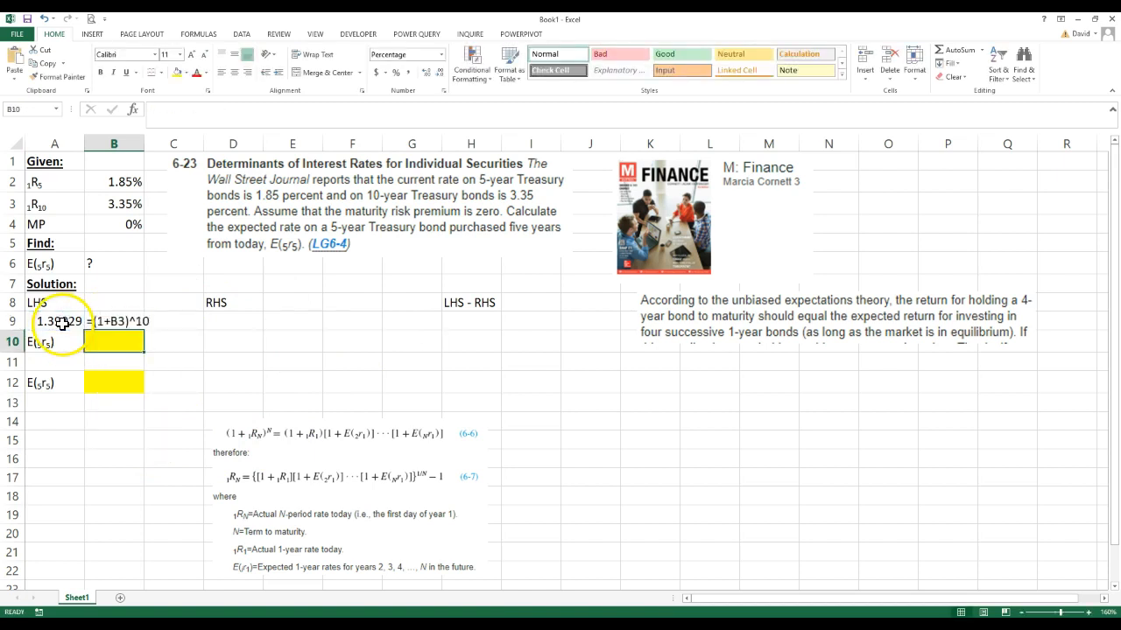
# - Enter the RHS formula =(1+B2)^5*(1+B10)^5 in D9
pyautogui.click(233, 321)
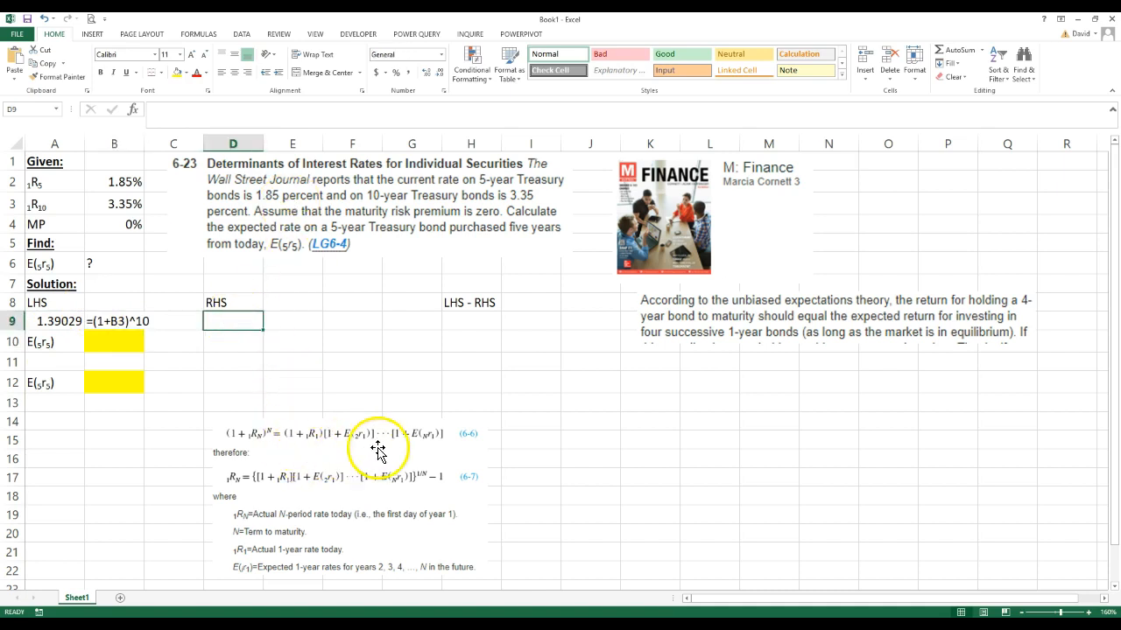
pyautogui.moveTo(242, 389)
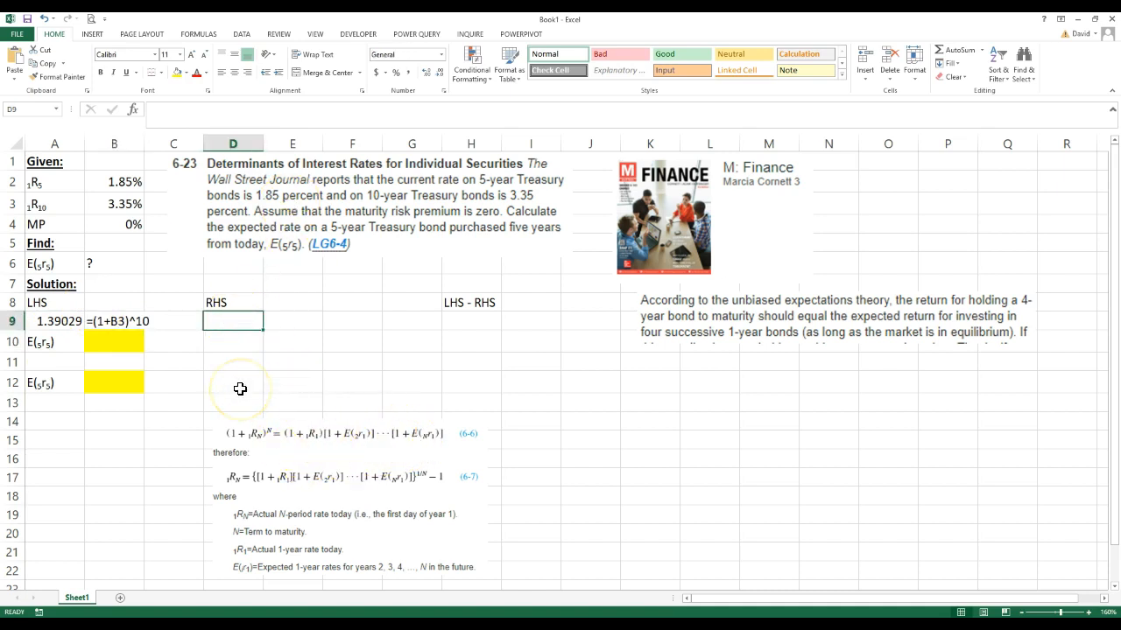
pyautogui.write('=(')
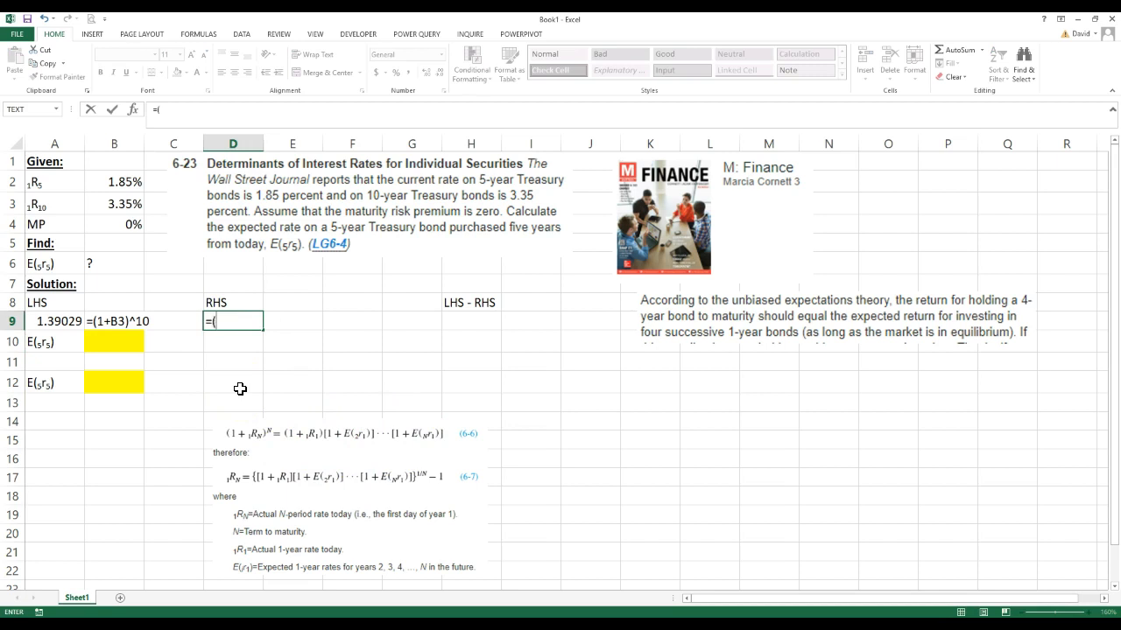
pyautogui.write('1+')
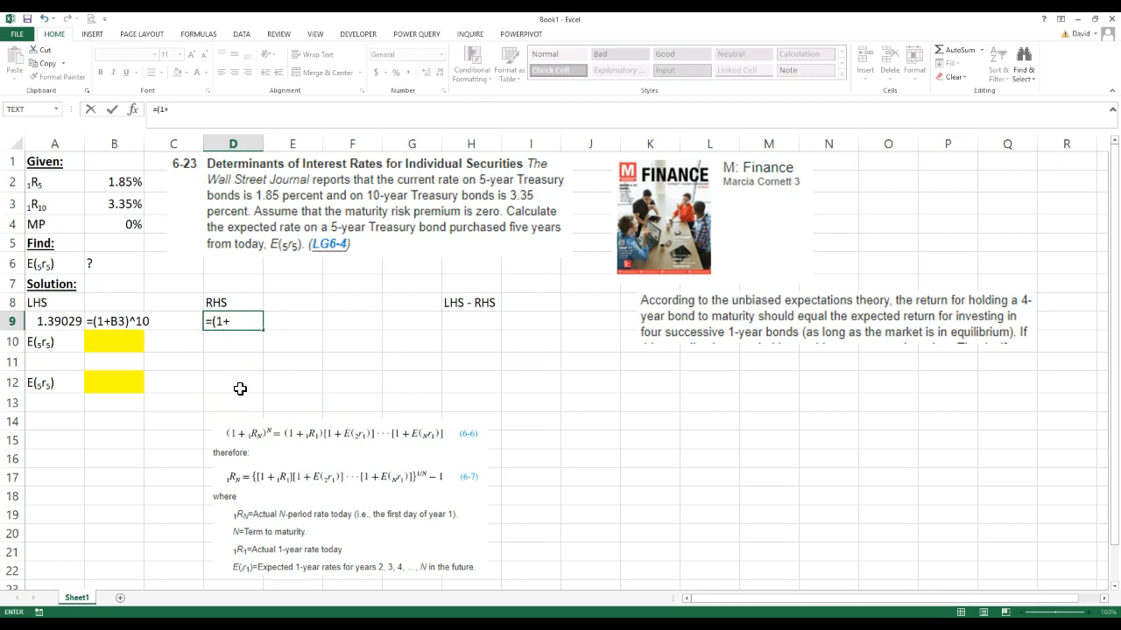
pyautogui.click(114, 181)
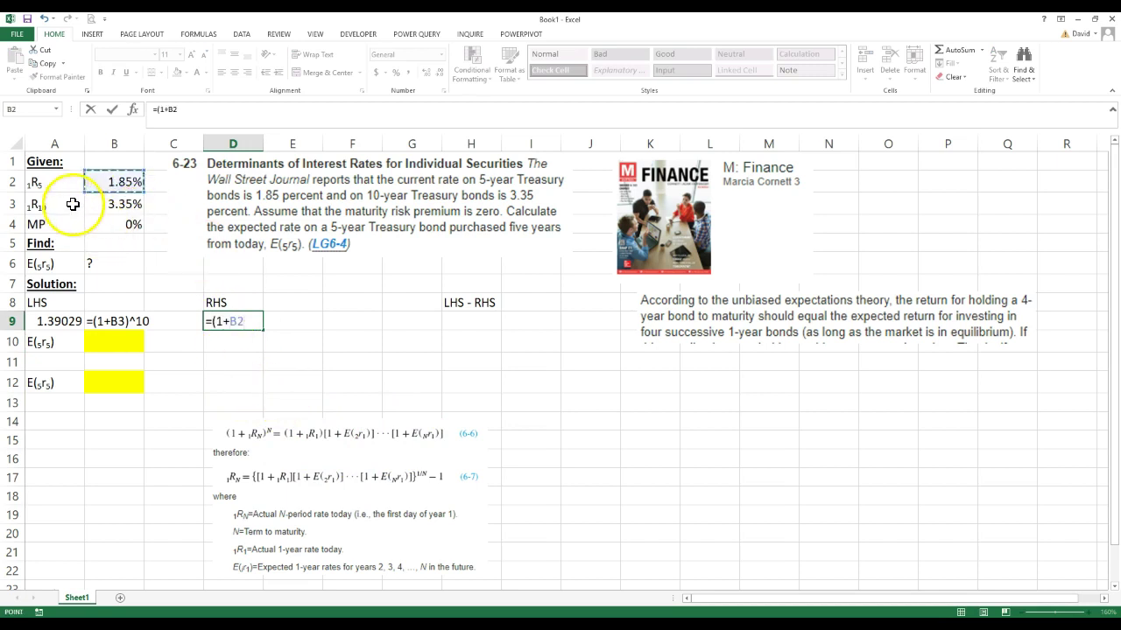
pyautogui.moveTo(306, 444)
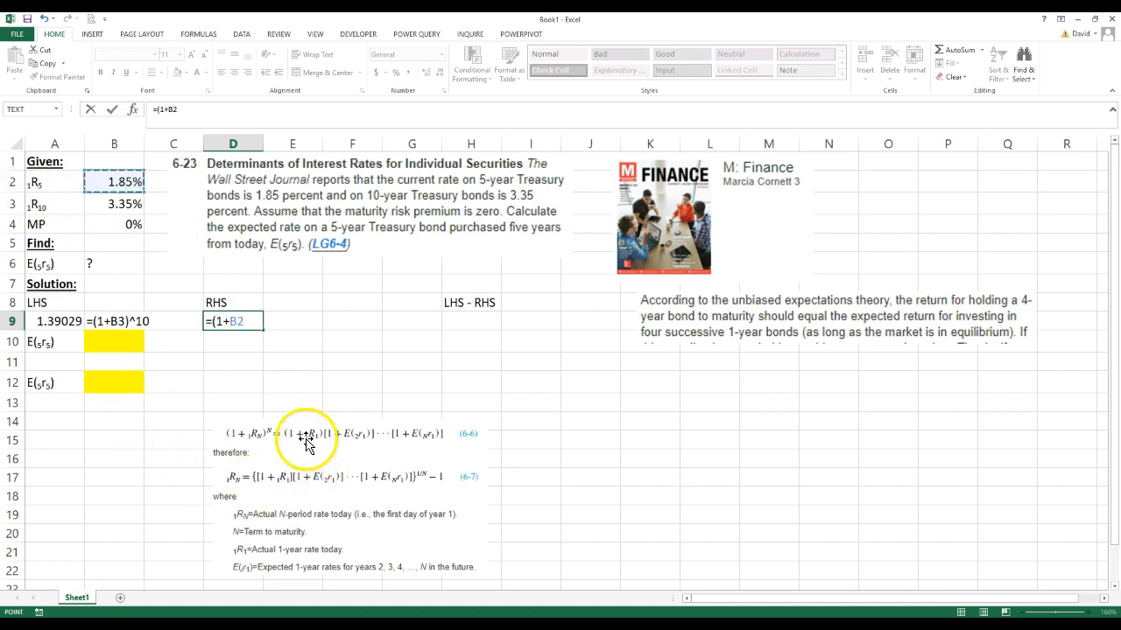
pyautogui.moveTo(277, 426)
pyautogui.write(')^')
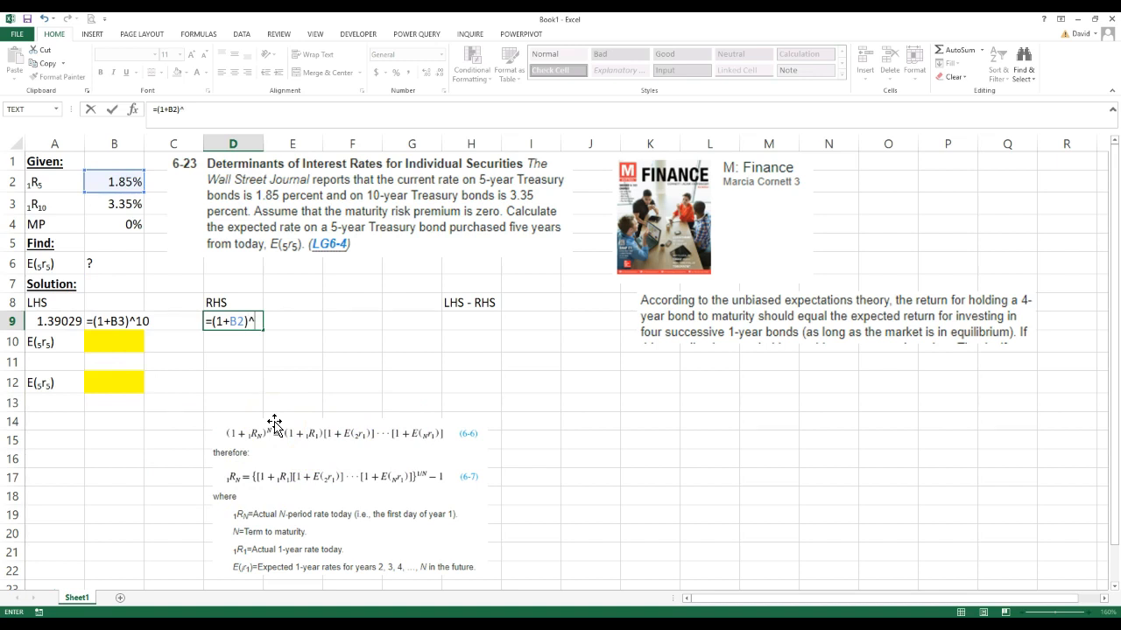
pyautogui.write('5')
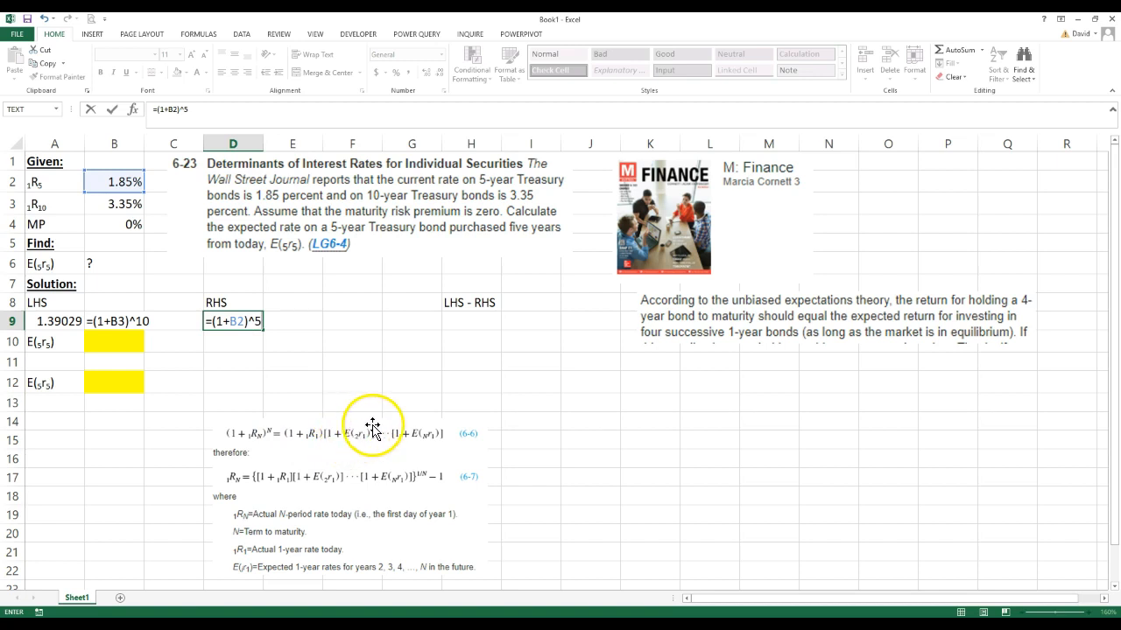
pyautogui.moveTo(393, 417)
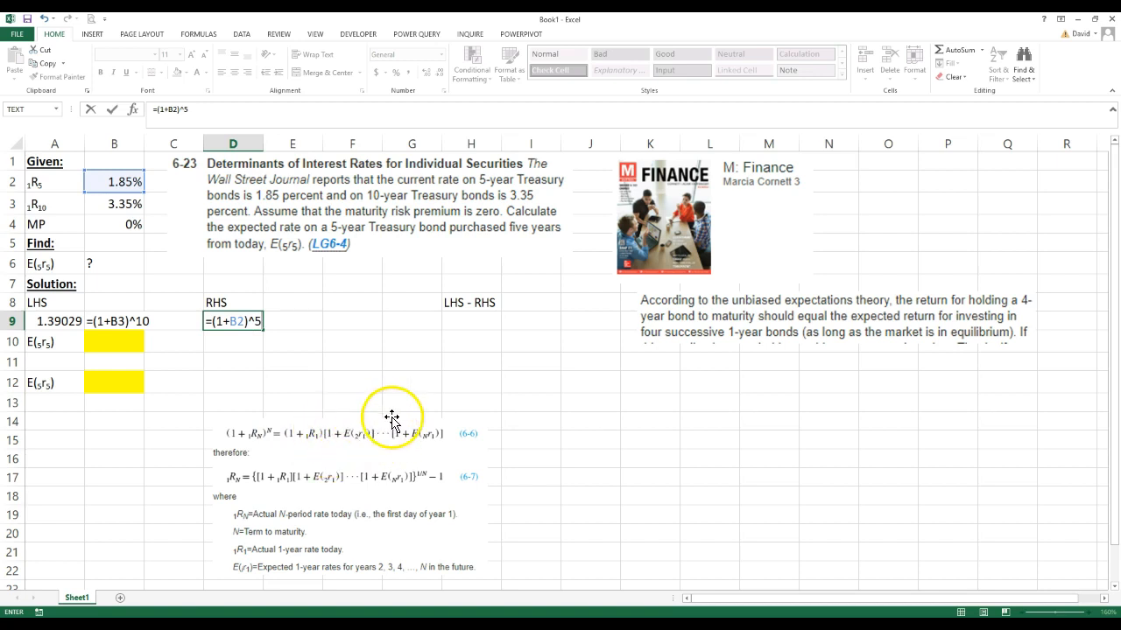
pyautogui.moveTo(247, 341)
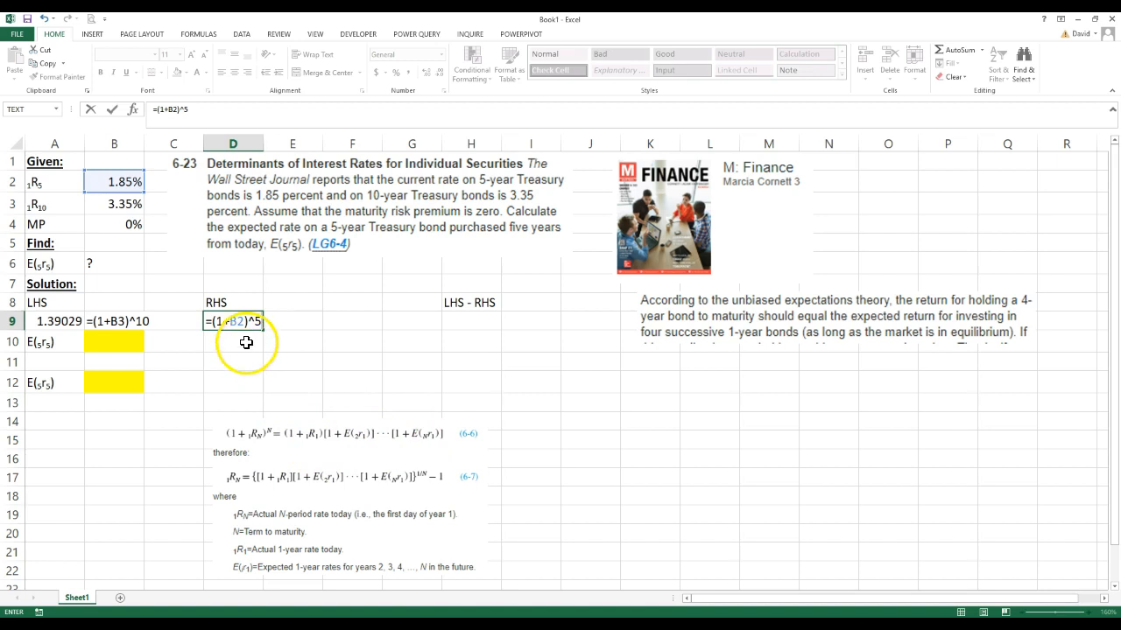
pyautogui.write('*')
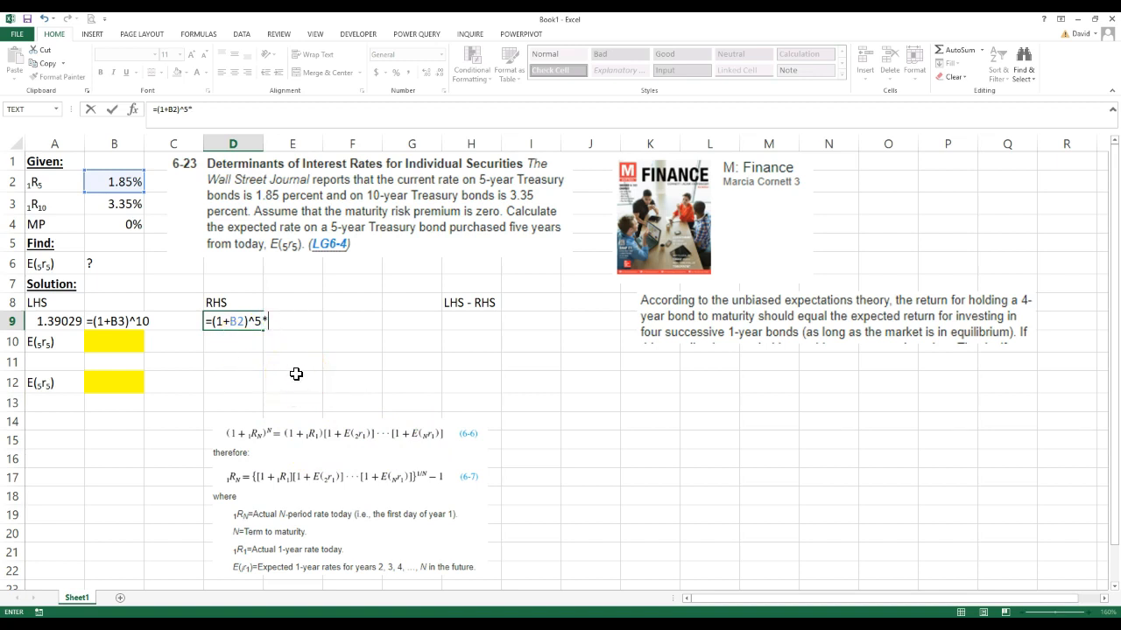
pyautogui.moveTo(90, 193)
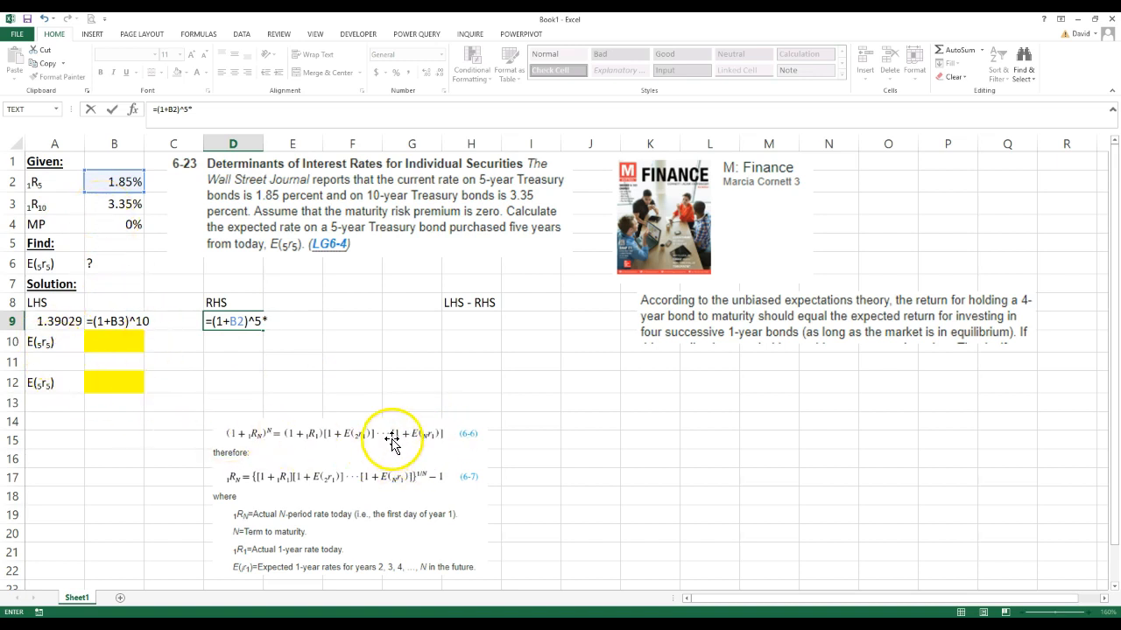
pyautogui.moveTo(178, 437)
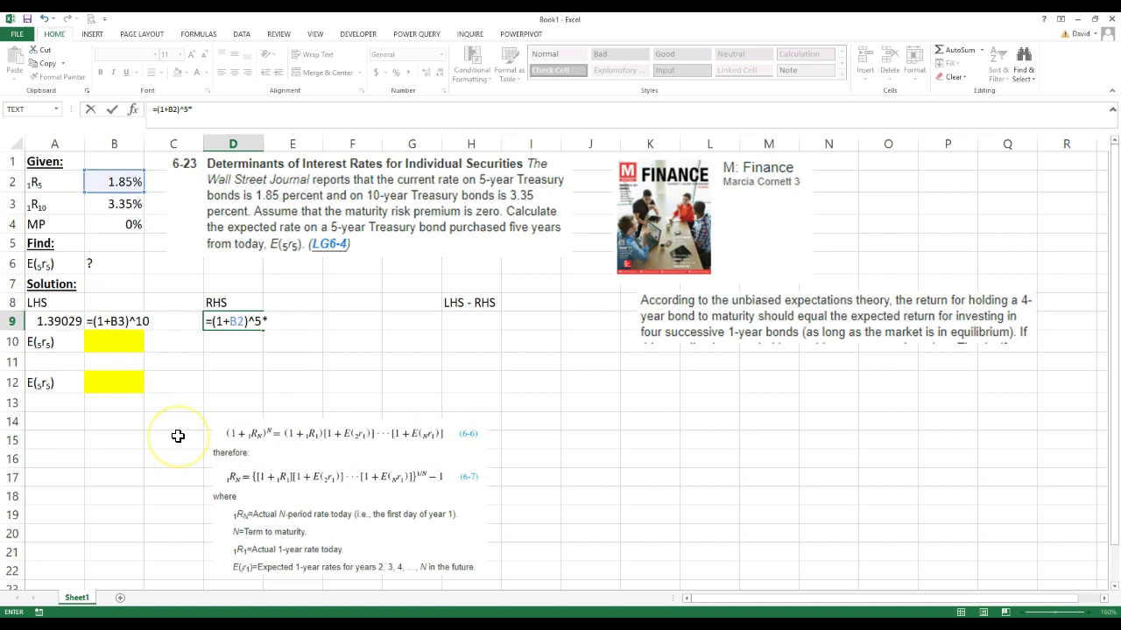
pyautogui.write('(1+')
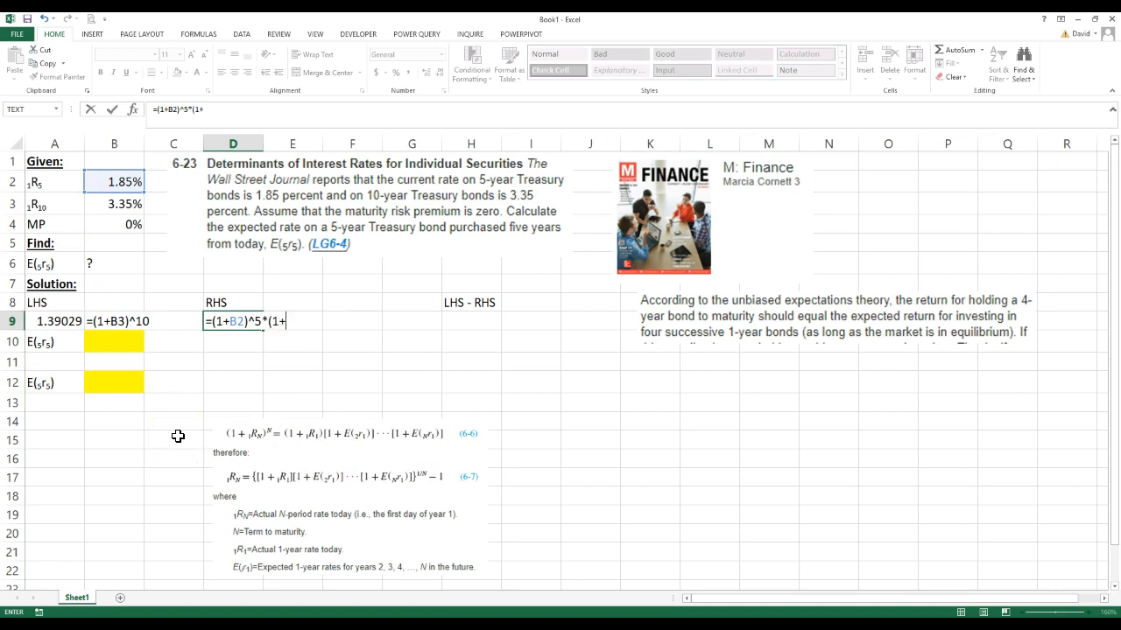
pyautogui.click(114, 341)
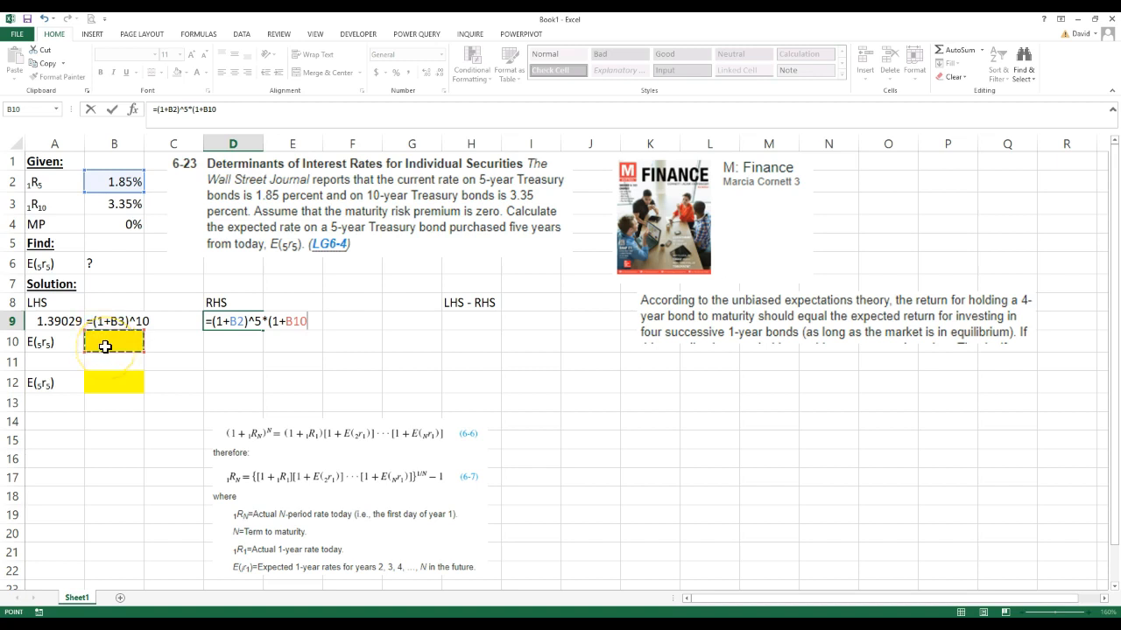
pyautogui.moveTo(196, 368)
pyautogui.write(')')
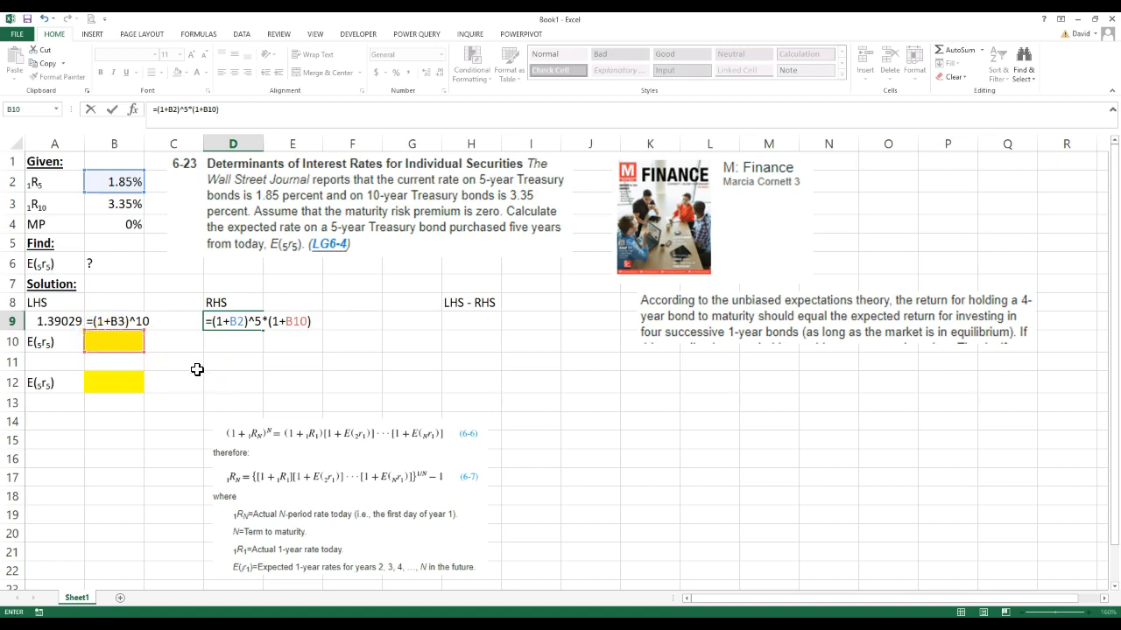
pyautogui.write('^5)')
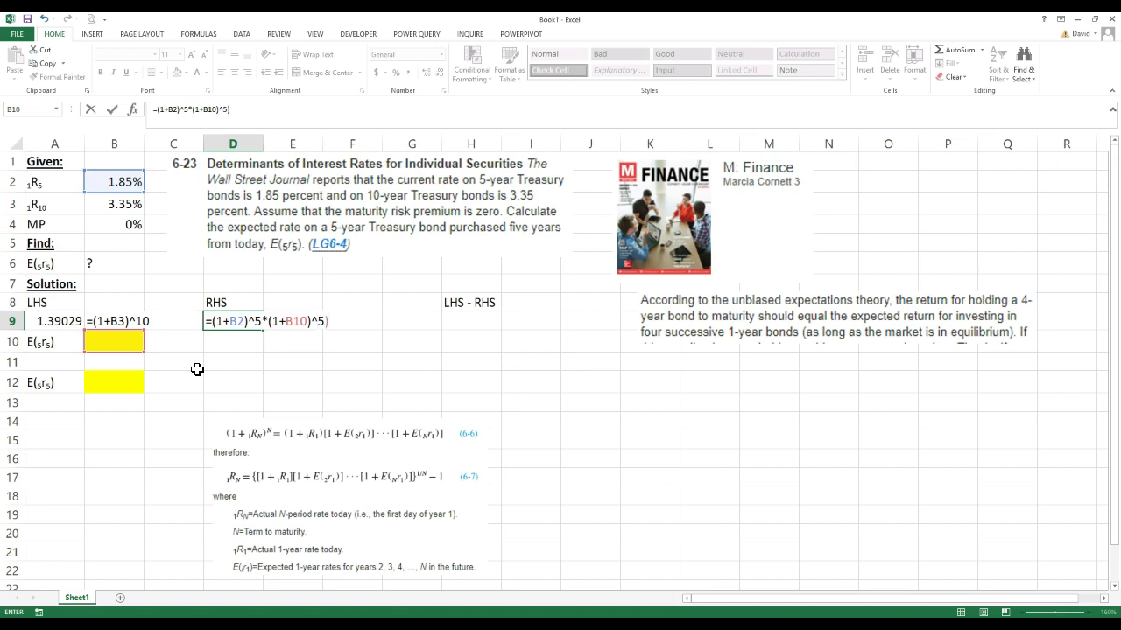
pyautogui.moveTo(133, 357)
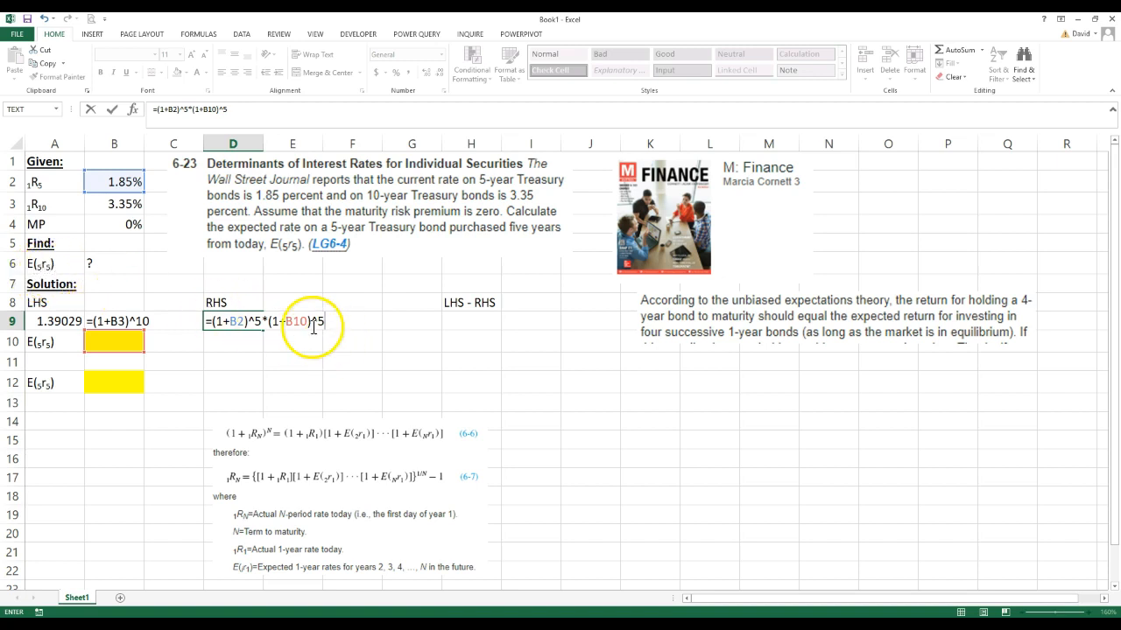
pyautogui.moveTo(298, 322)
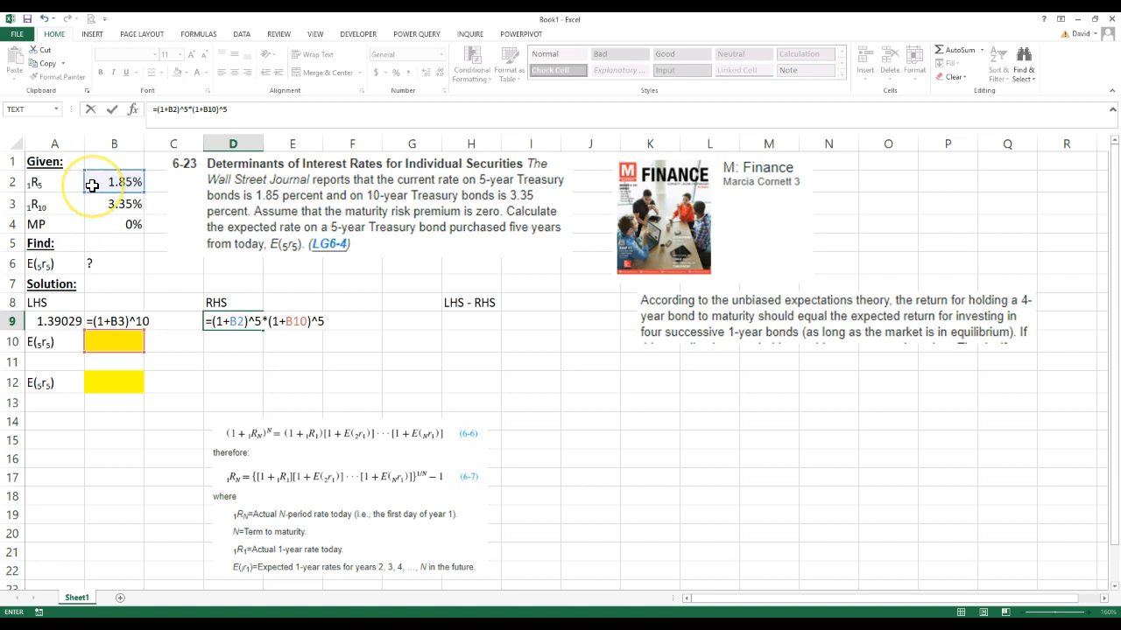
pyautogui.moveTo(218, 371)
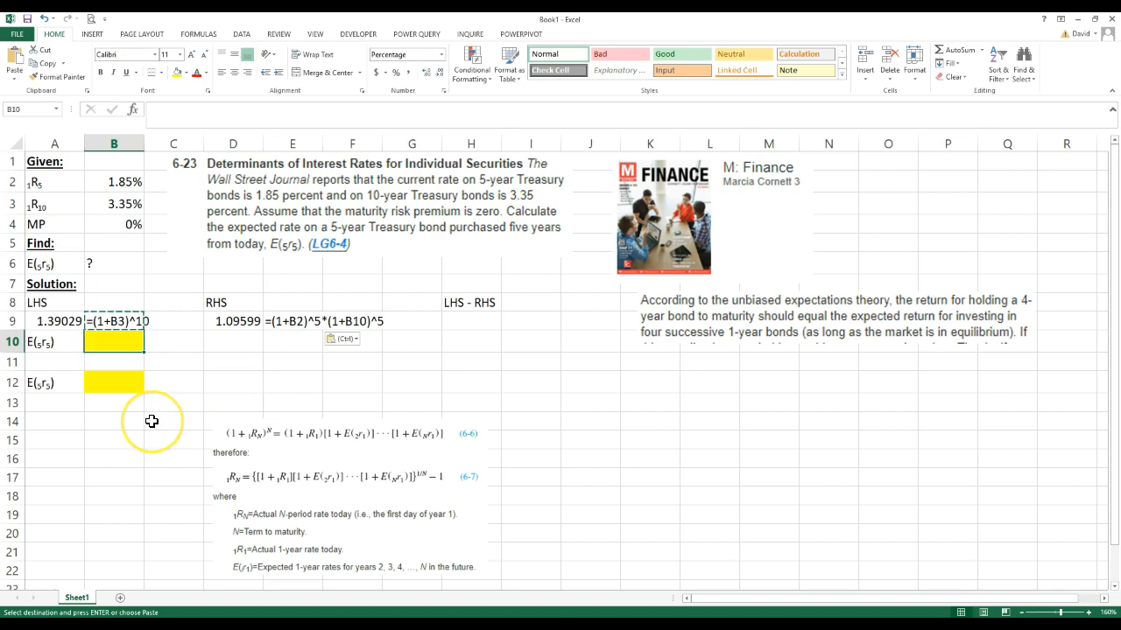
# - Put a trial 2% expected rate in B10, making the RHS 1.21006
pyautogui.write('2%')
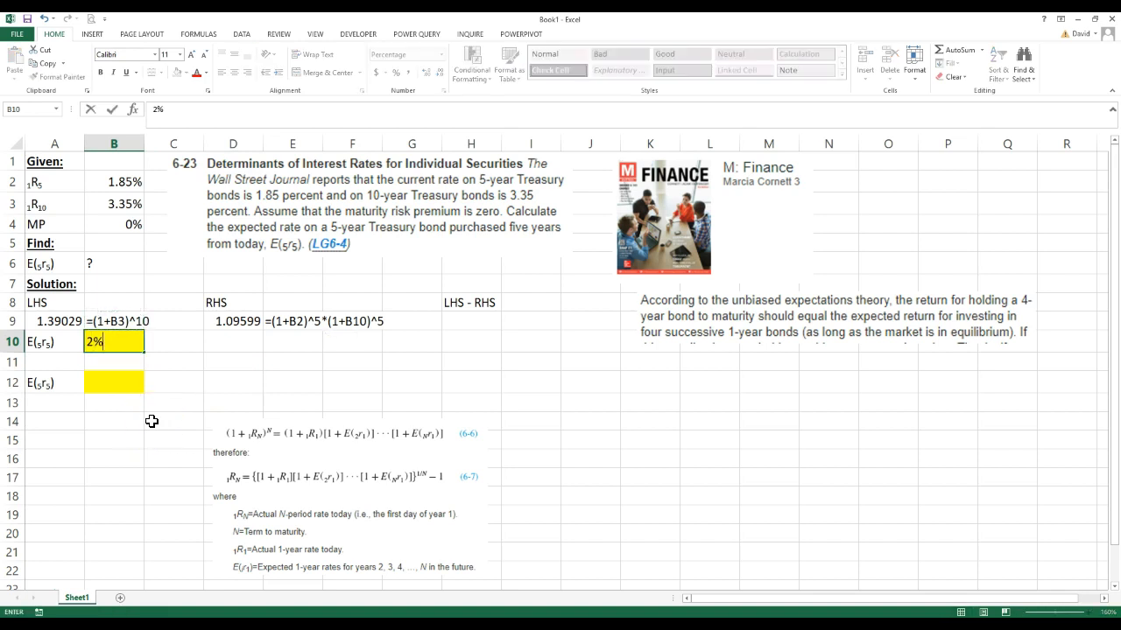
pyautogui.press('Return')
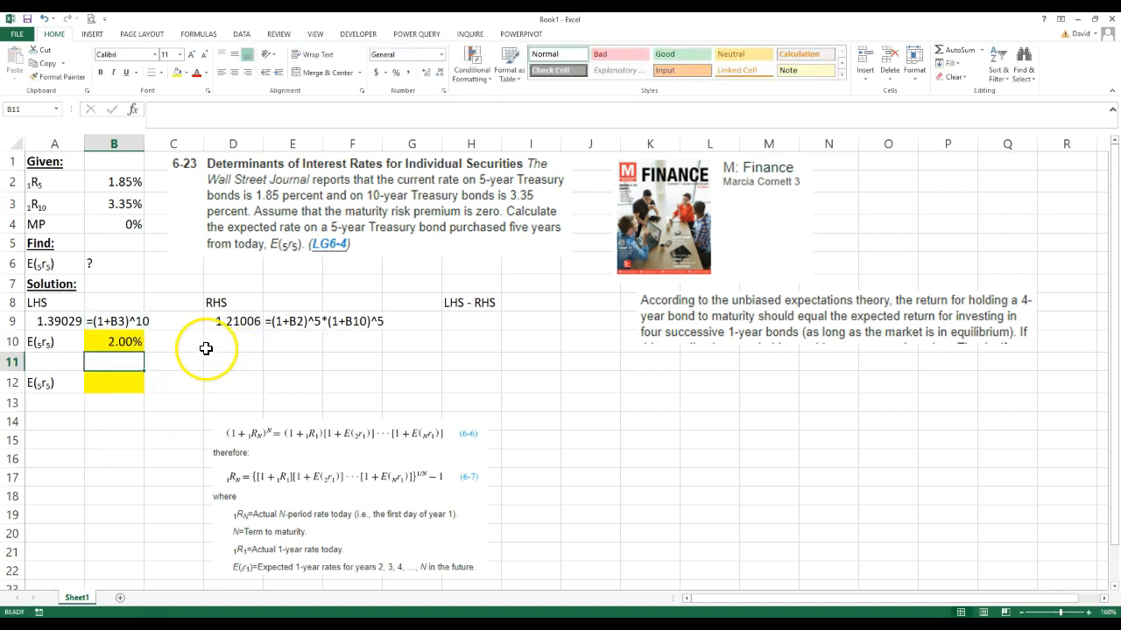
pyautogui.moveTo(280, 441)
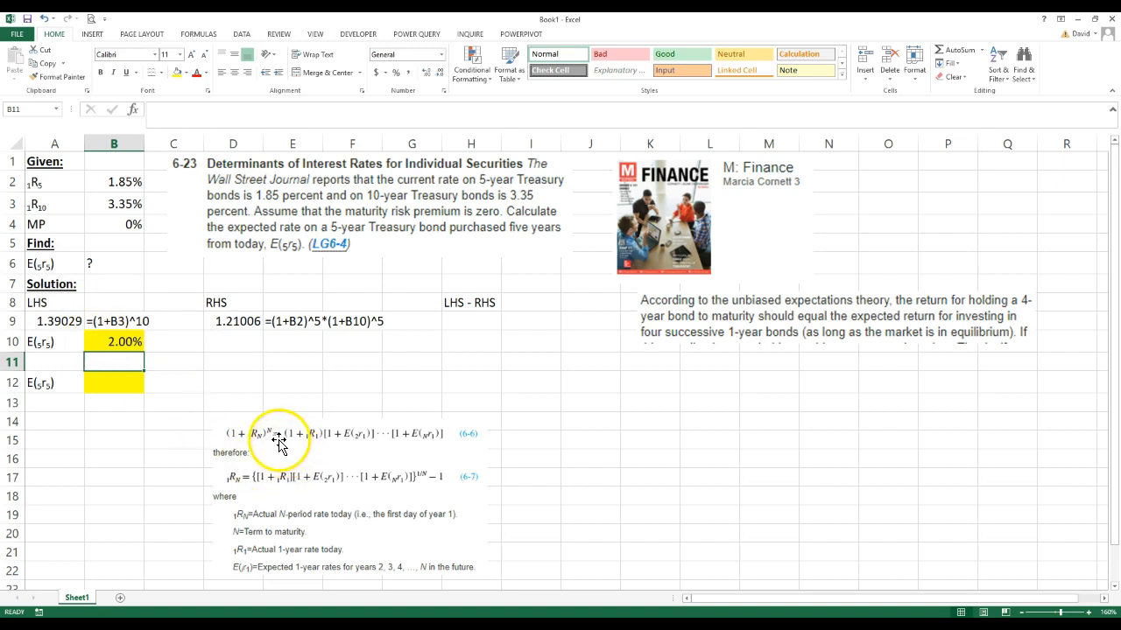
pyautogui.click(54, 320)
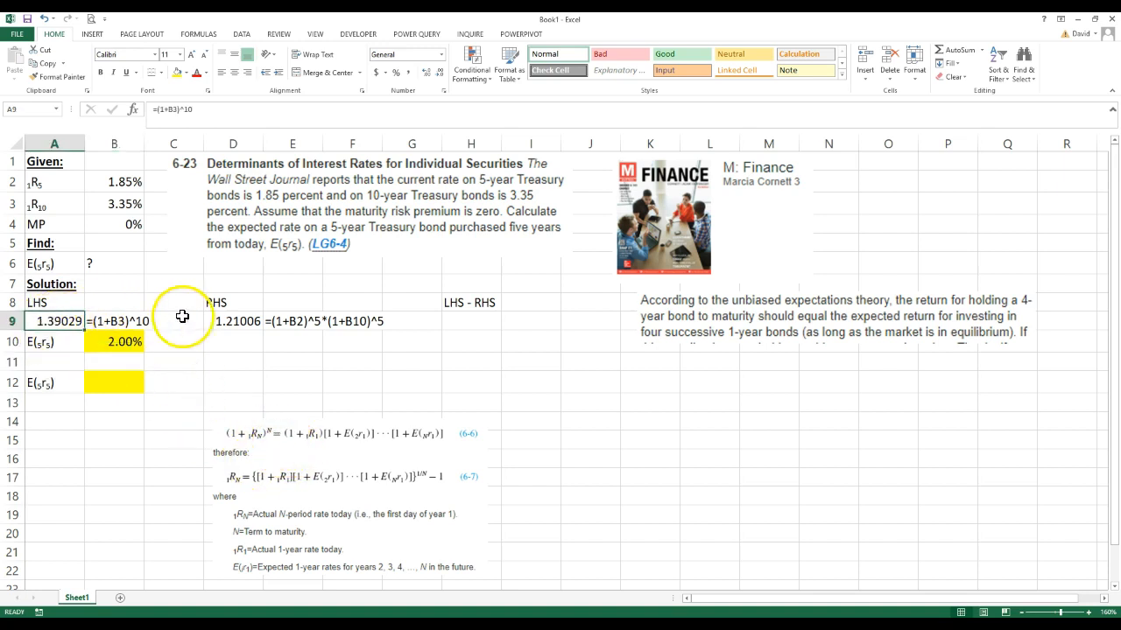
# - Enter the LHS minus RHS difference =A9-D9 in H9, showing 0.18023
pyautogui.click(469, 321)
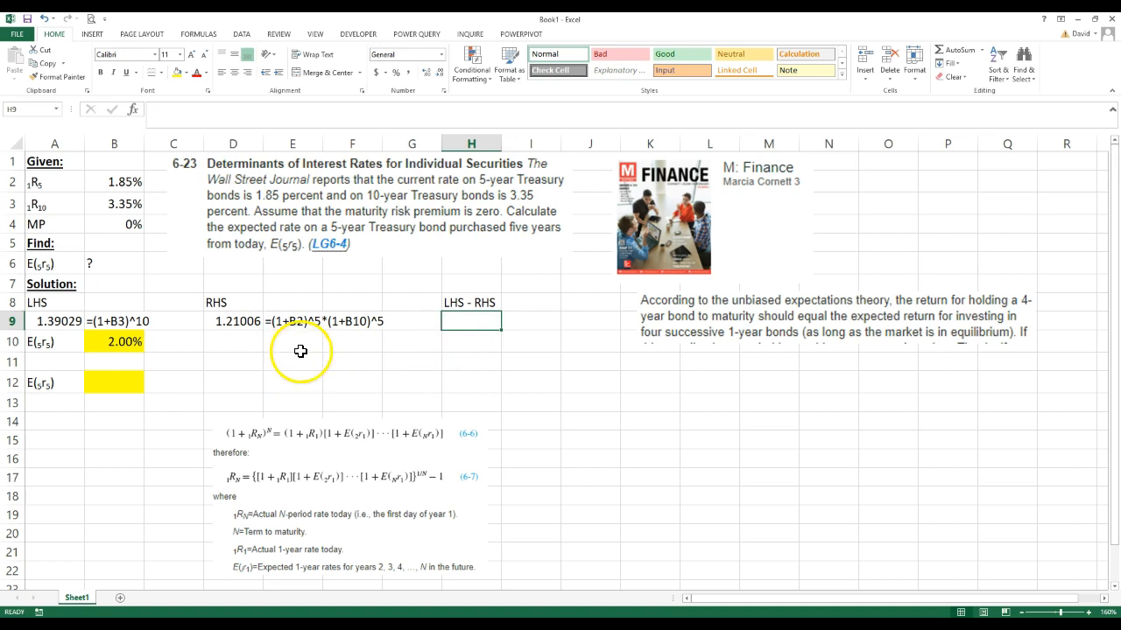
pyautogui.click(55, 321)
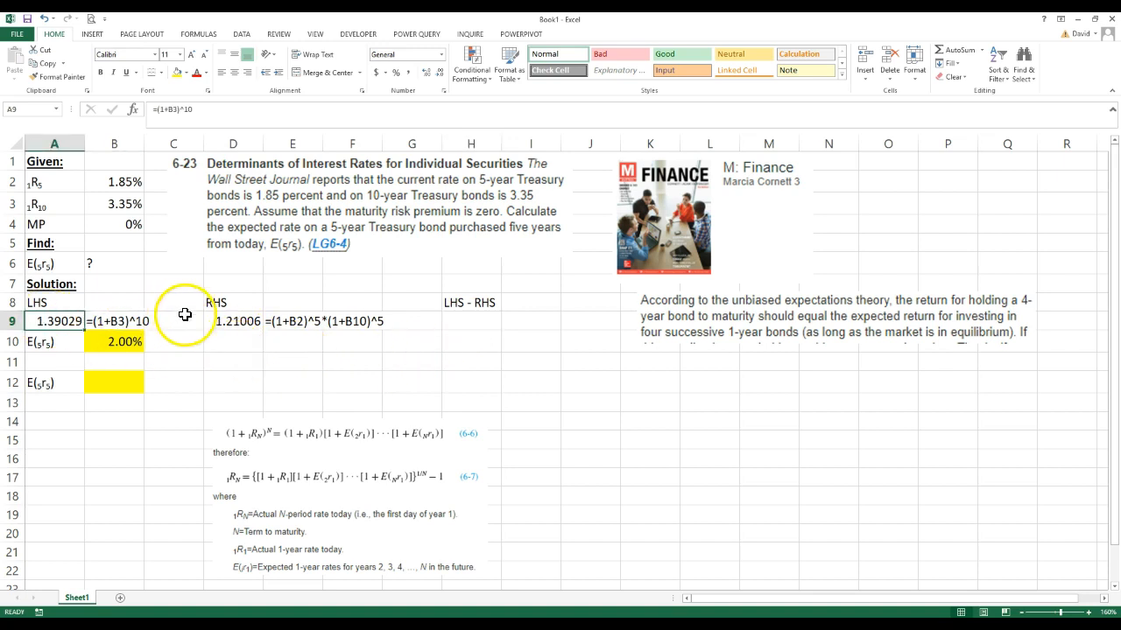
pyautogui.click(471, 320)
pyautogui.write('=')
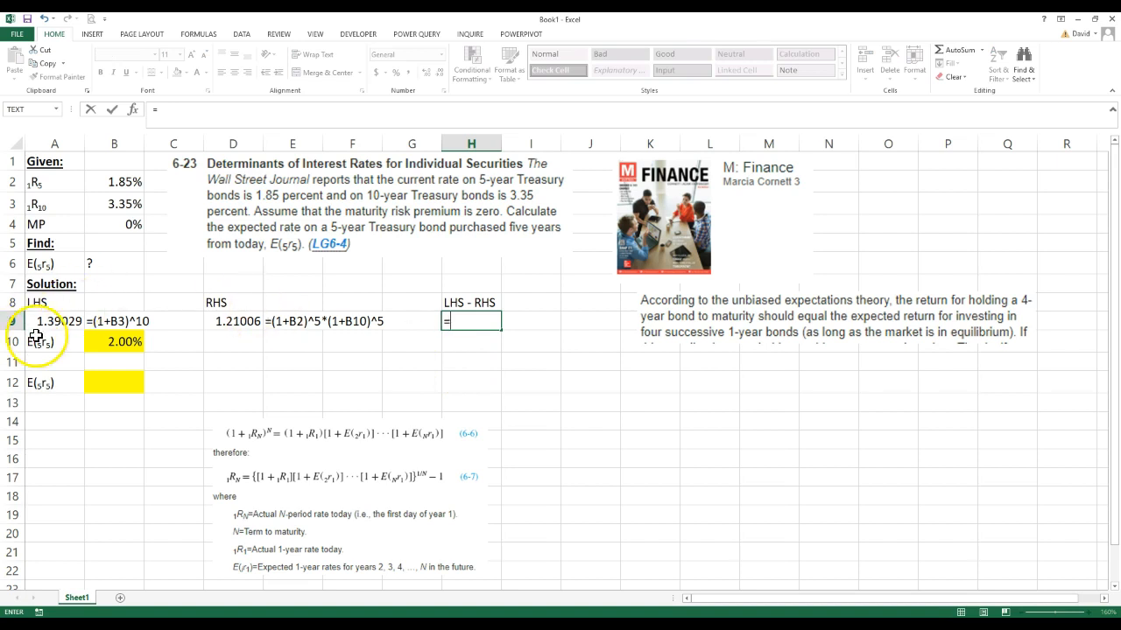
pyautogui.click(54, 322)
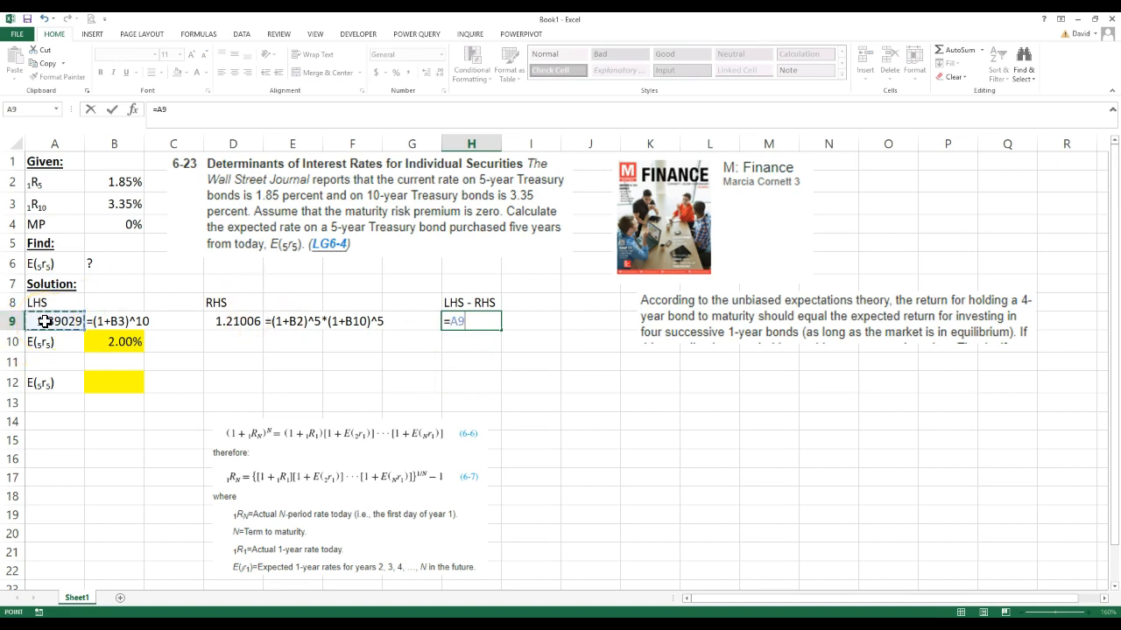
pyautogui.press('Return')
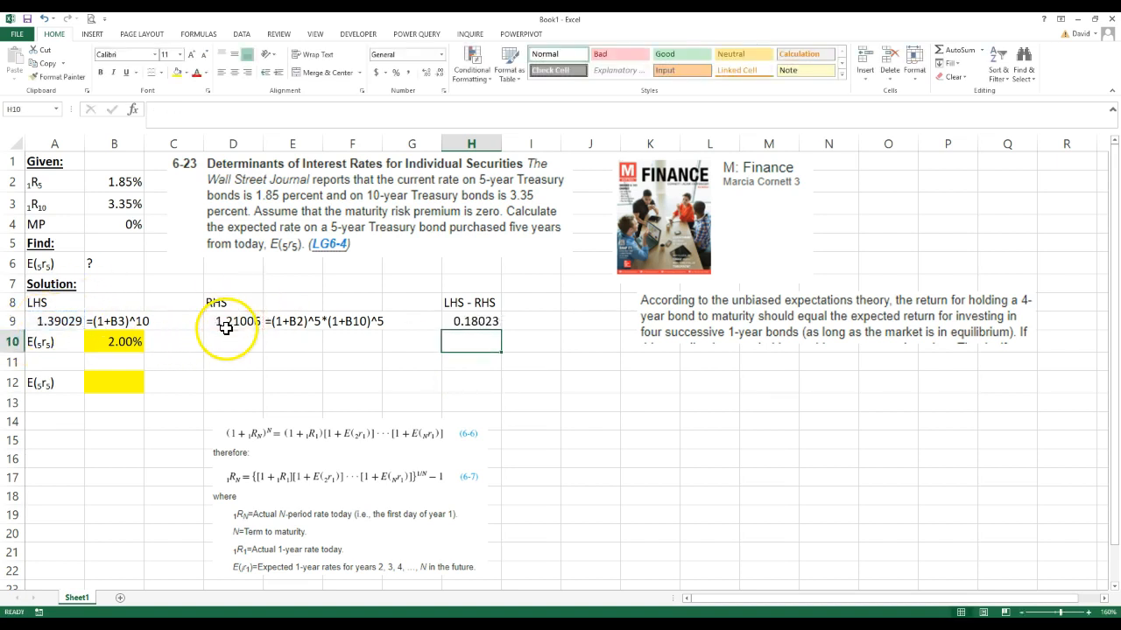
pyautogui.click(471, 320)
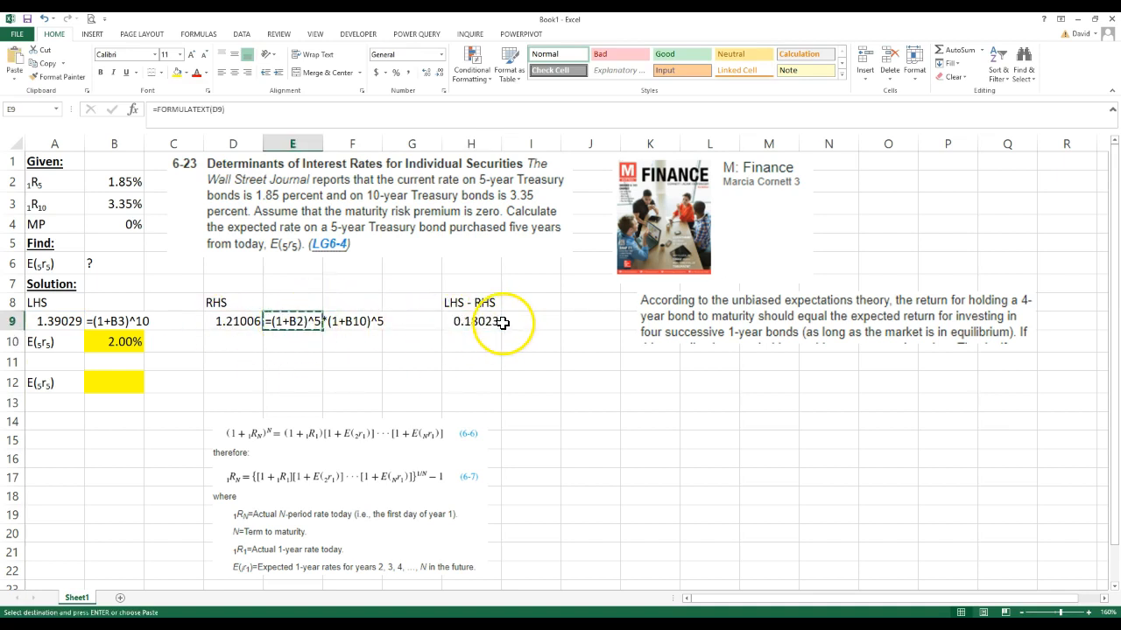
pyautogui.click(472, 321)
pyautogui.write('1')
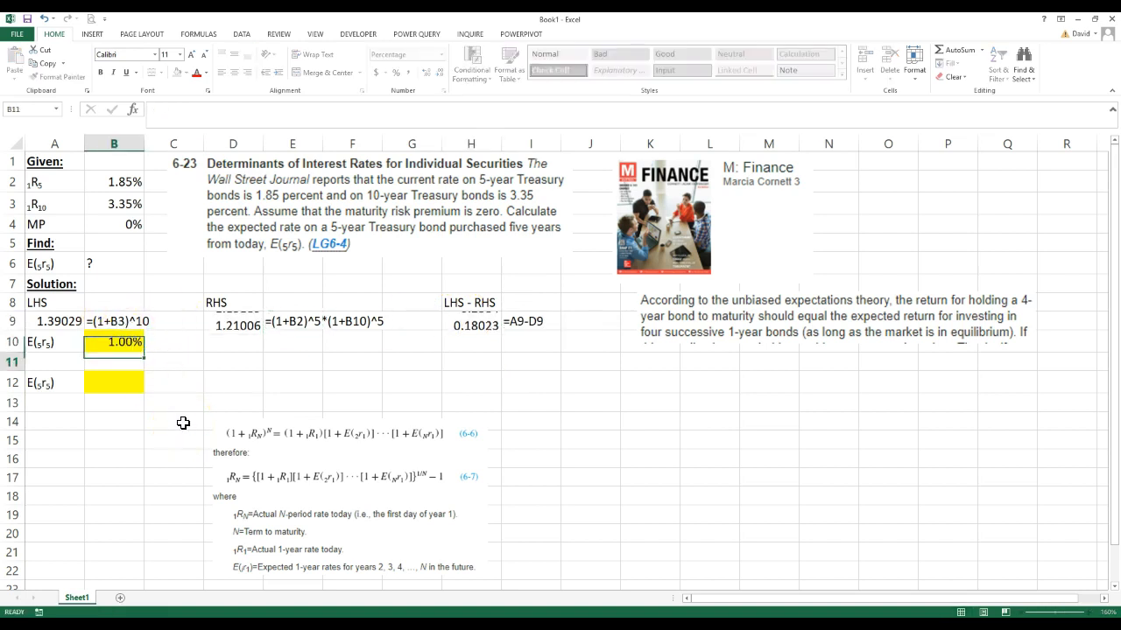
# - Try new trial rates in B10 up to 5.00%, checking the RHS and difference formulas (-0.0085)
pyautogui.click(114, 342)
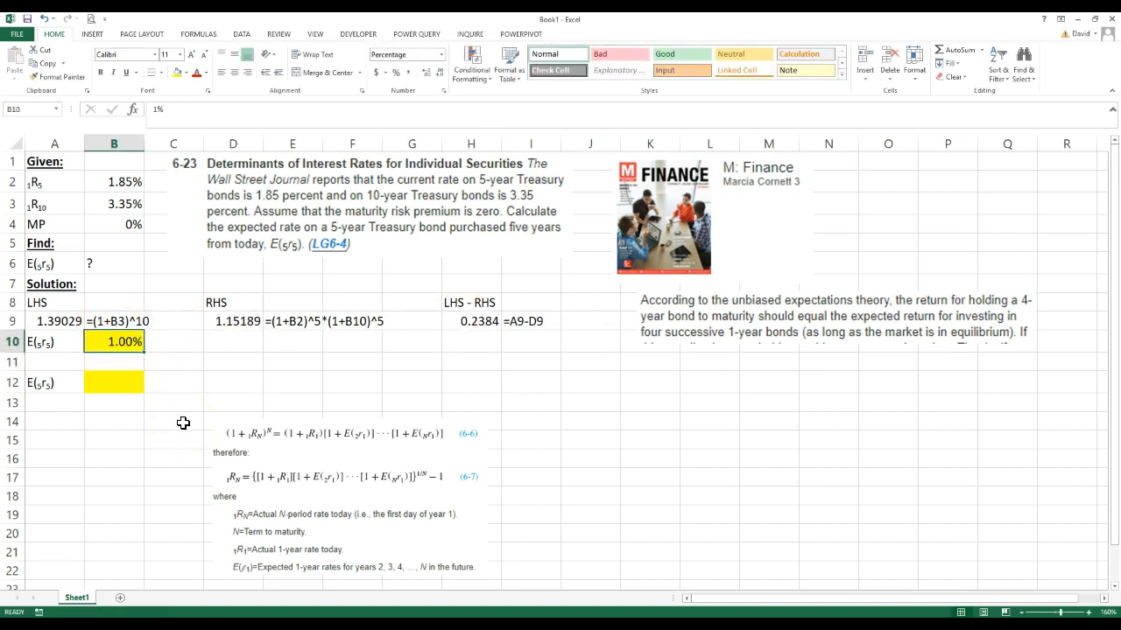
pyautogui.write('2%')
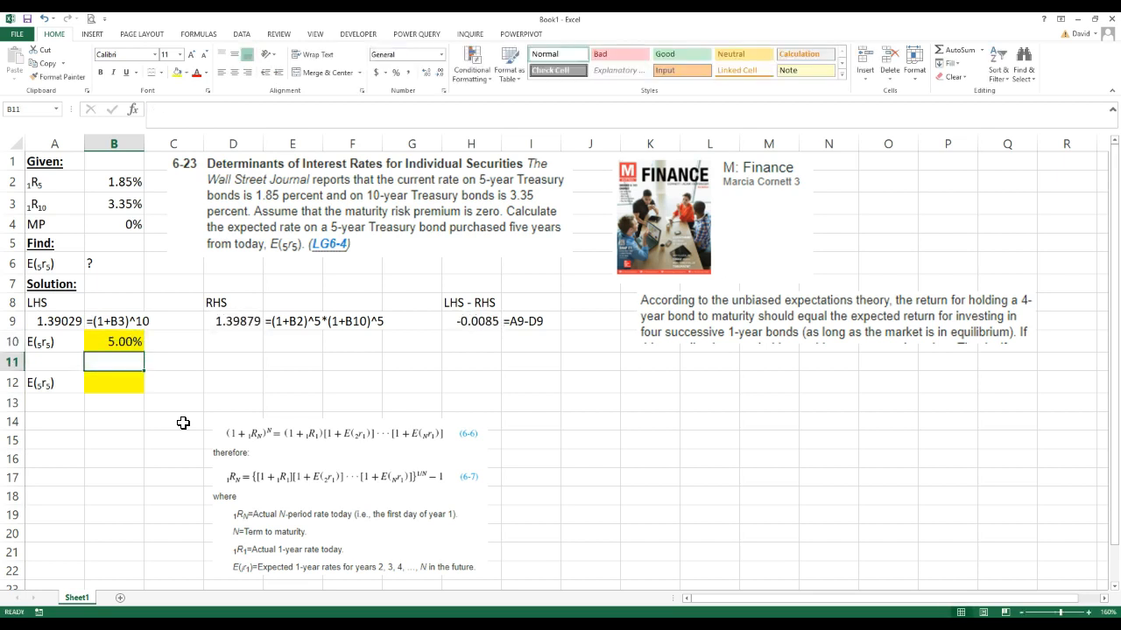
pyautogui.moveTo(242, 376)
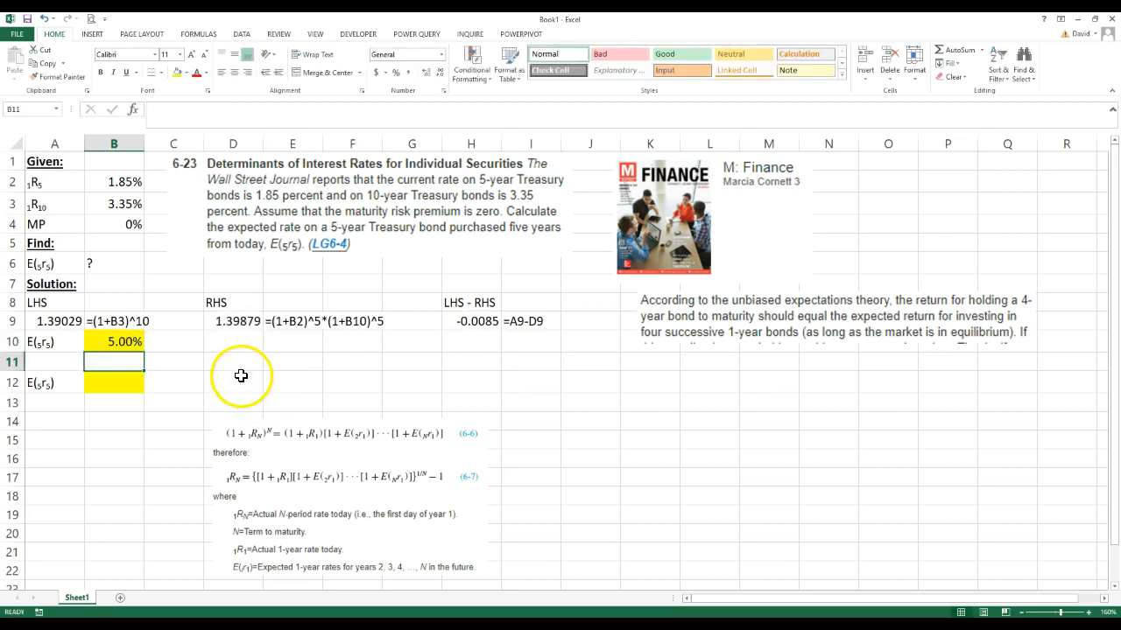
pyautogui.click(114, 341)
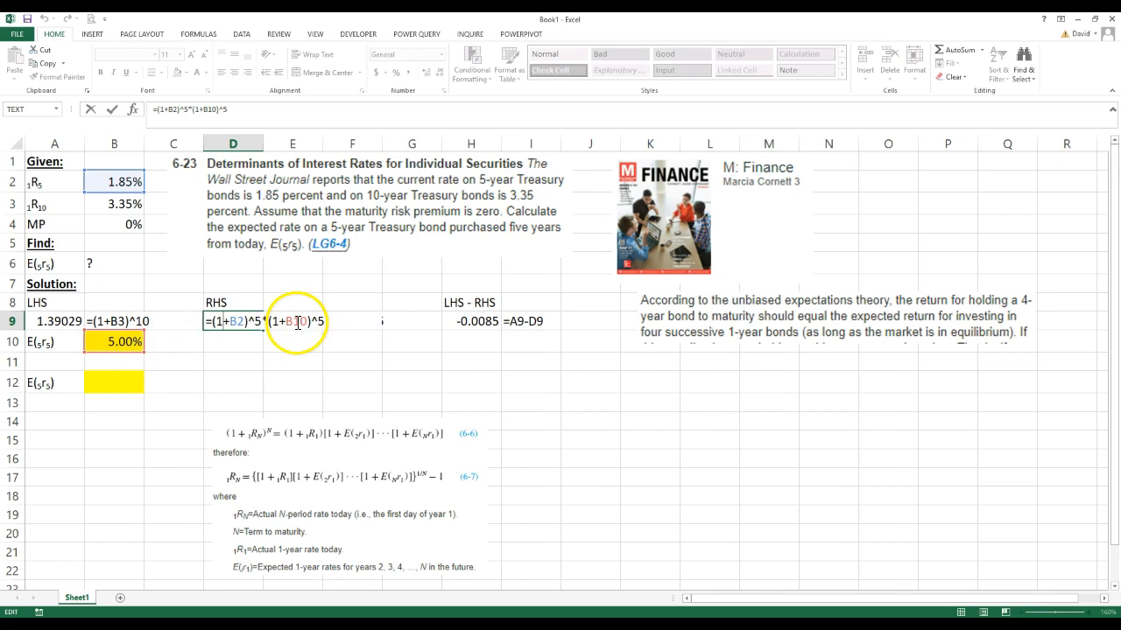
pyautogui.moveTo(315, 379)
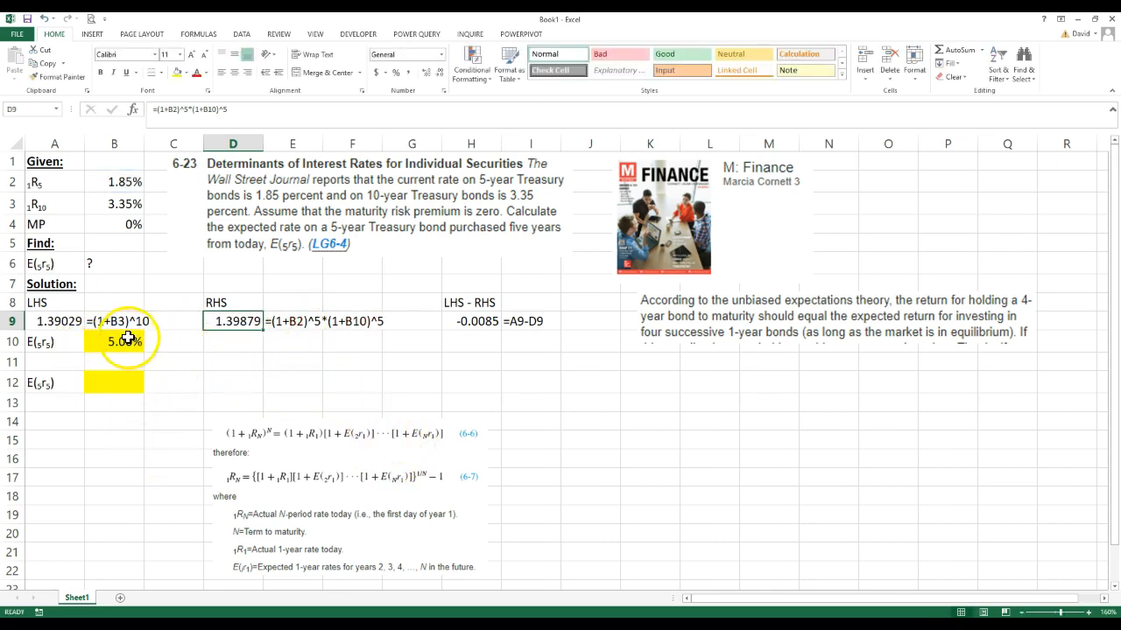
pyautogui.moveTo(352, 336)
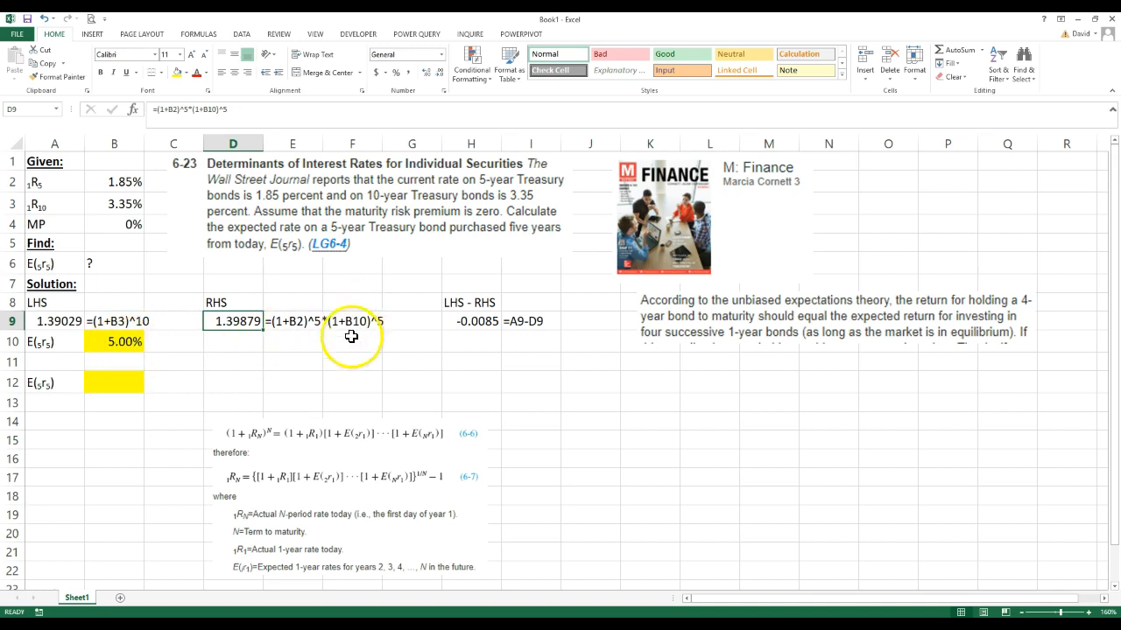
pyautogui.moveTo(149, 319)
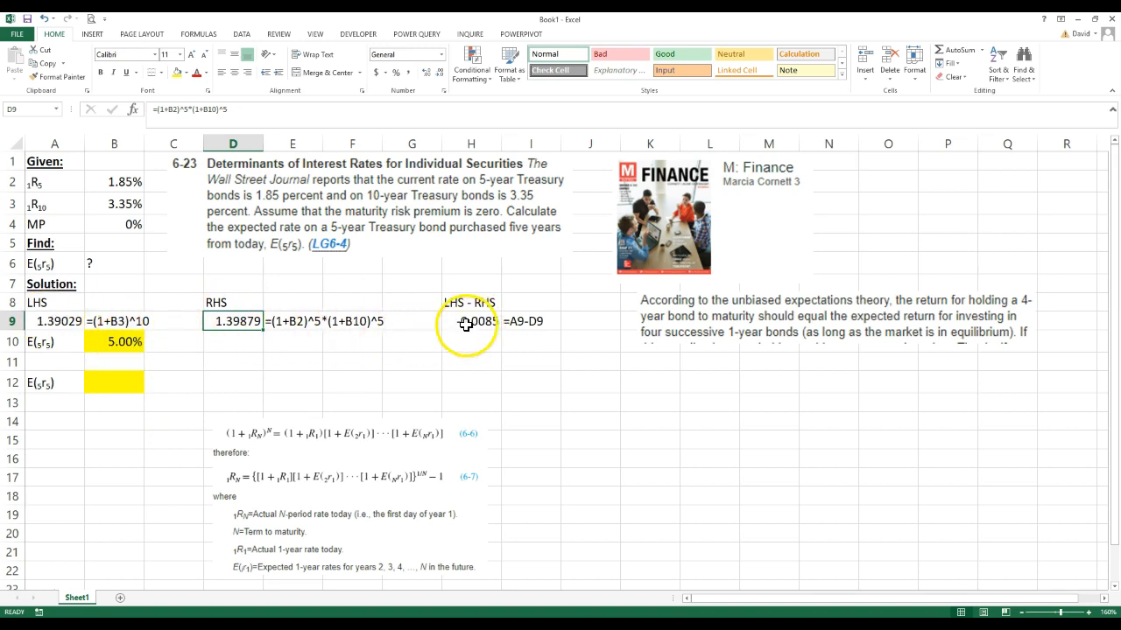
pyautogui.click(471, 322)
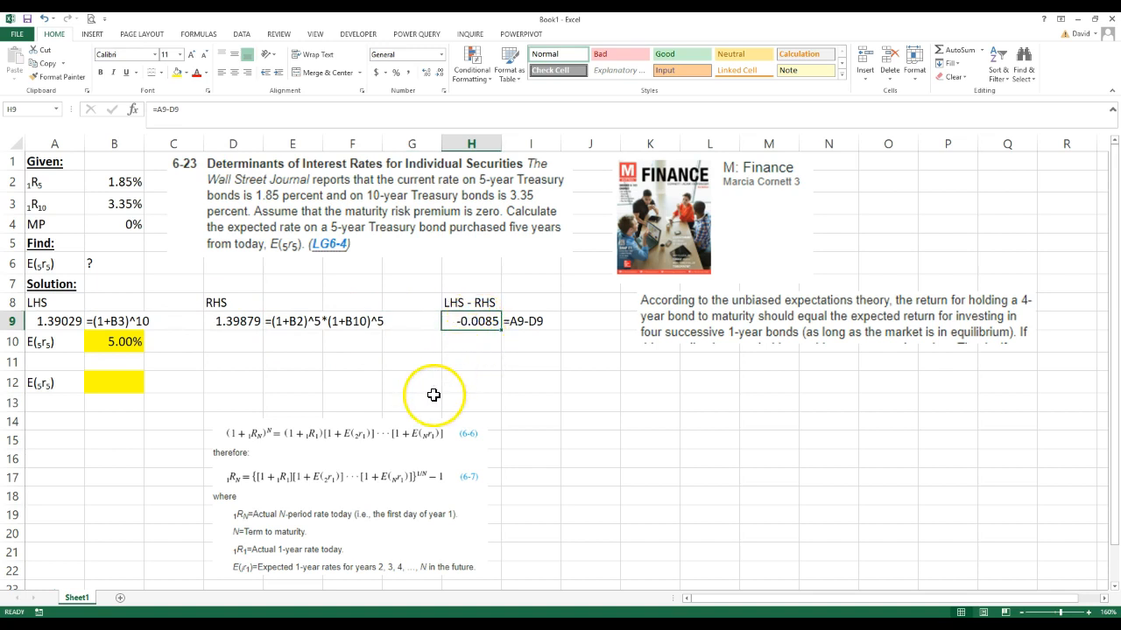
pyautogui.click(114, 341)
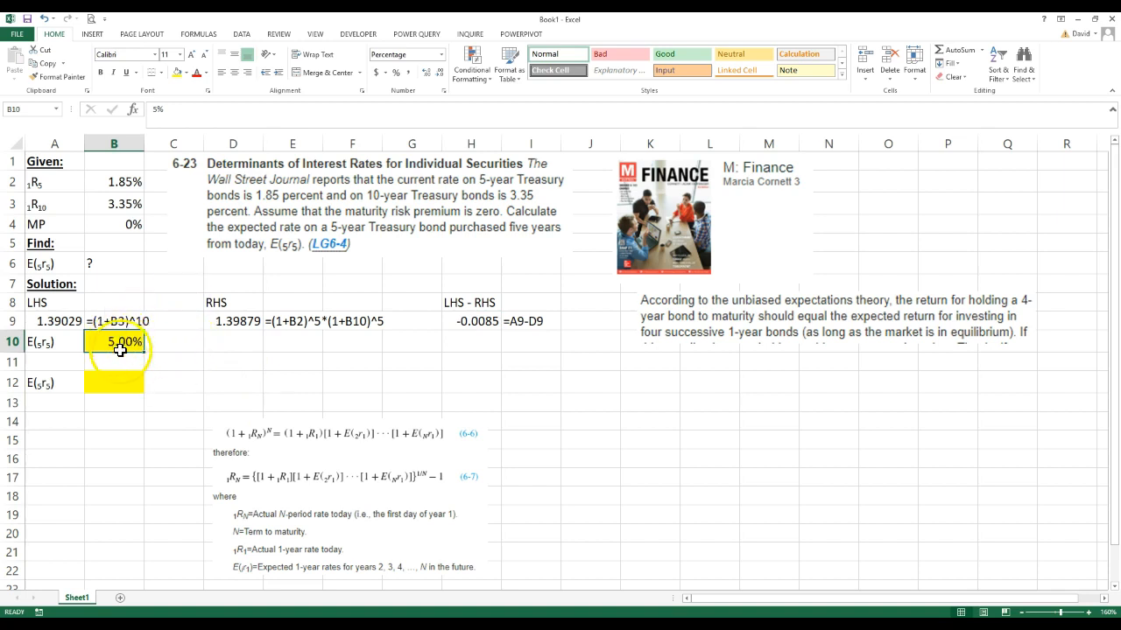
pyautogui.moveTo(242, 35)
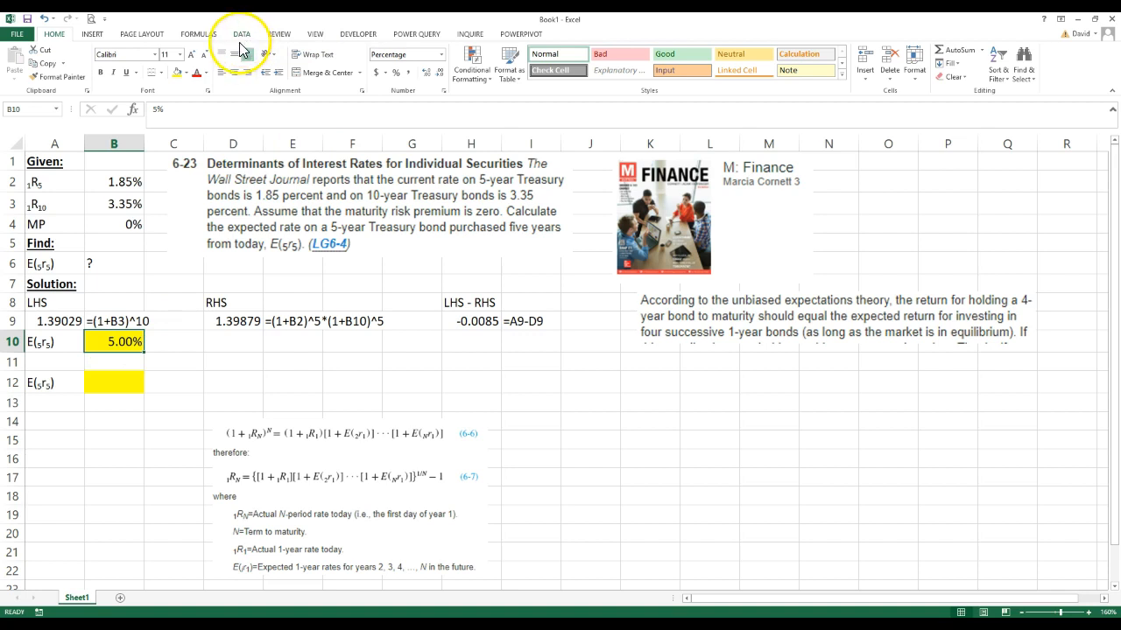
# - Run Goal Seek setting H9 to 0 by changing B10, solving the rate to 4.87%
pyautogui.click(242, 34)
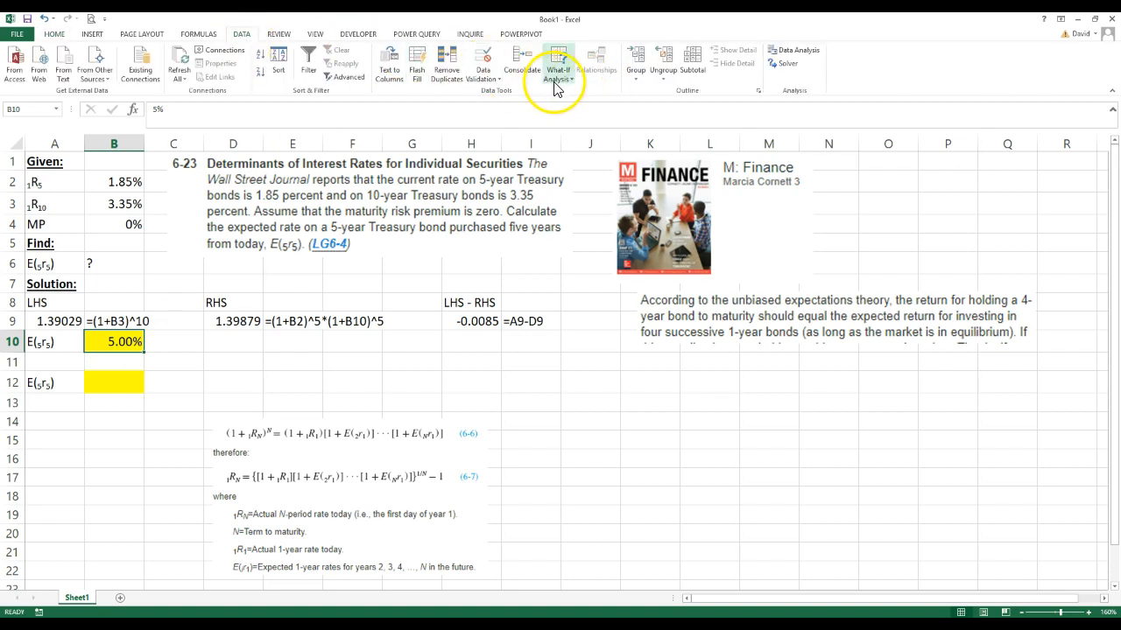
pyautogui.click(557, 67)
pyautogui.write('$H$9')
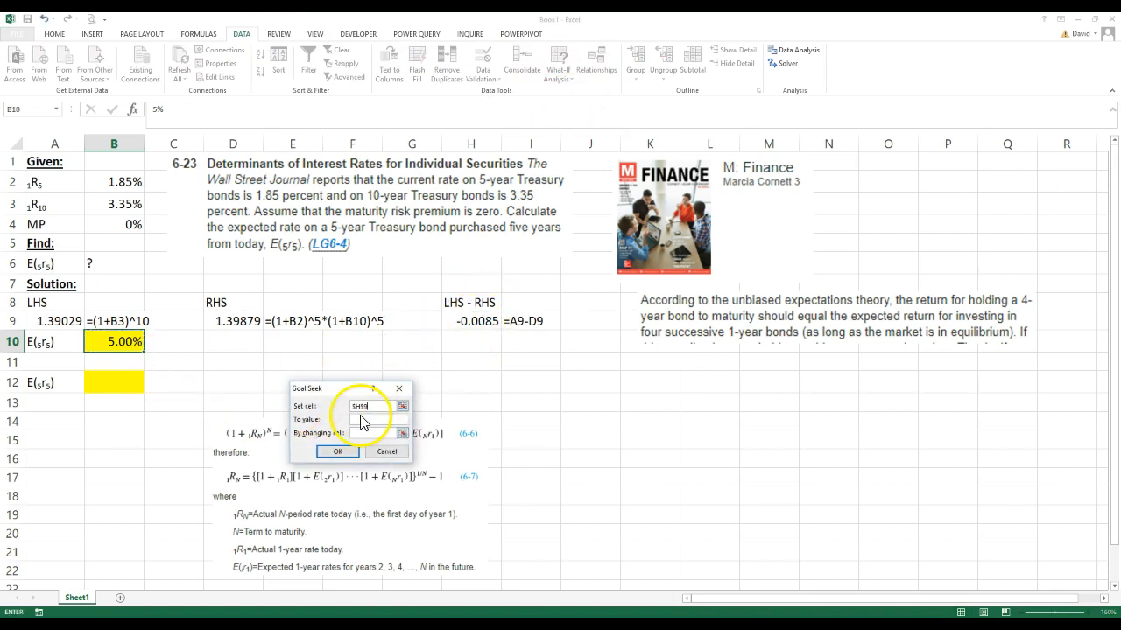
pyautogui.click(469, 301)
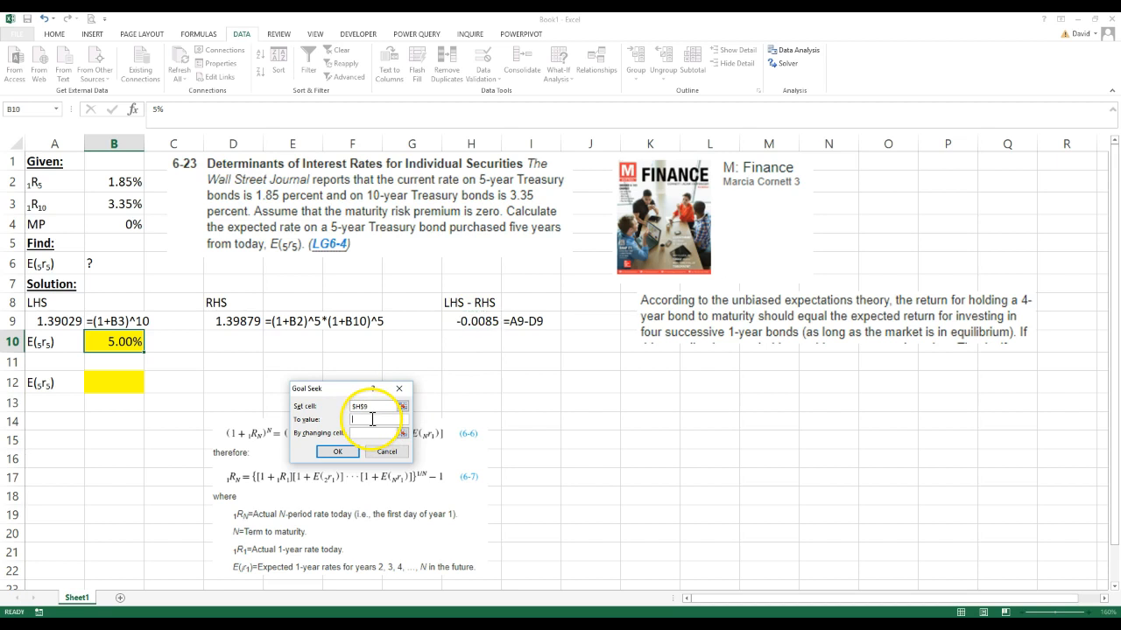
pyautogui.write('0')
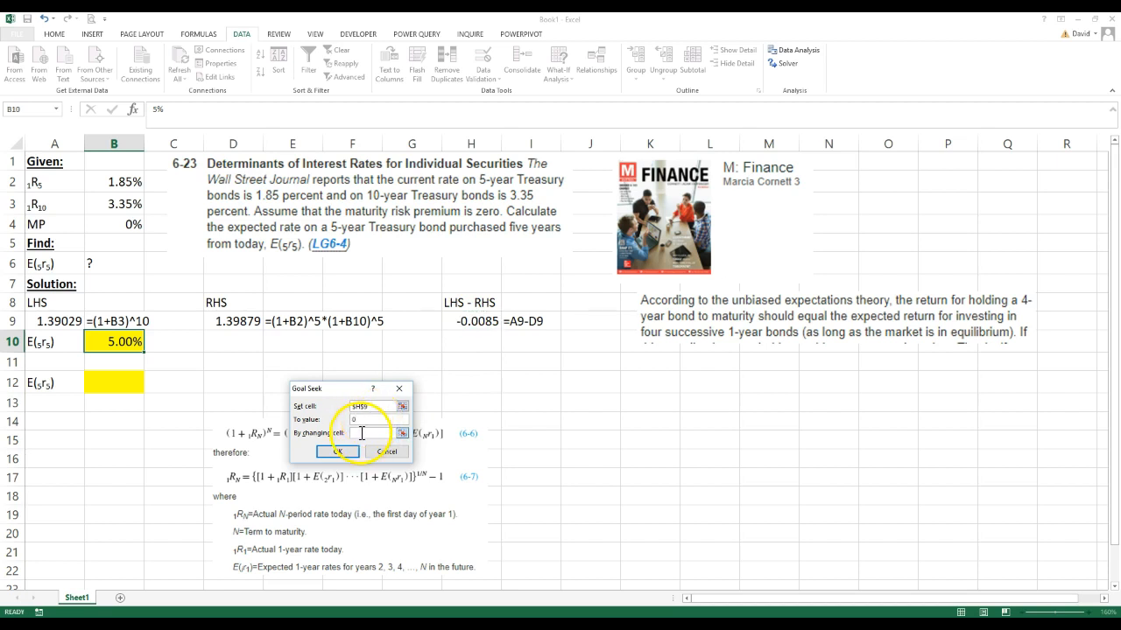
pyautogui.click(116, 341)
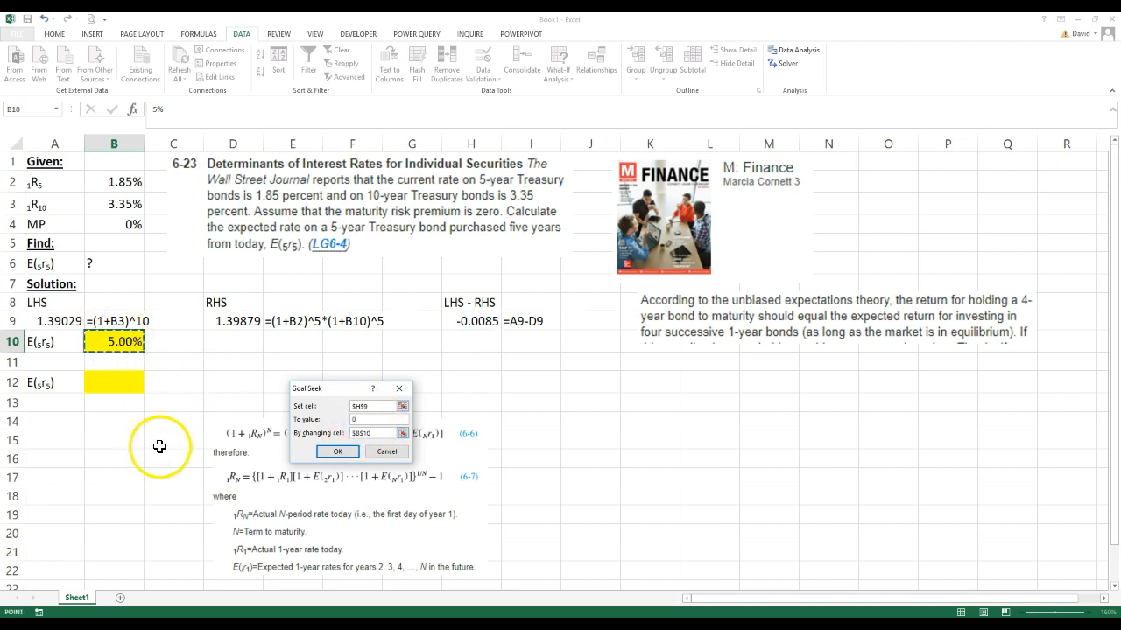
pyautogui.click(336, 452)
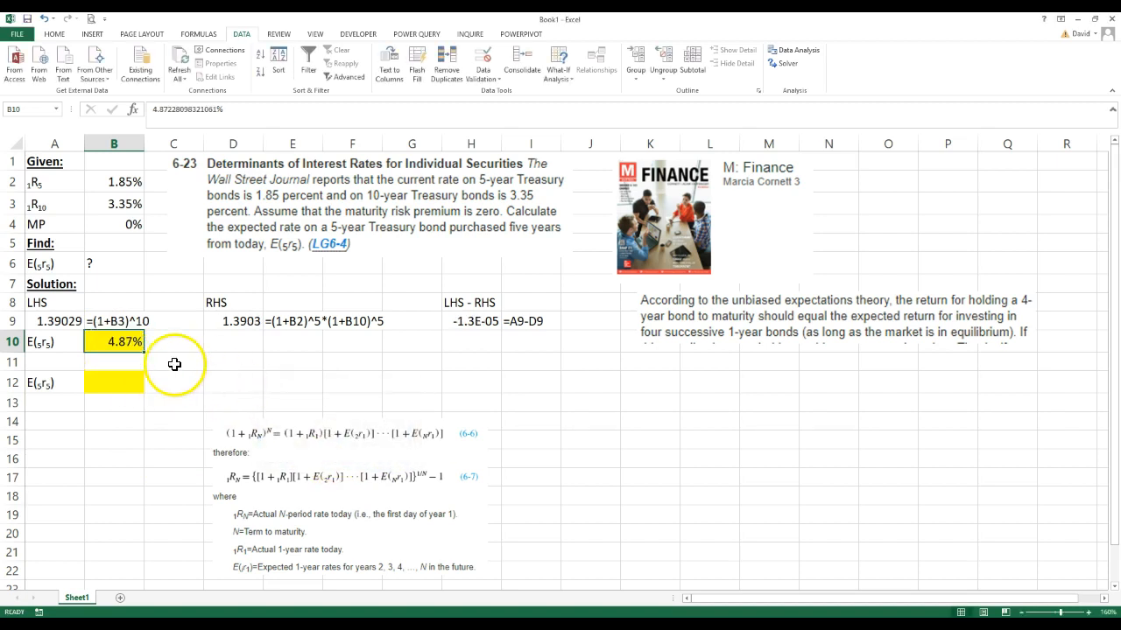
# - Add the note '<== used goal seek' in C10 beside the 4.87% answer
pyautogui.click(173, 341)
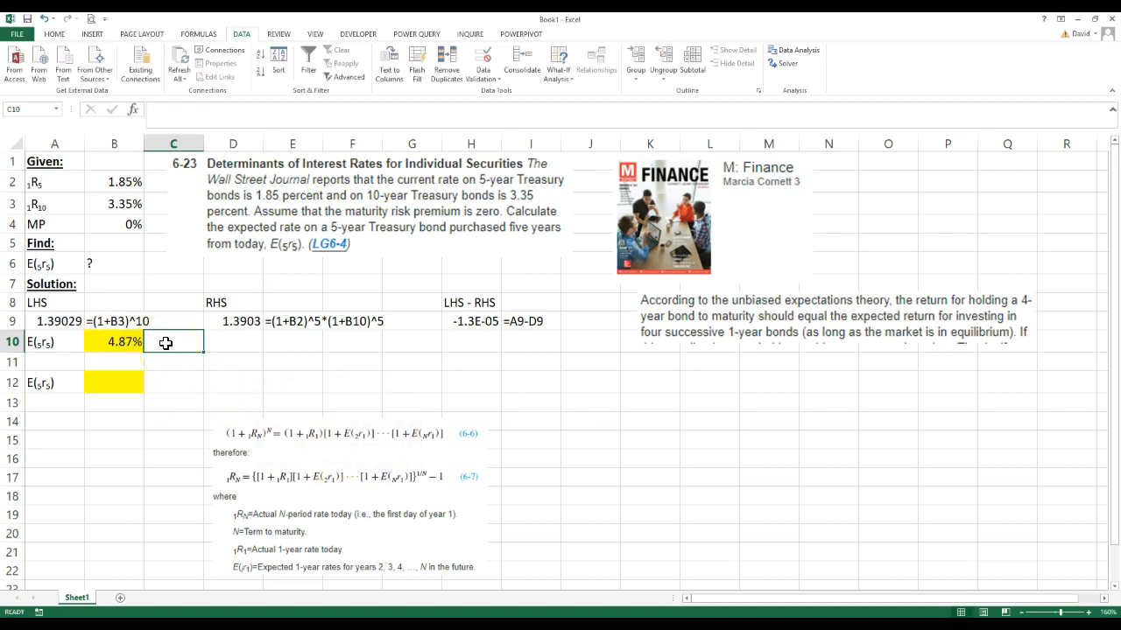
pyautogui.write('<==')
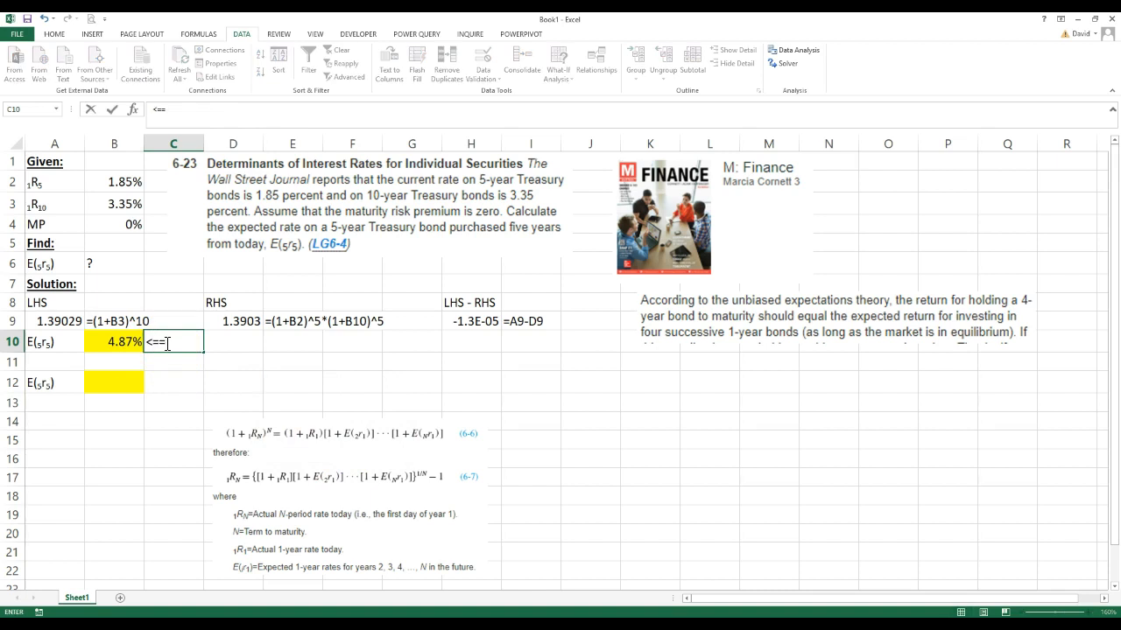
pyautogui.write('I')
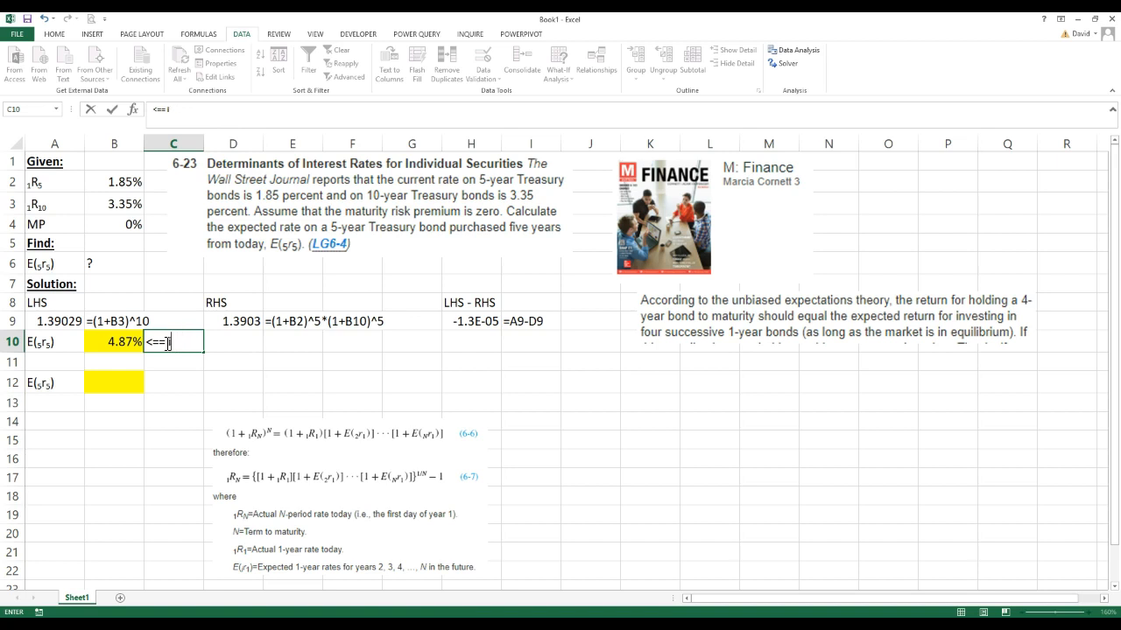
pyautogui.write('sed')
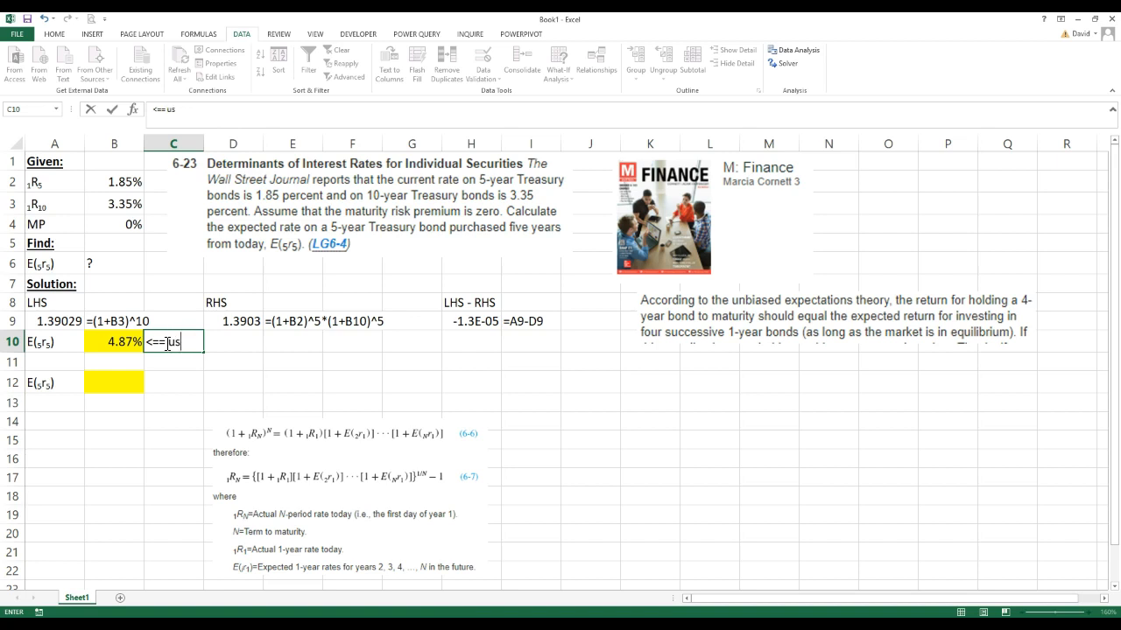
pyautogui.write('used goal s')
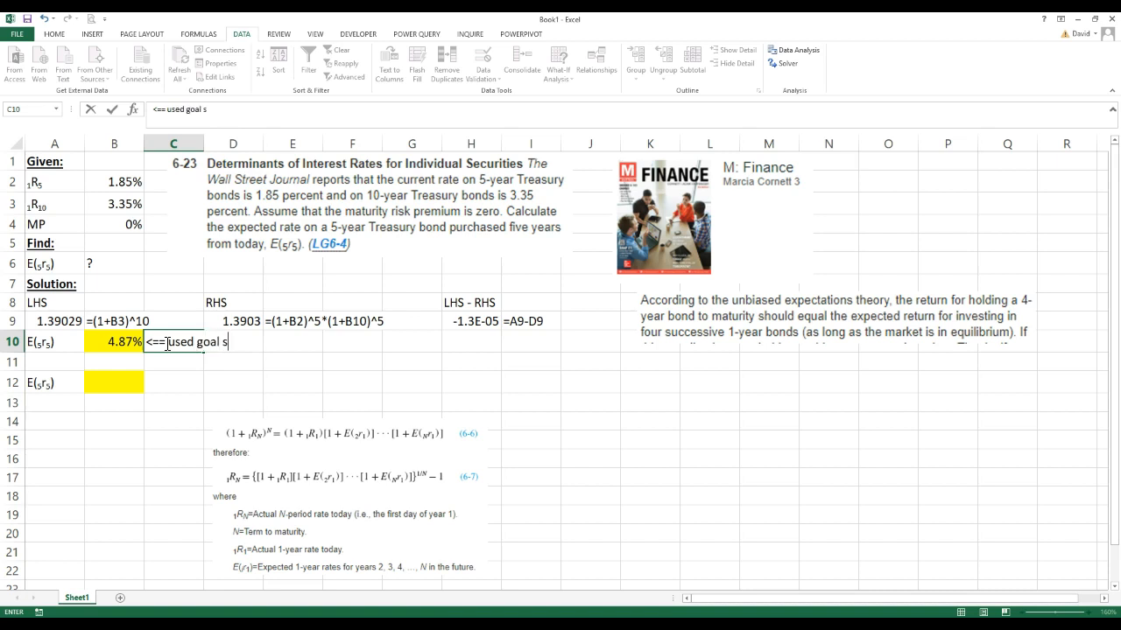
pyautogui.write('eek')
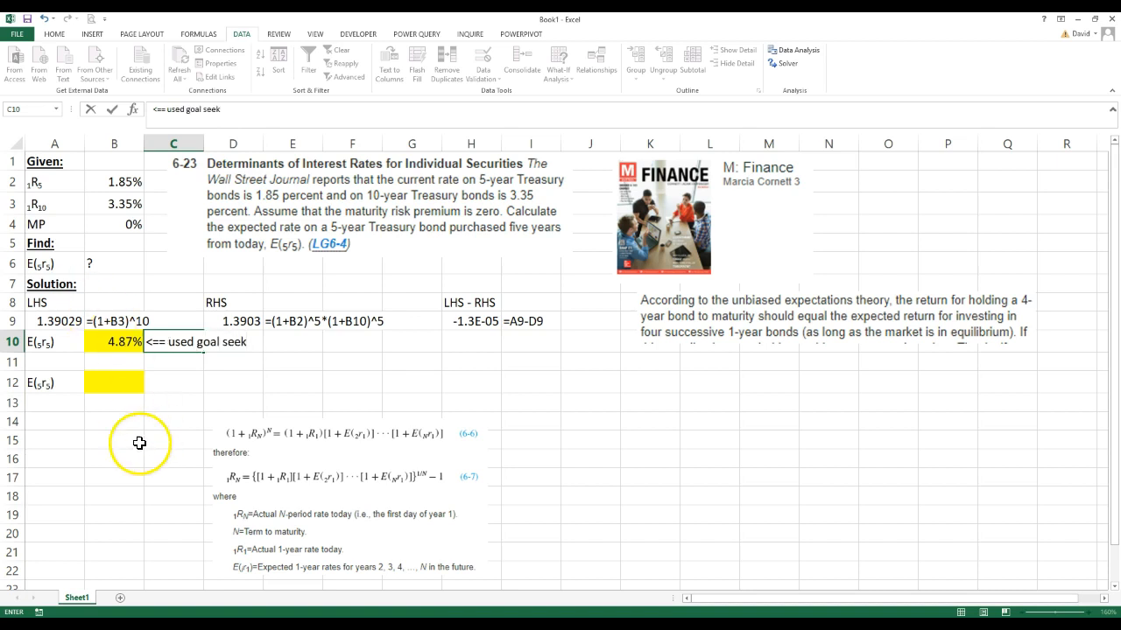
pyautogui.click(114, 341)
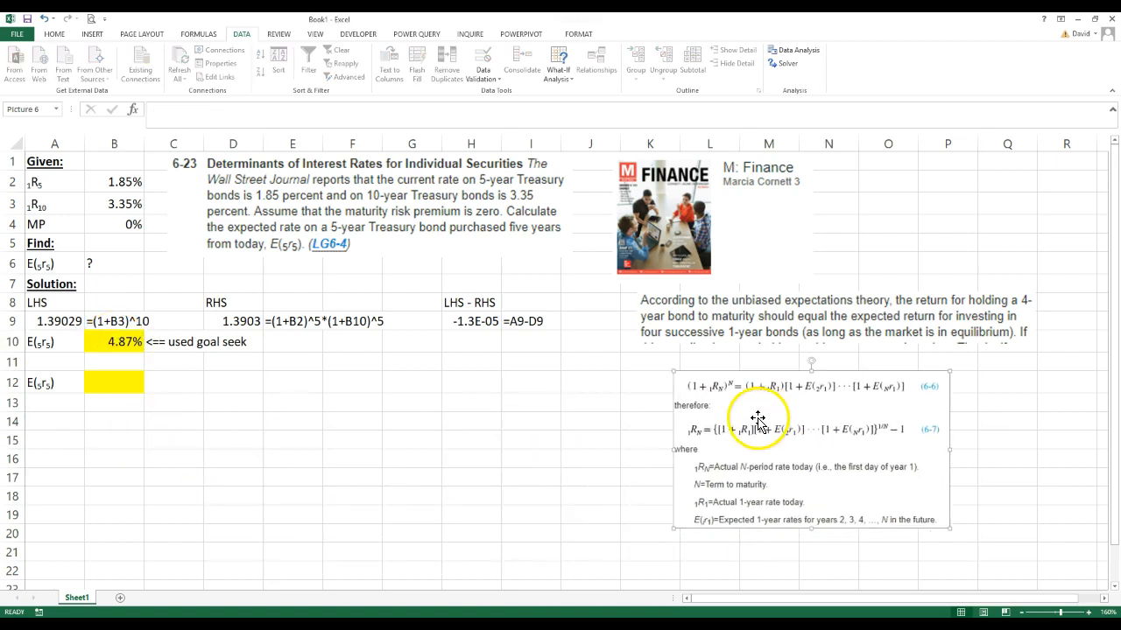
pyautogui.click(214, 483)
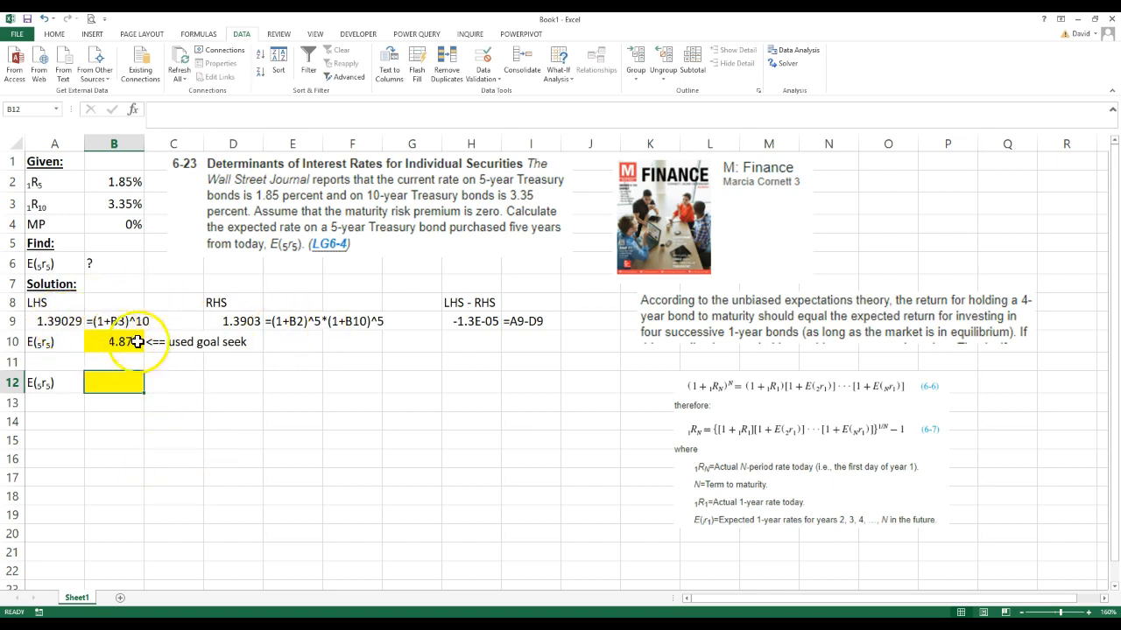
# - Start the closed-form E(5r5) formula in B12 with =(1+B3)^10/ using the 3.35% ten-year rate
pyautogui.write('=')
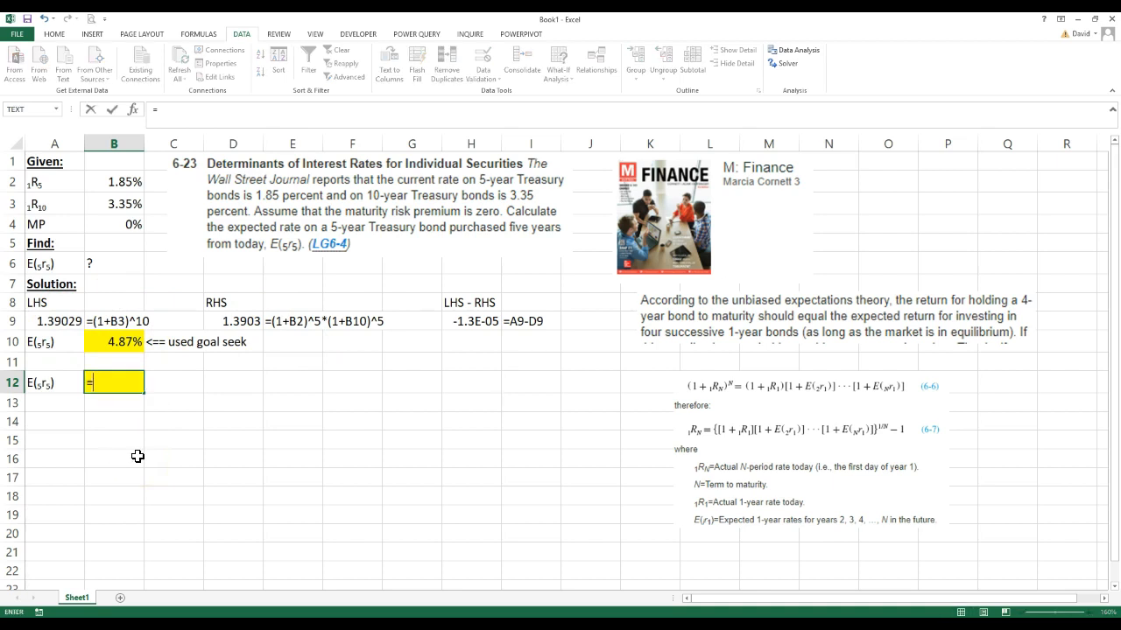
pyautogui.write('(1')
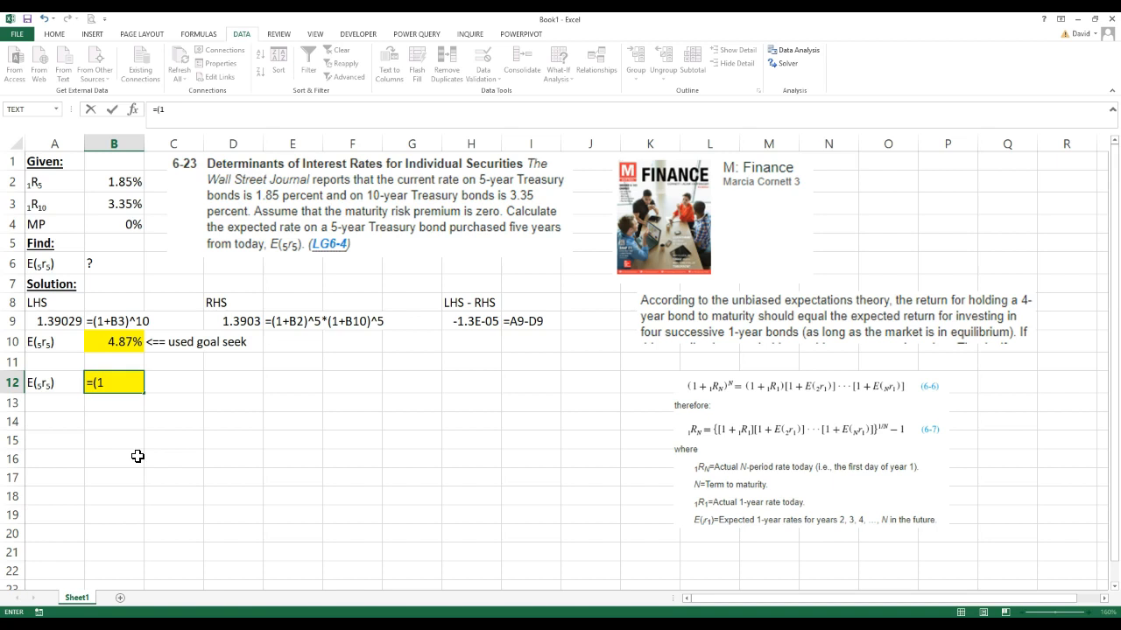
pyautogui.write('+')
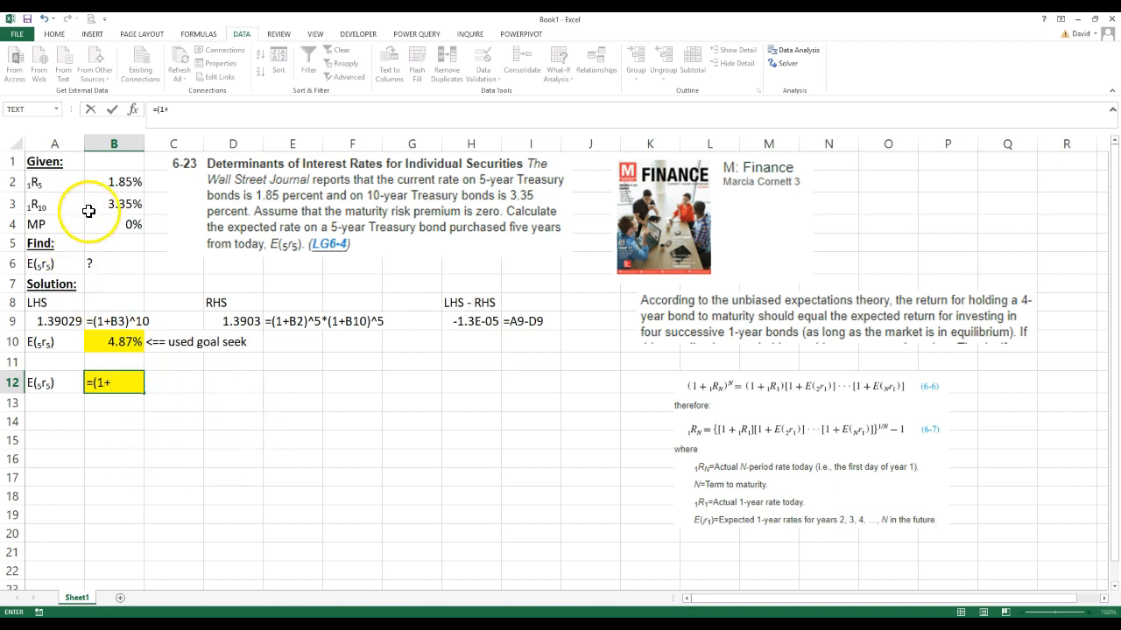
pyautogui.click(114, 203)
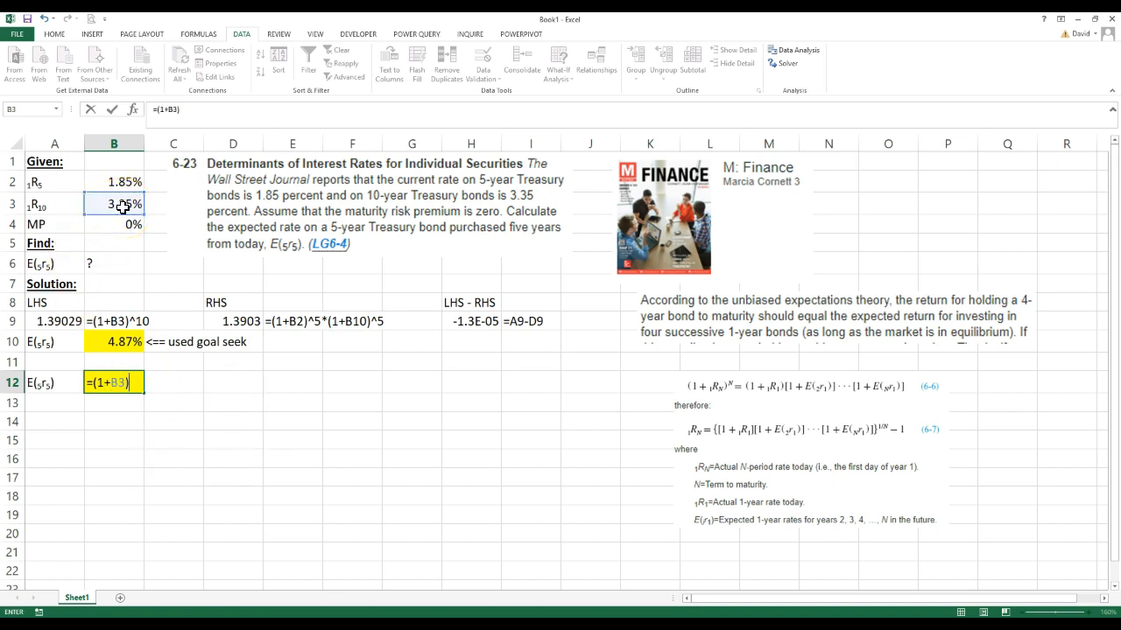
pyautogui.write('^10')
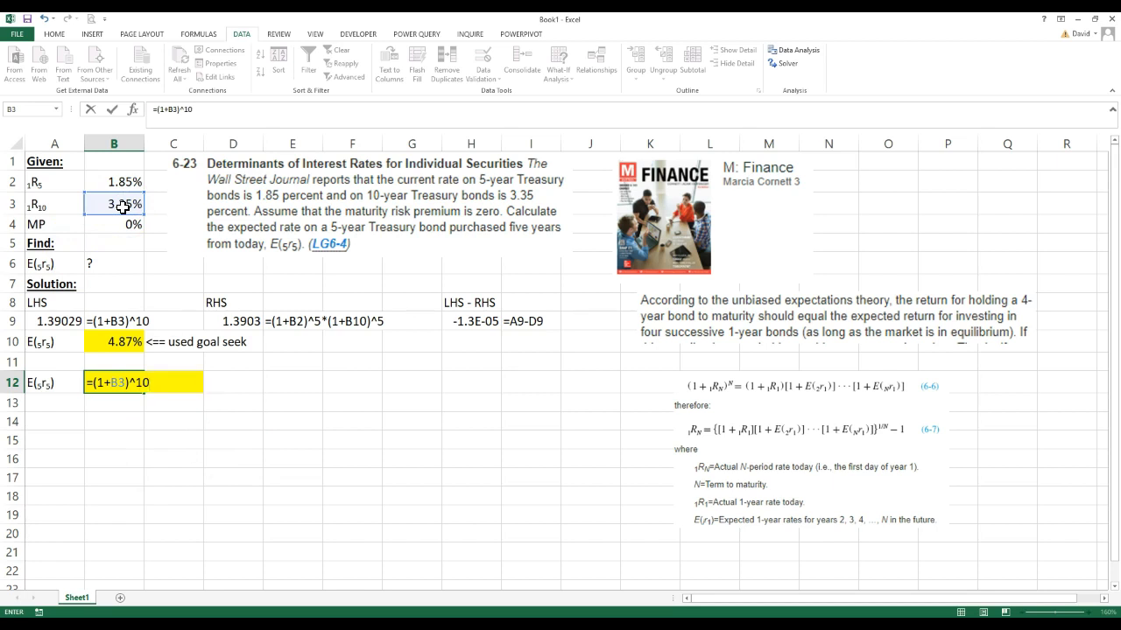
pyautogui.write('/')
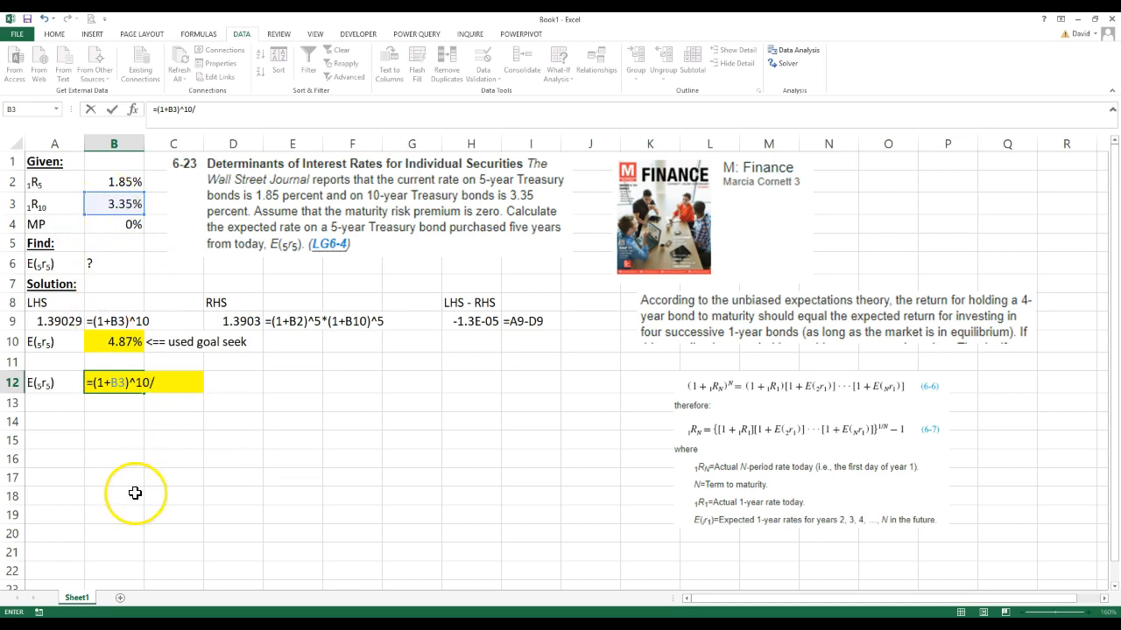
pyautogui.moveTo(156, 494)
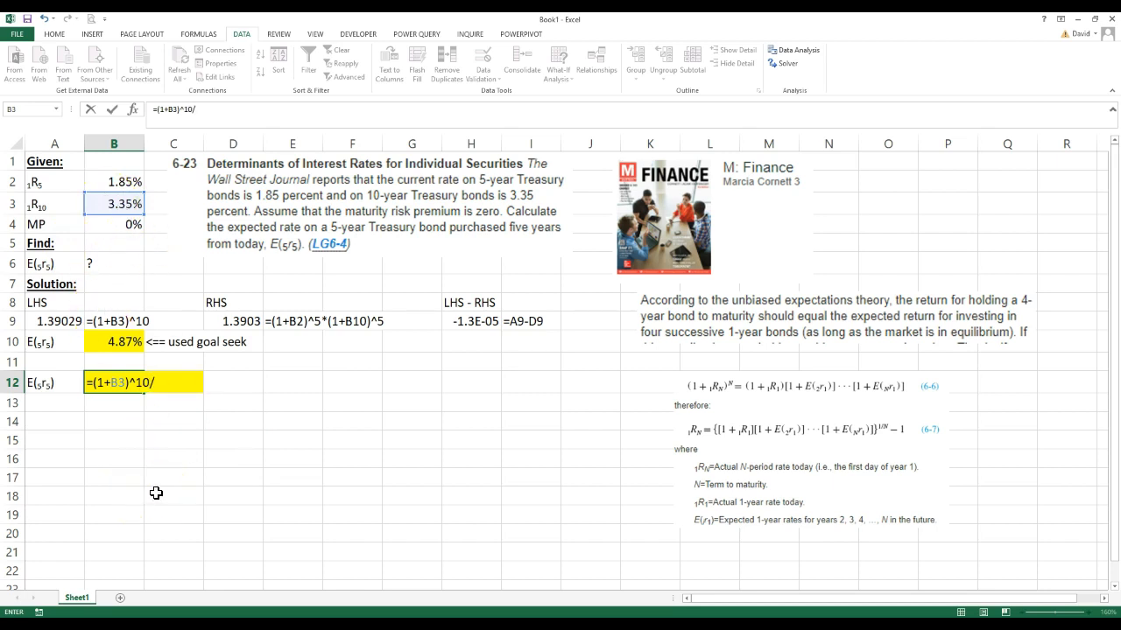
pyautogui.moveTo(312, 367)
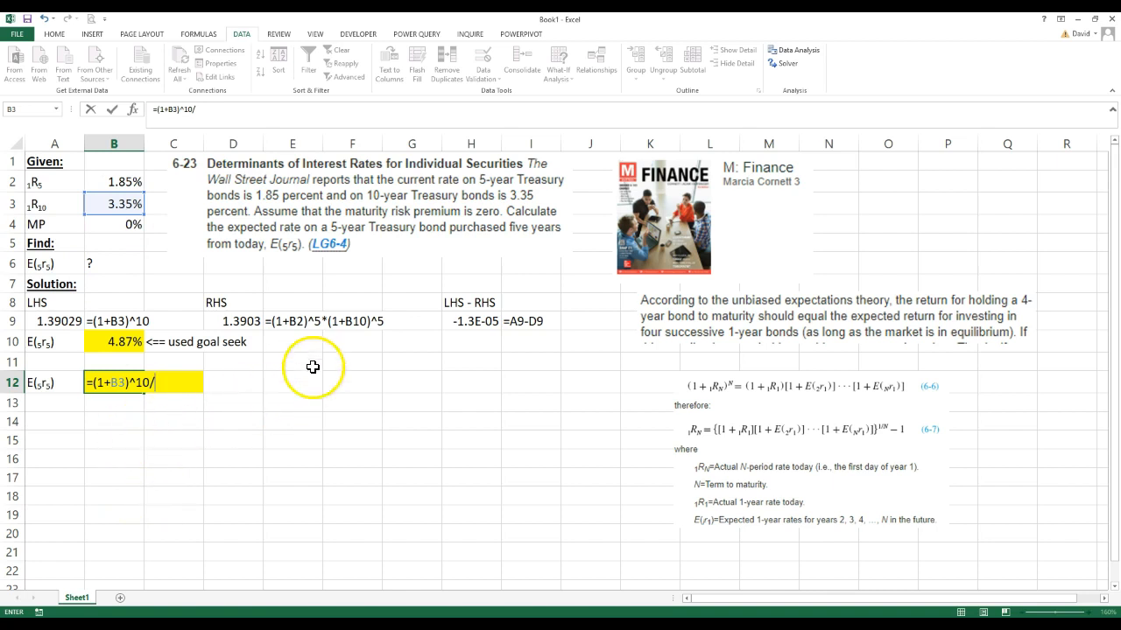
pyautogui.moveTo(357, 322)
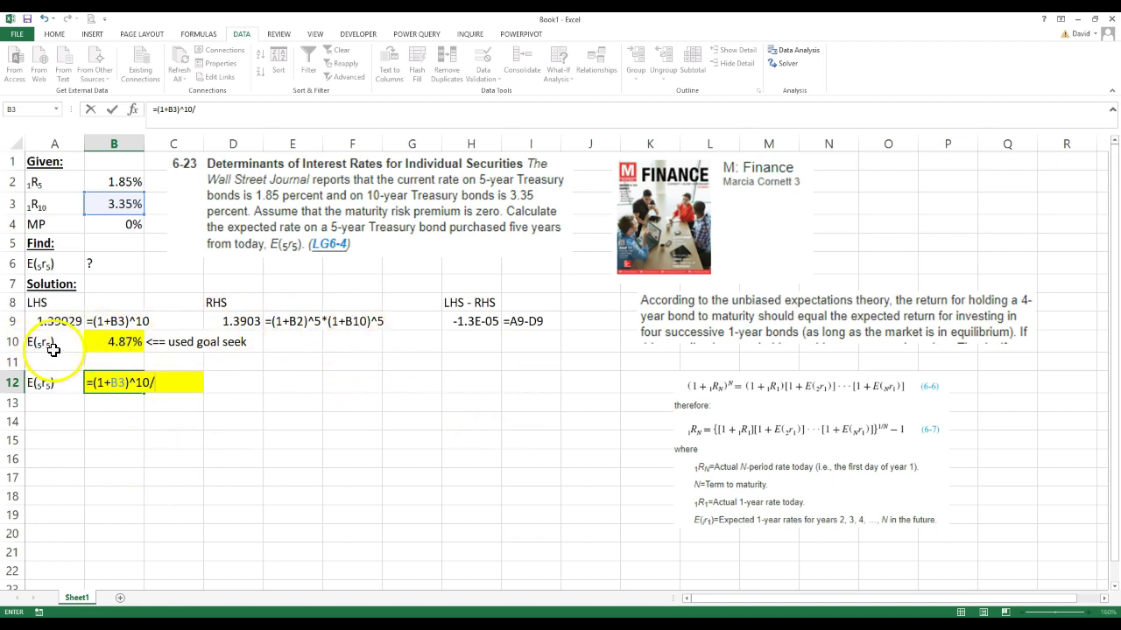
pyautogui.moveTo(352, 329)
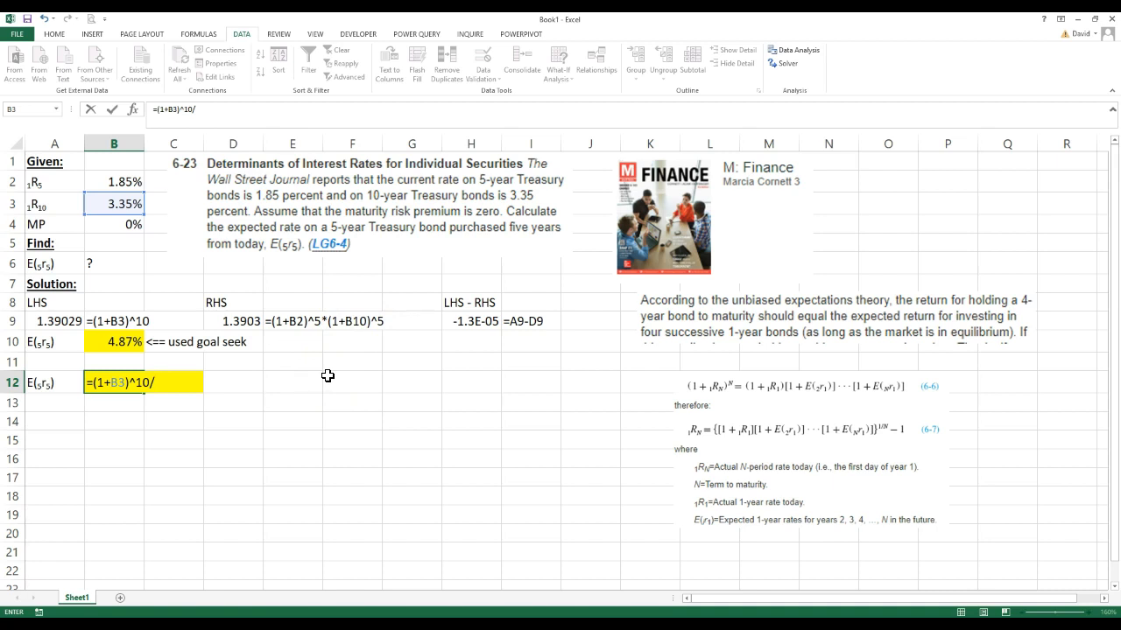
pyautogui.moveTo(293, 402)
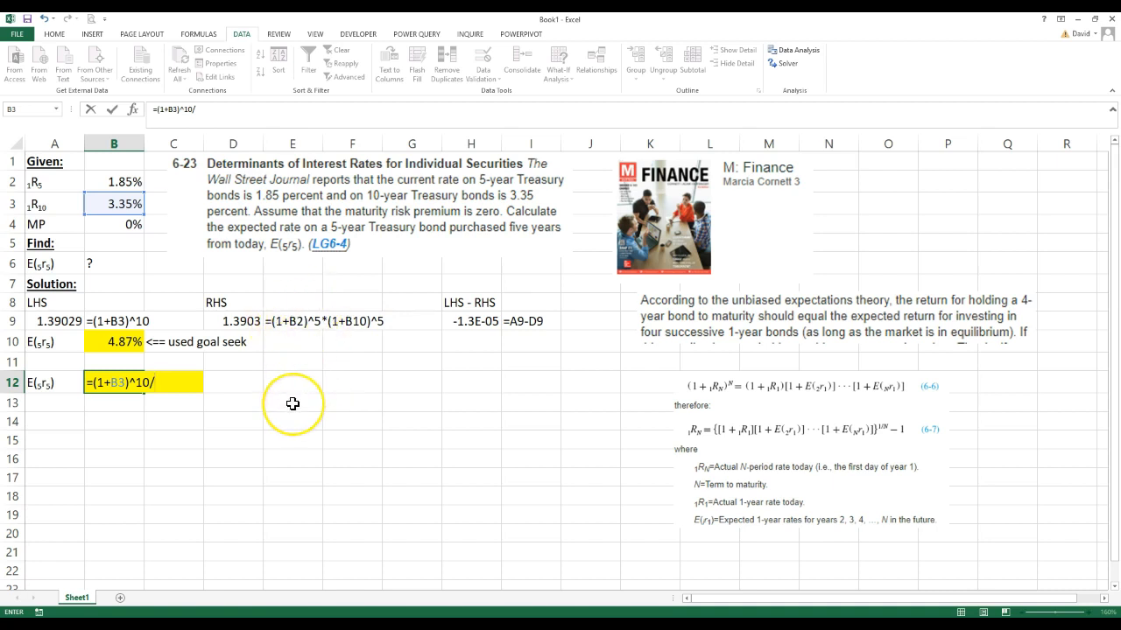
# - Complete it as =((1+B3)^10/(1+B2)^5)^(1/5)-1, fixing a mistyped 5-year reference
pyautogui.write('1')
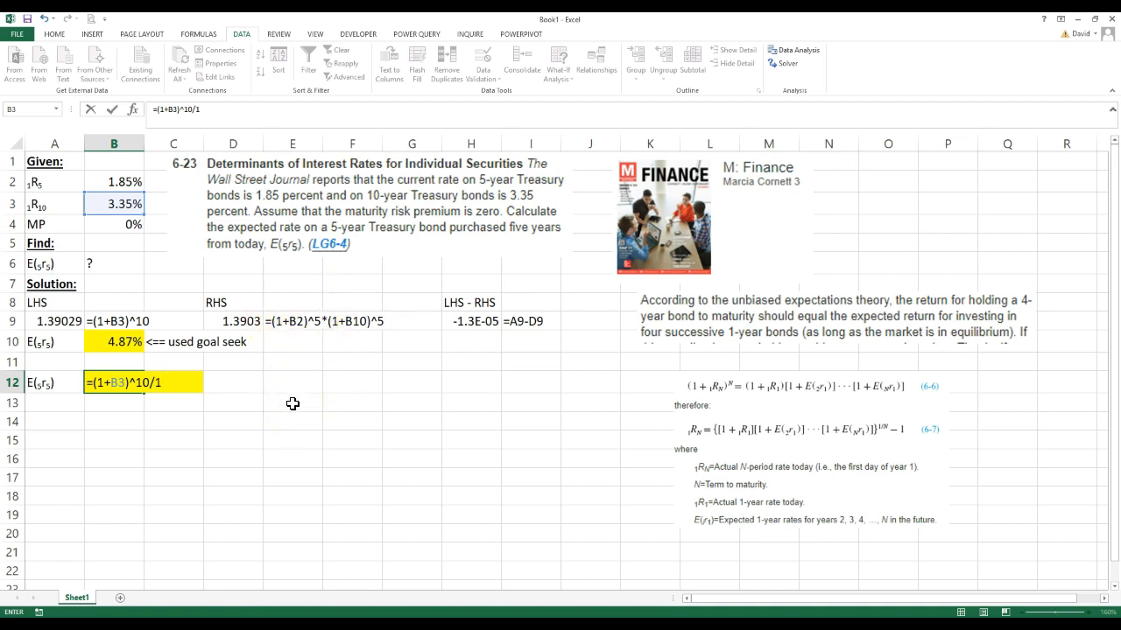
pyautogui.write('(')
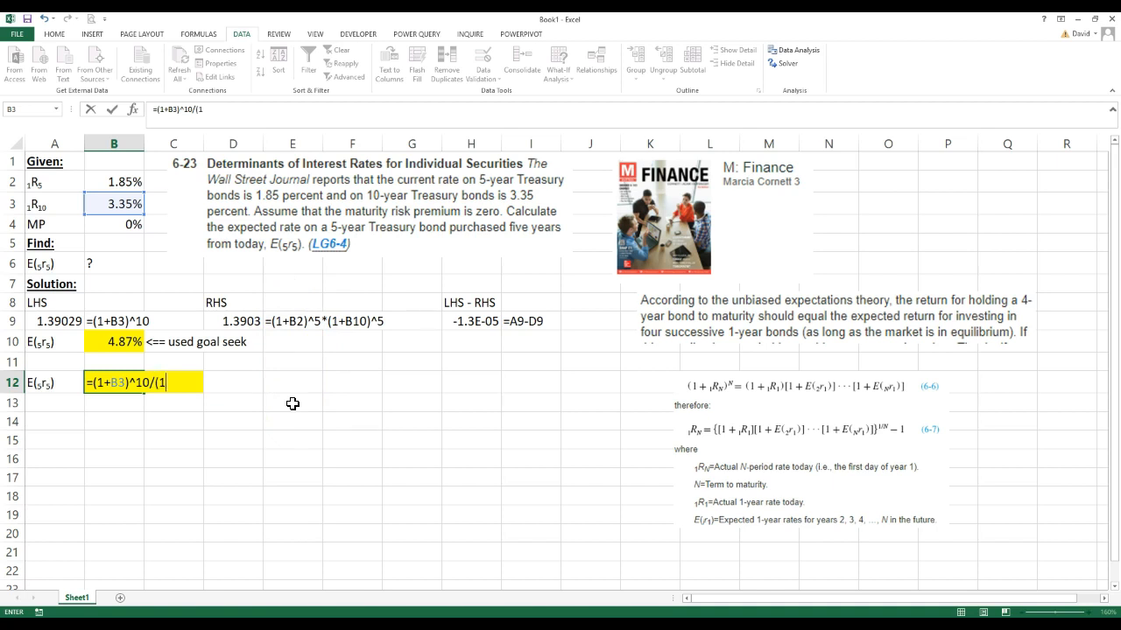
pyautogui.write('+B20')
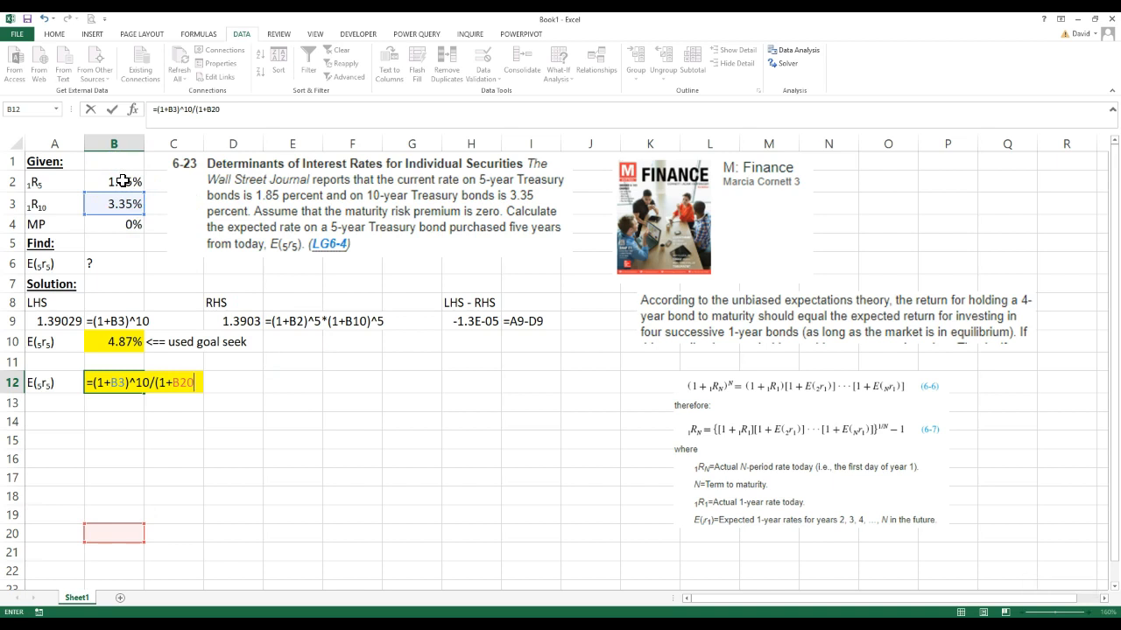
pyautogui.press('Backspace')
pyautogui.write(')')
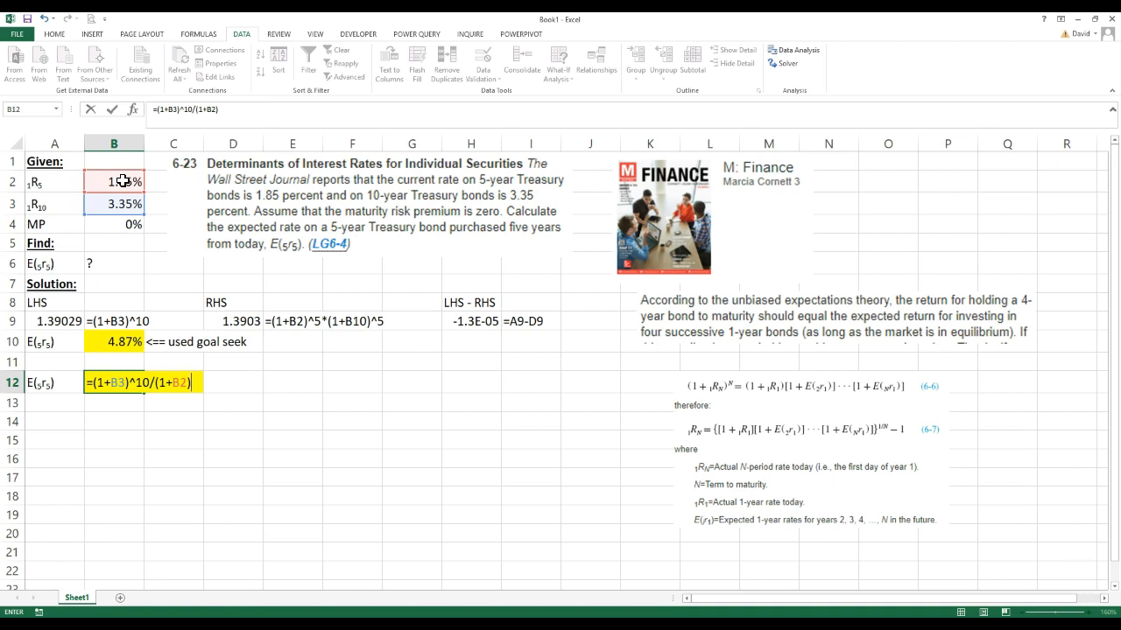
pyautogui.write('^5')
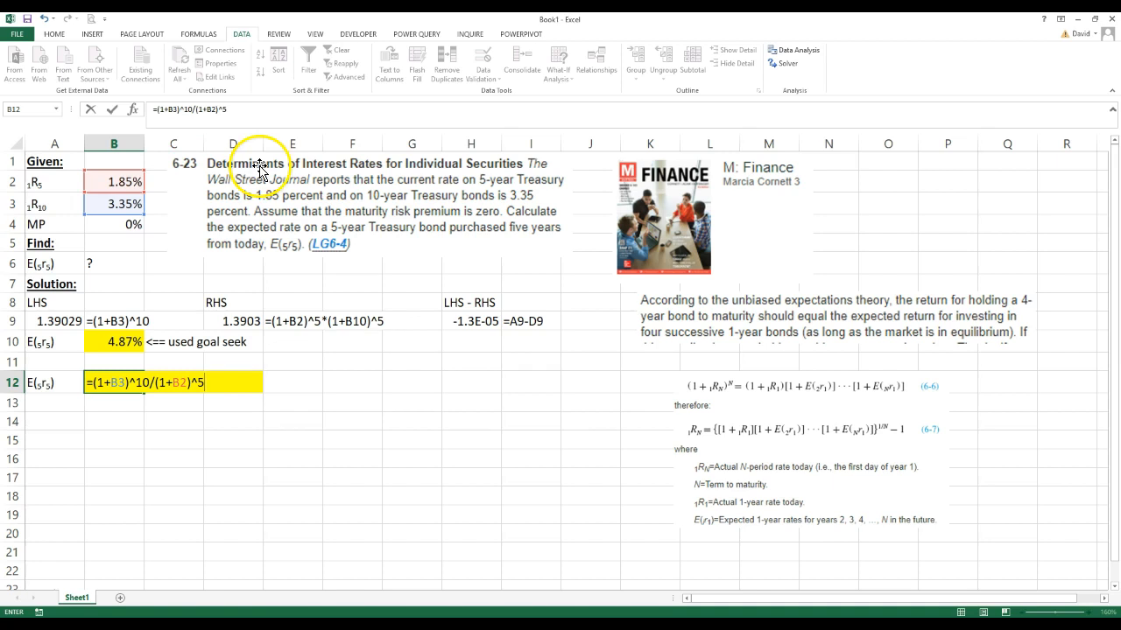
pyautogui.moveTo(364, 331)
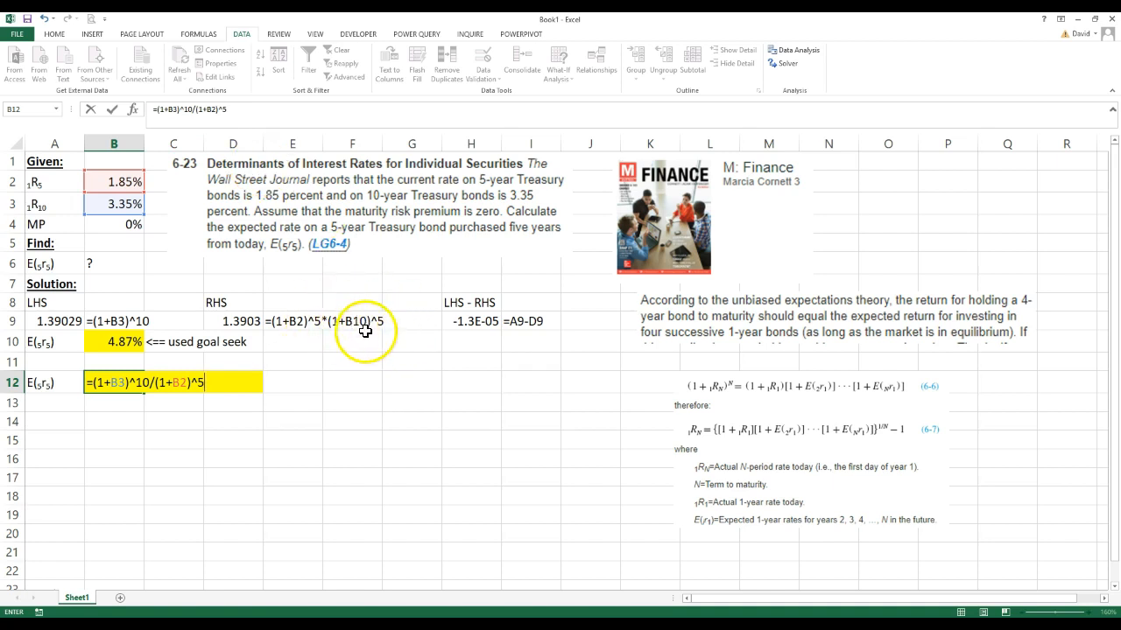
pyautogui.moveTo(224, 312)
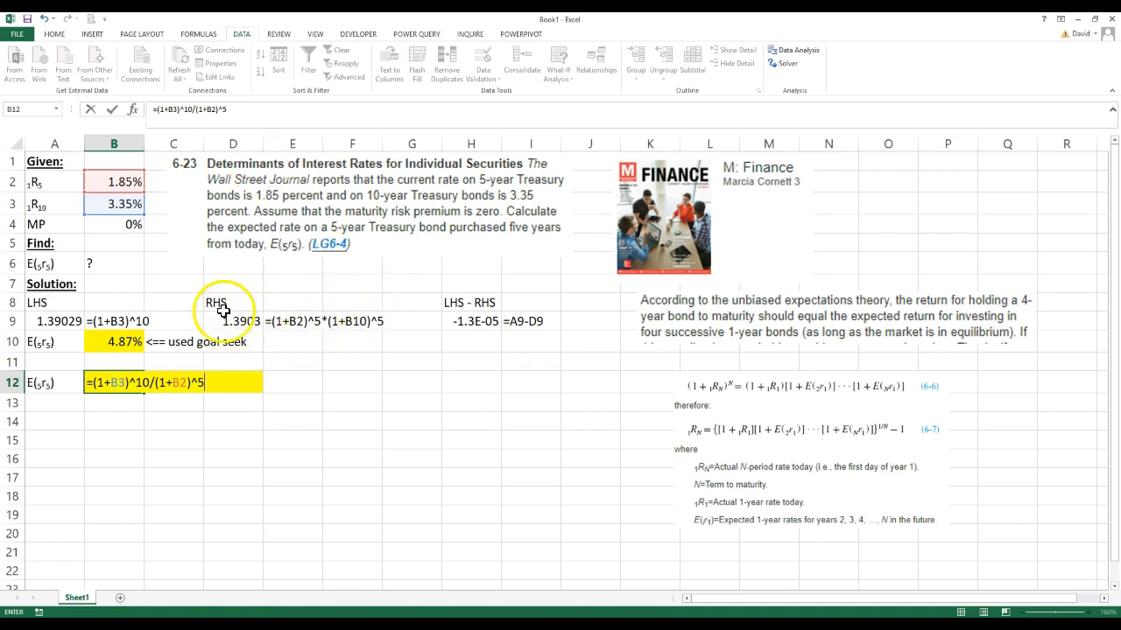
pyautogui.moveTo(371, 350)
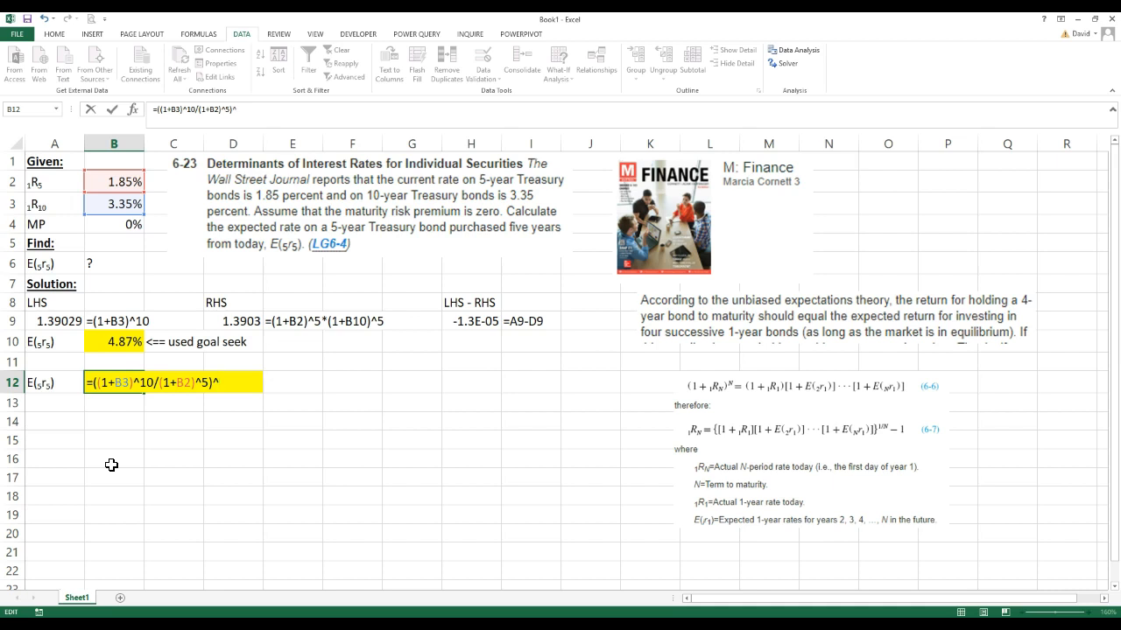
pyautogui.write('(1/5)')
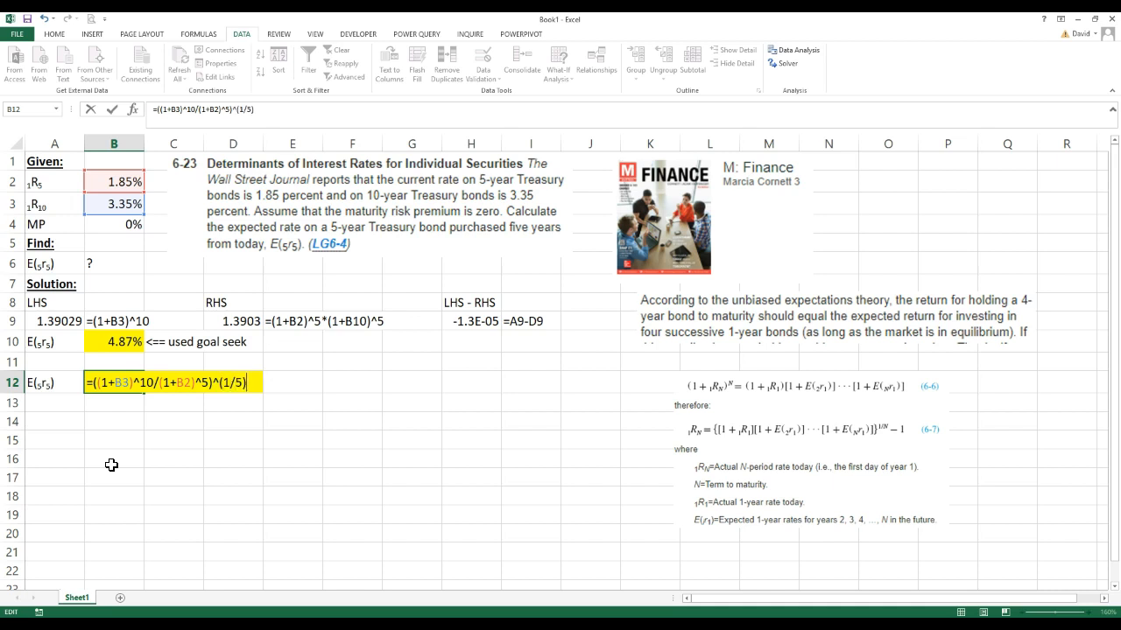
pyautogui.moveTo(336, 337)
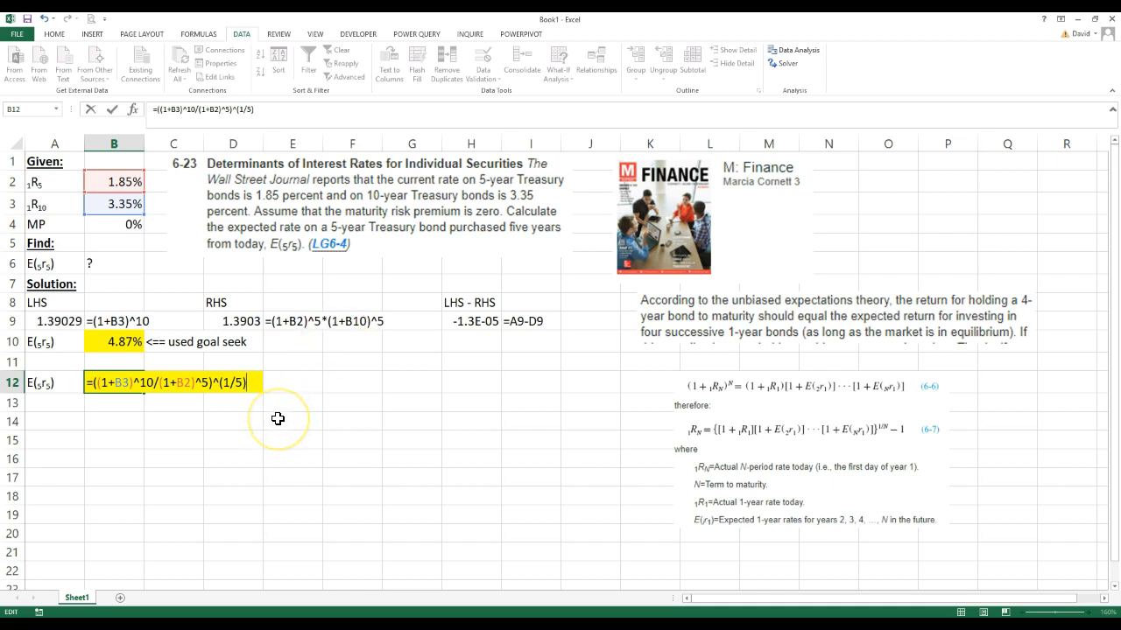
pyautogui.write('-1')
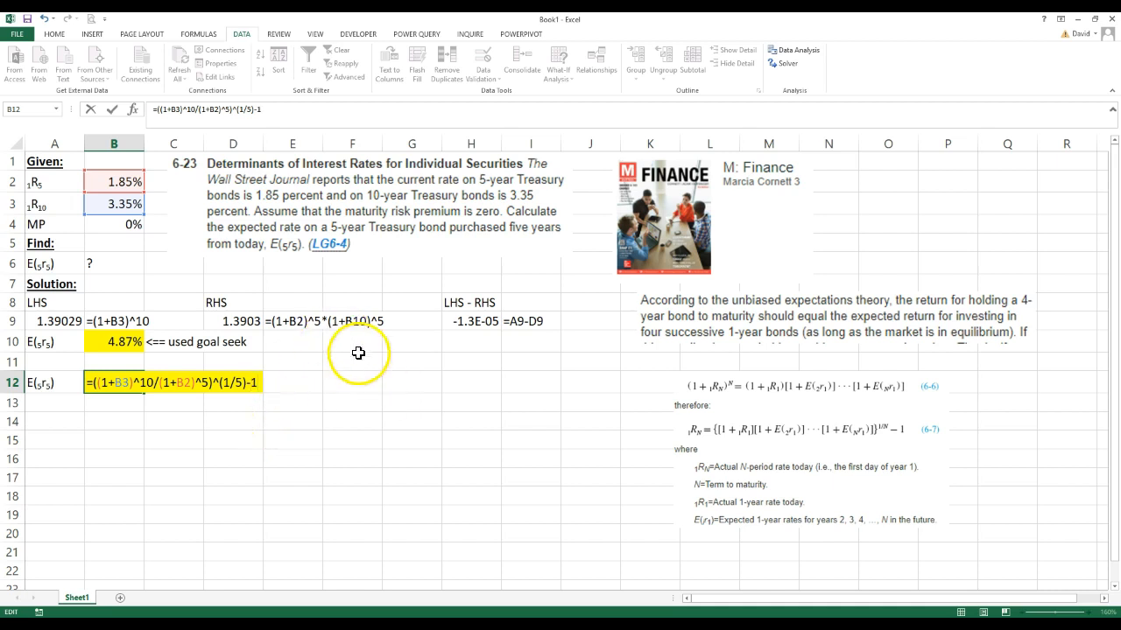
pyautogui.moveTo(304, 504)
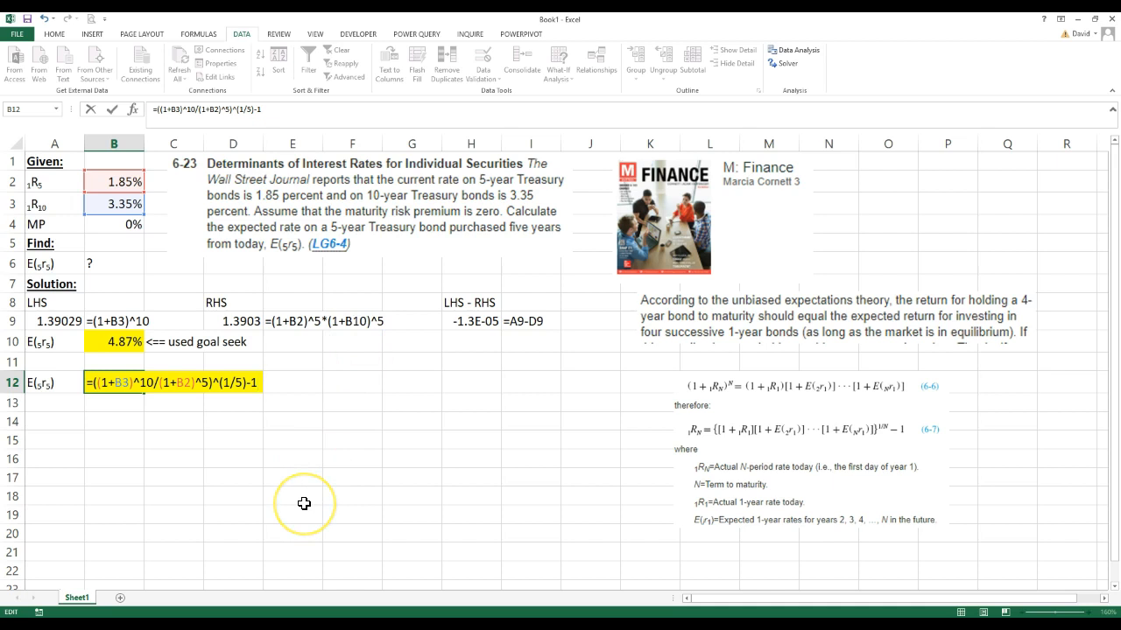
pyautogui.moveTo(304, 504)
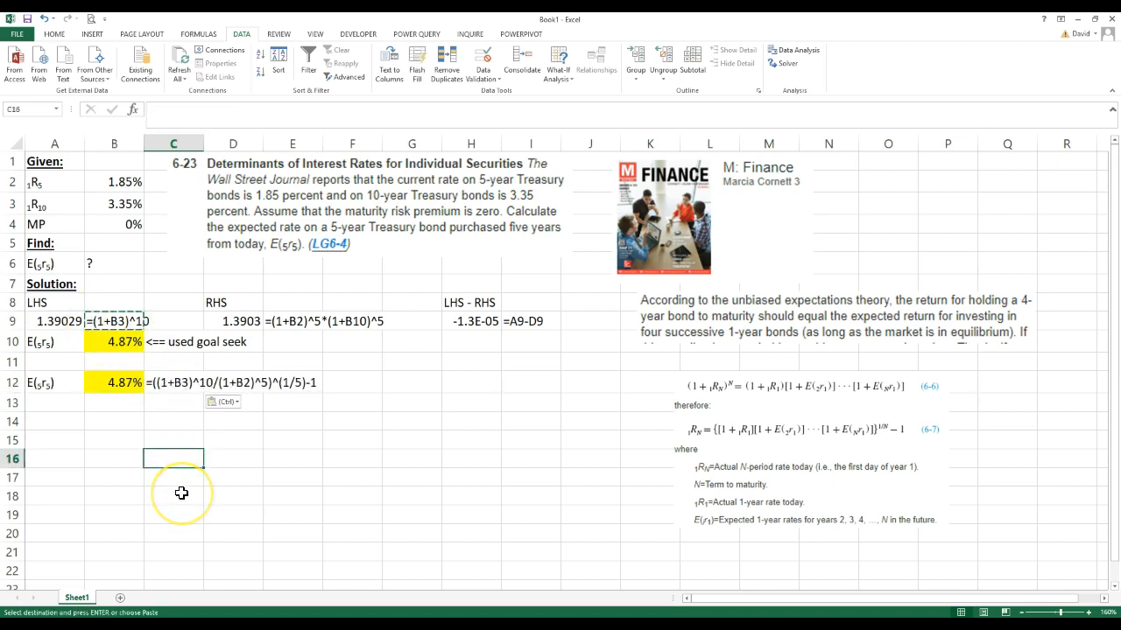
pyautogui.moveTo(53, 432)
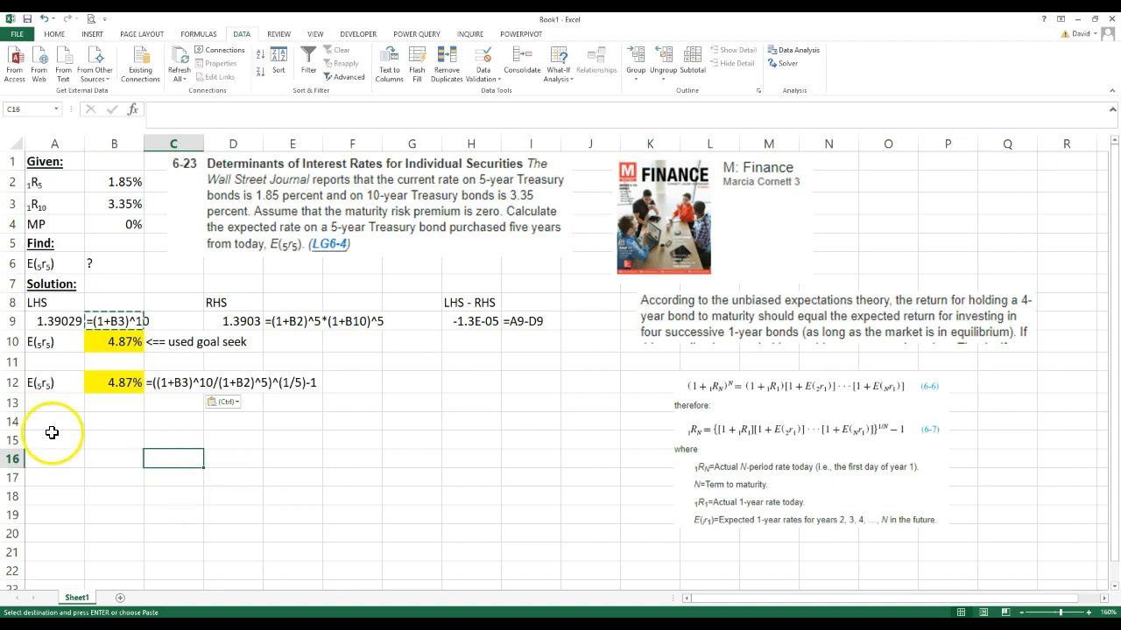
# - Show the closed-form formula text beside its 4.87% result in row 12 and review the sheet
pyautogui.click(233, 459)
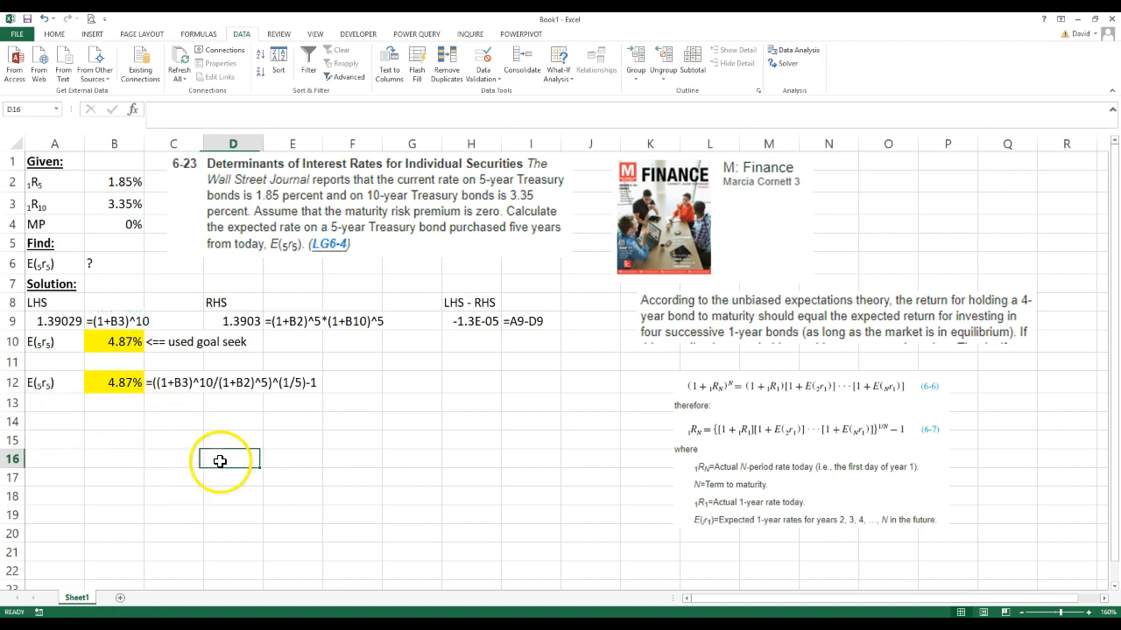
pyautogui.click(231, 320)
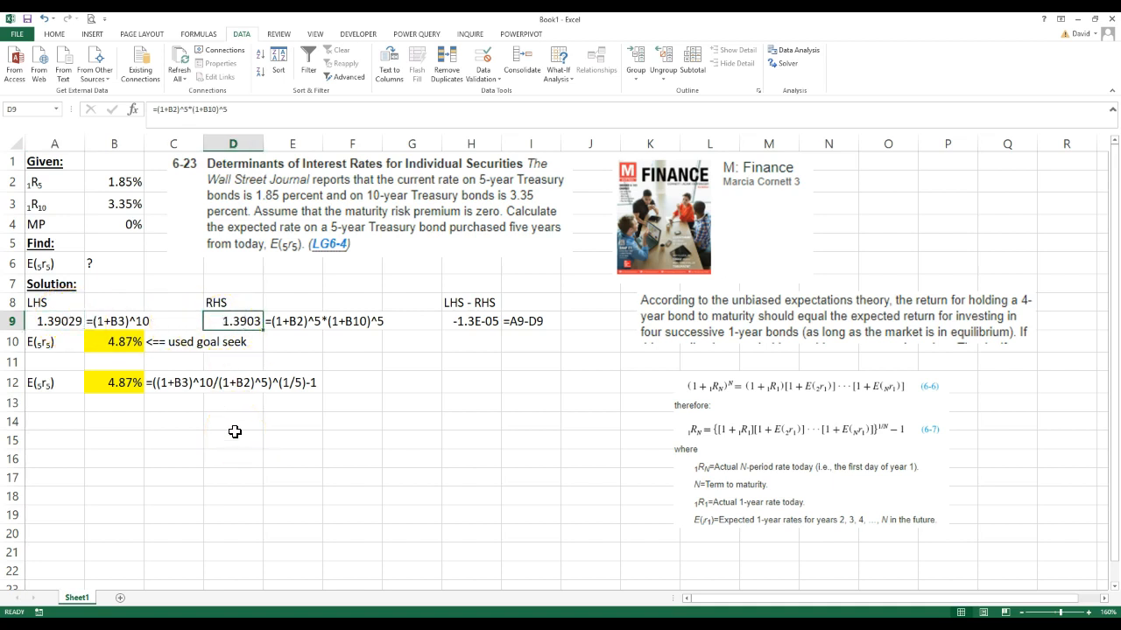
pyautogui.moveTo(792, 405)
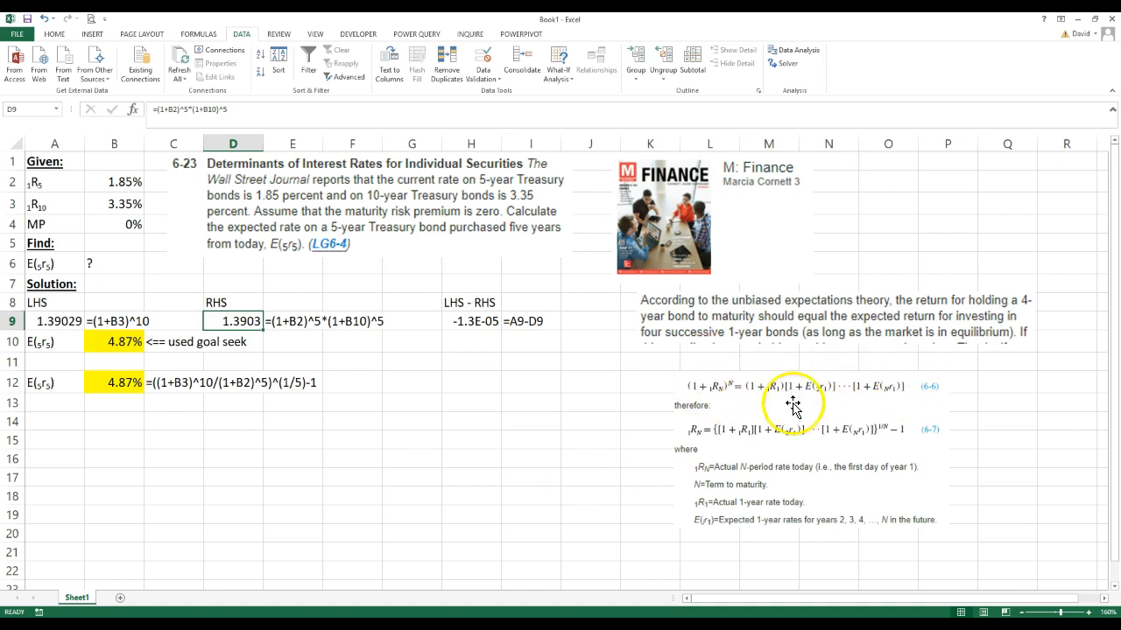
pyautogui.moveTo(161, 389)
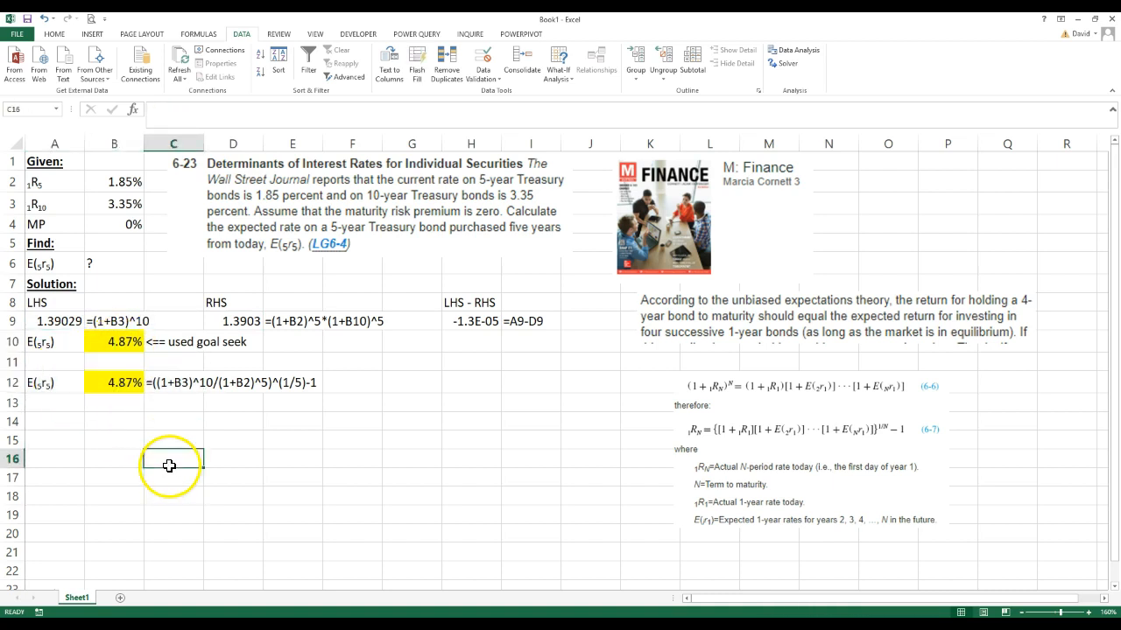
pyautogui.moveTo(343, 490)
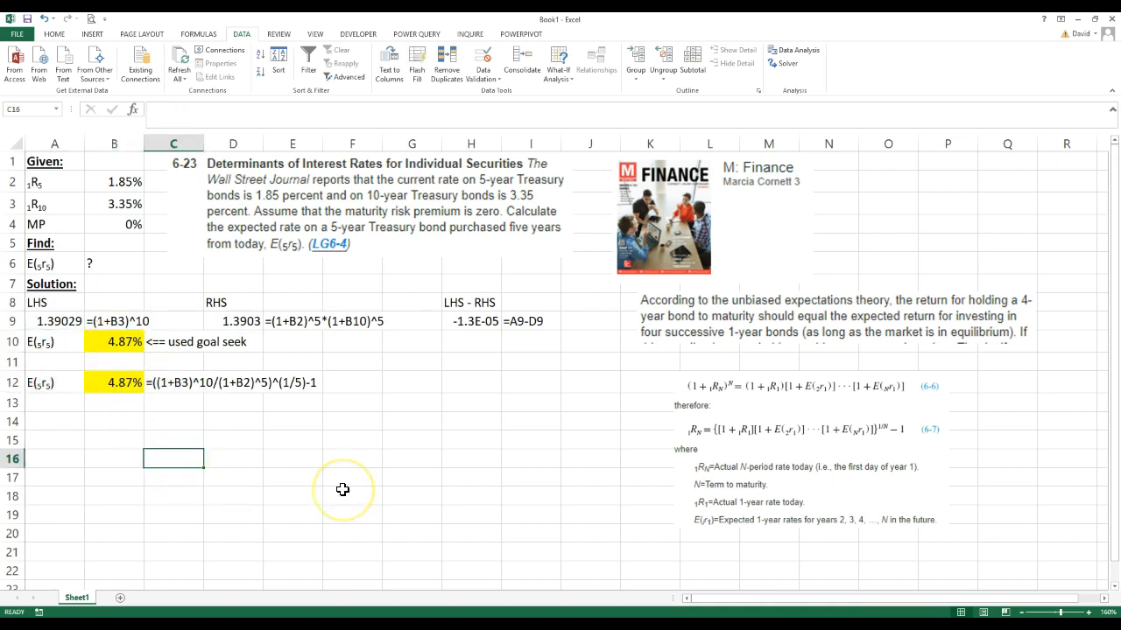
pyautogui.moveTo(343, 490)
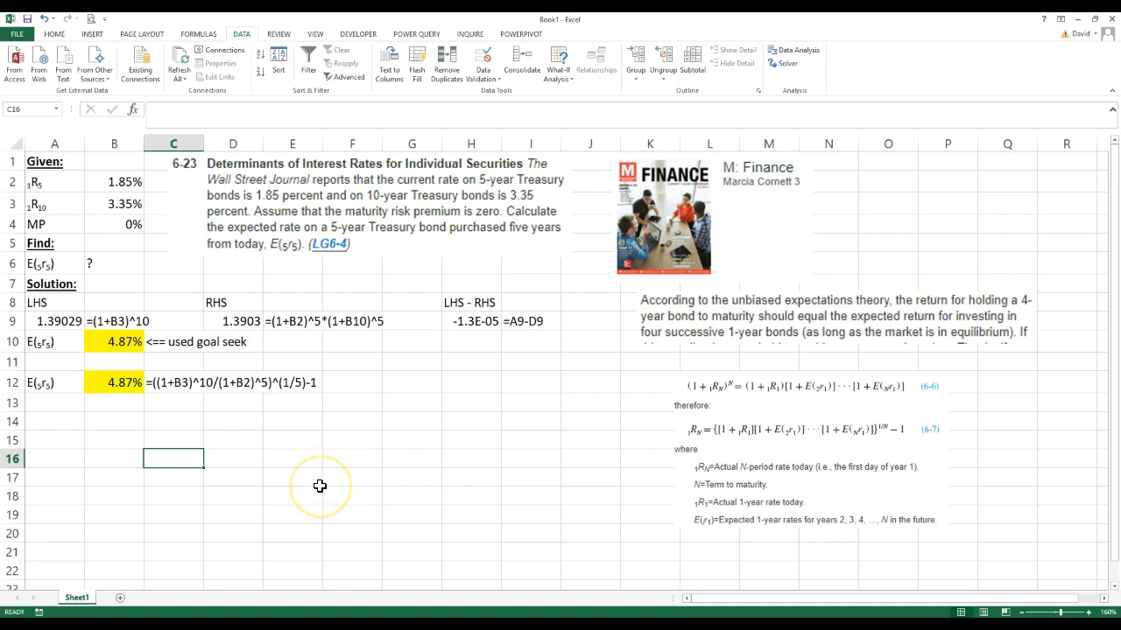
pyautogui.moveTo(186, 519)
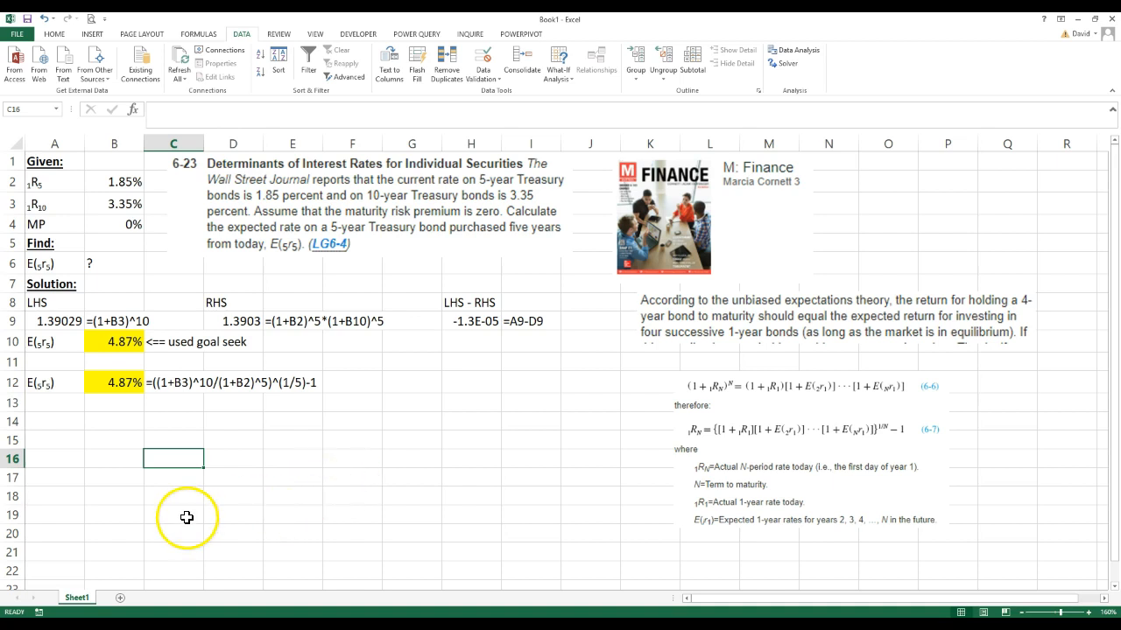
pyautogui.moveTo(244, 519)
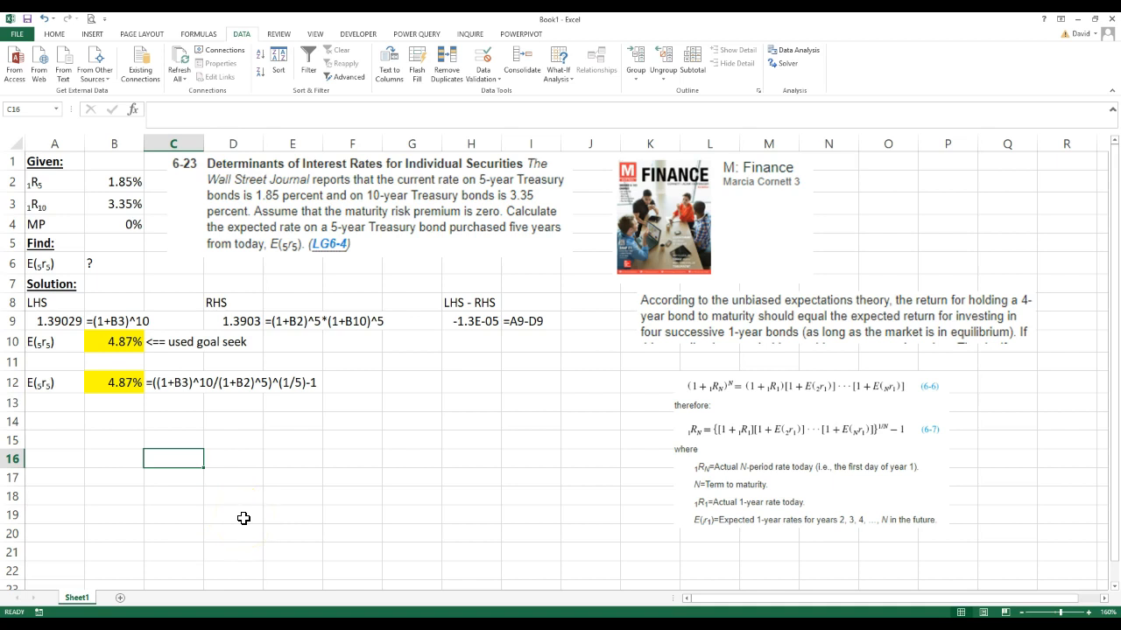
pyautogui.moveTo(336, 487)
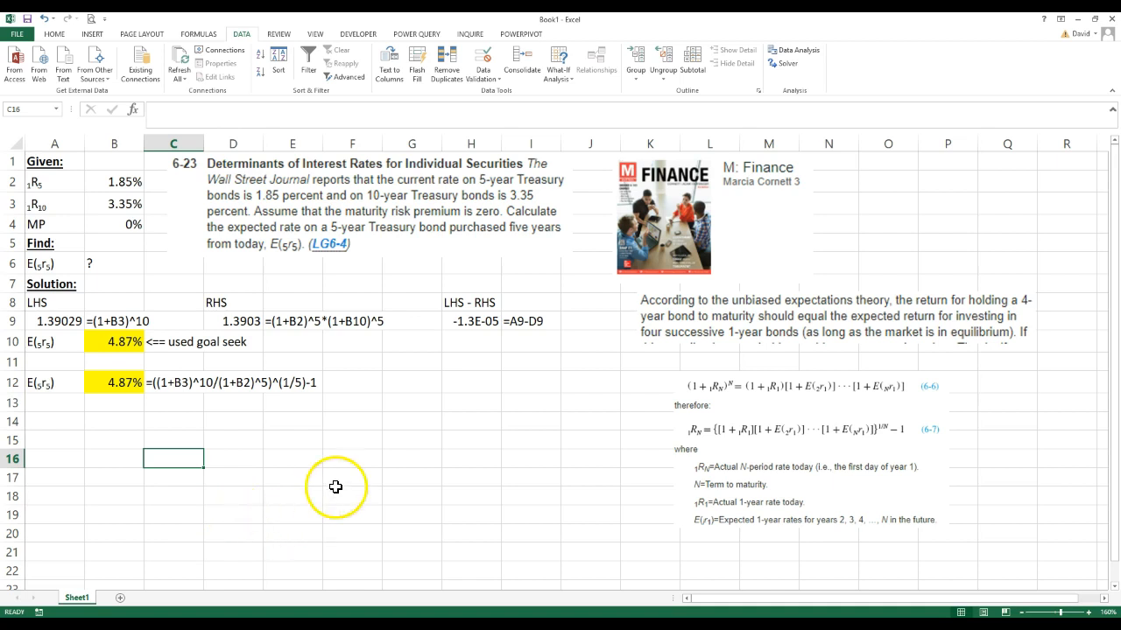
pyautogui.moveTo(340, 483)
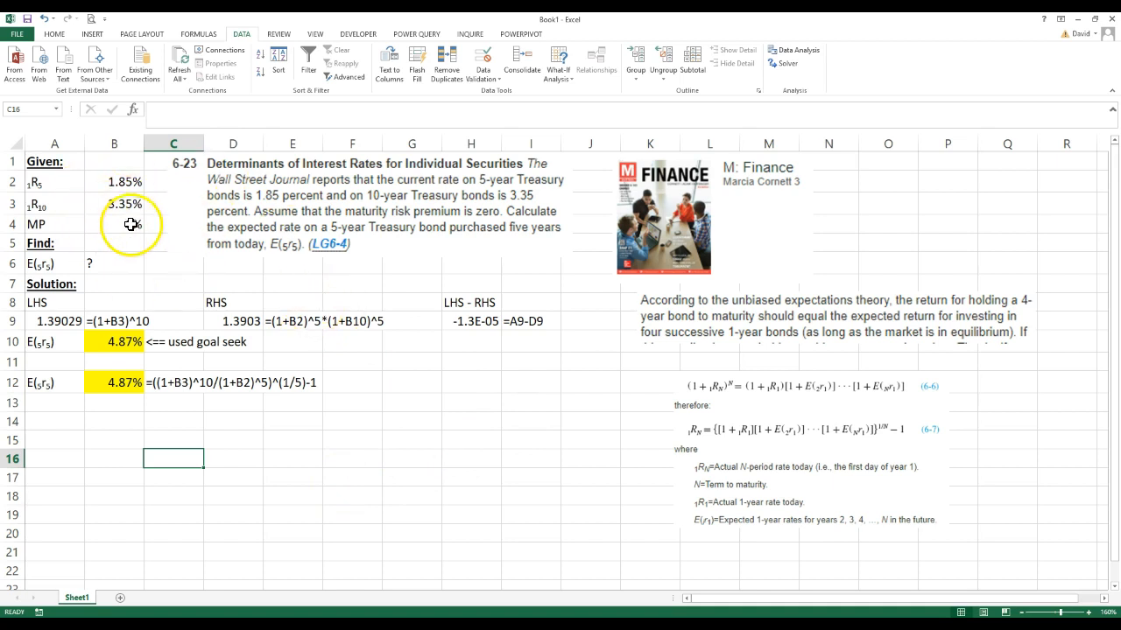
pyautogui.click(114, 224)
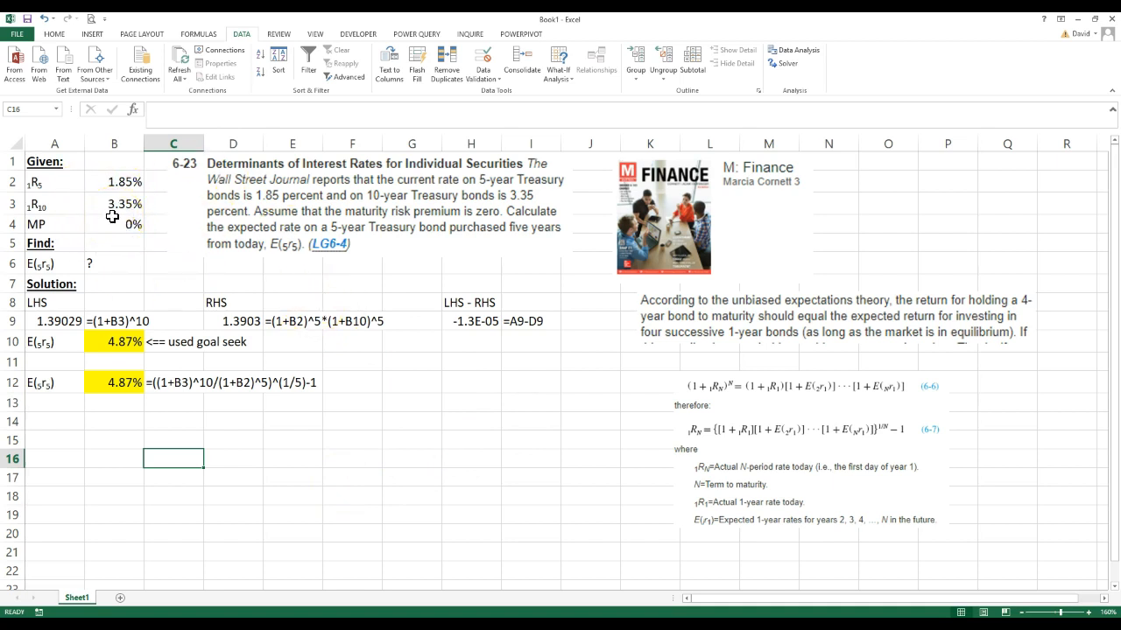
pyautogui.moveTo(419, 456)
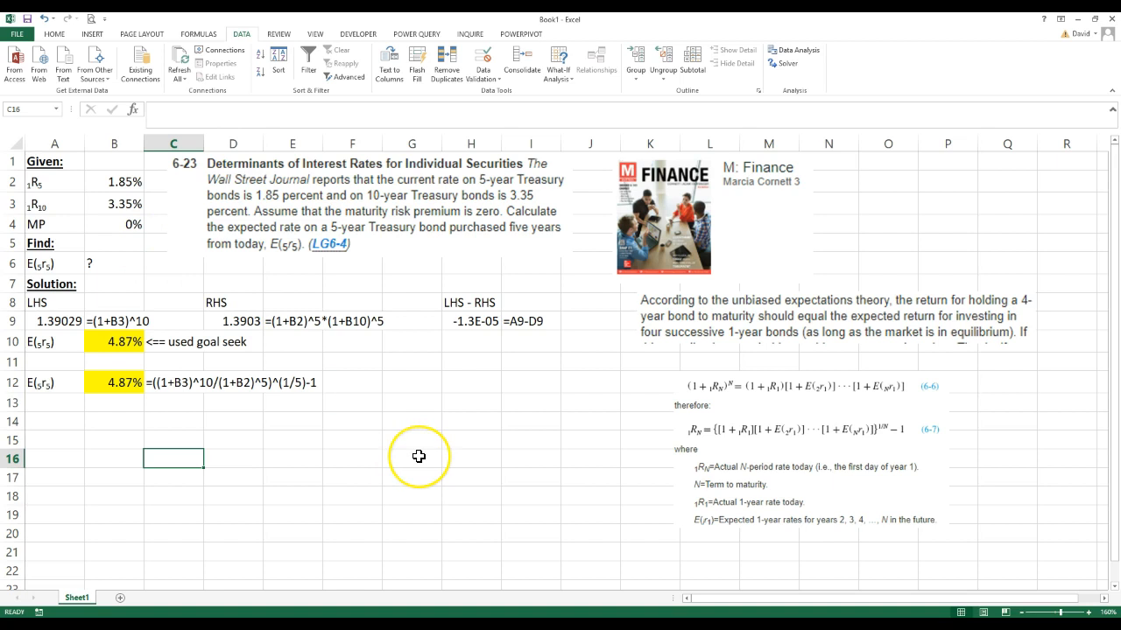
pyautogui.moveTo(396, 466)
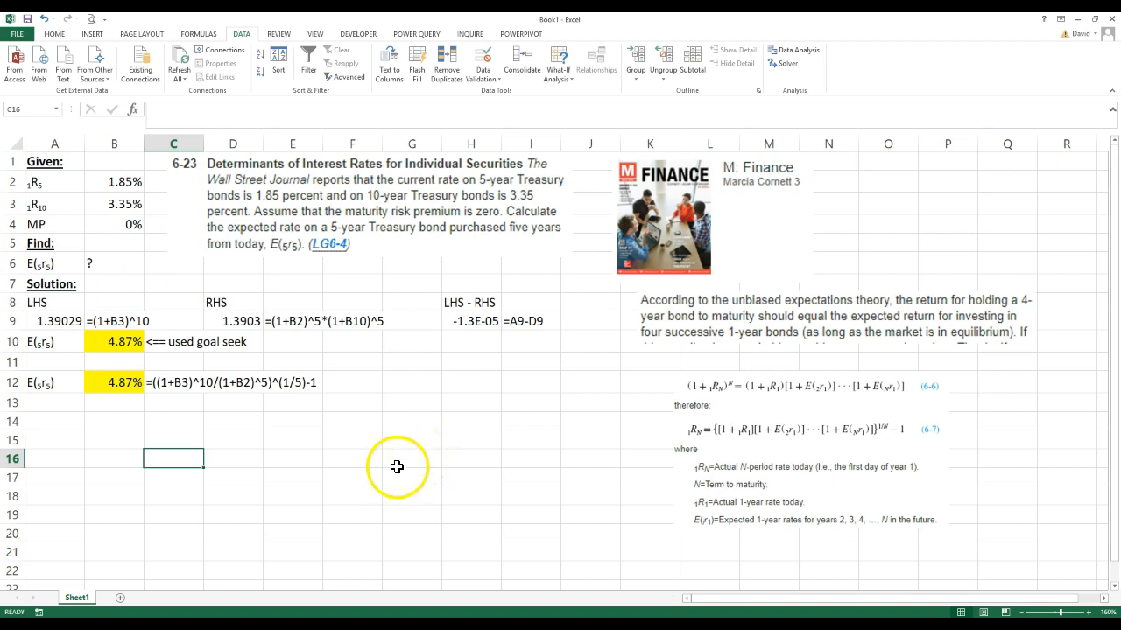
pyautogui.moveTo(368, 454)
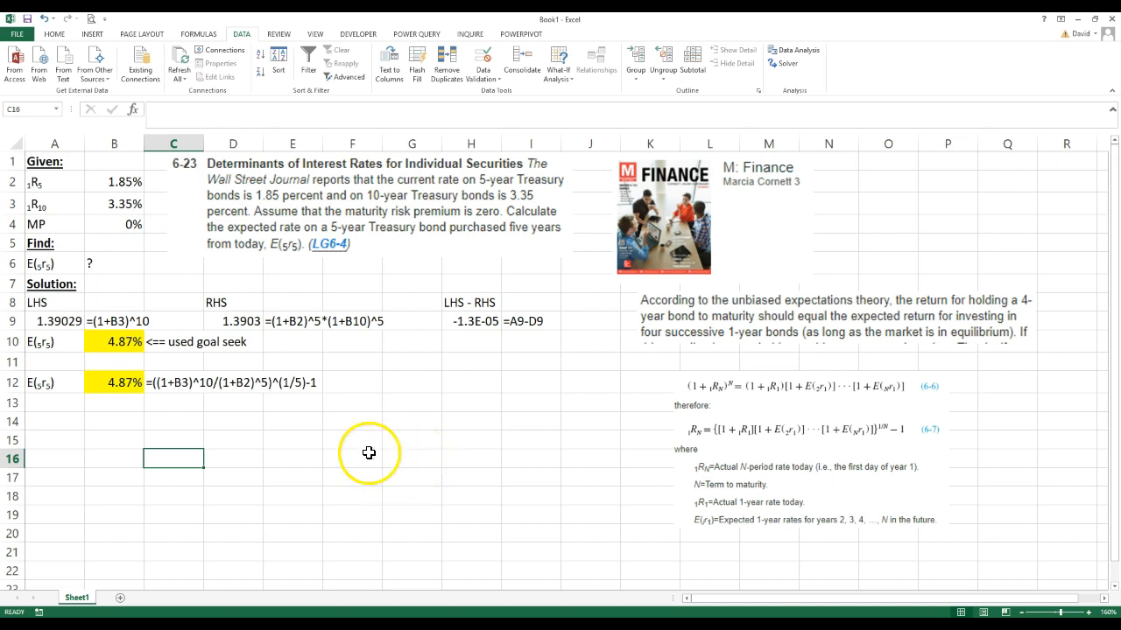
pyautogui.moveTo(349, 469)
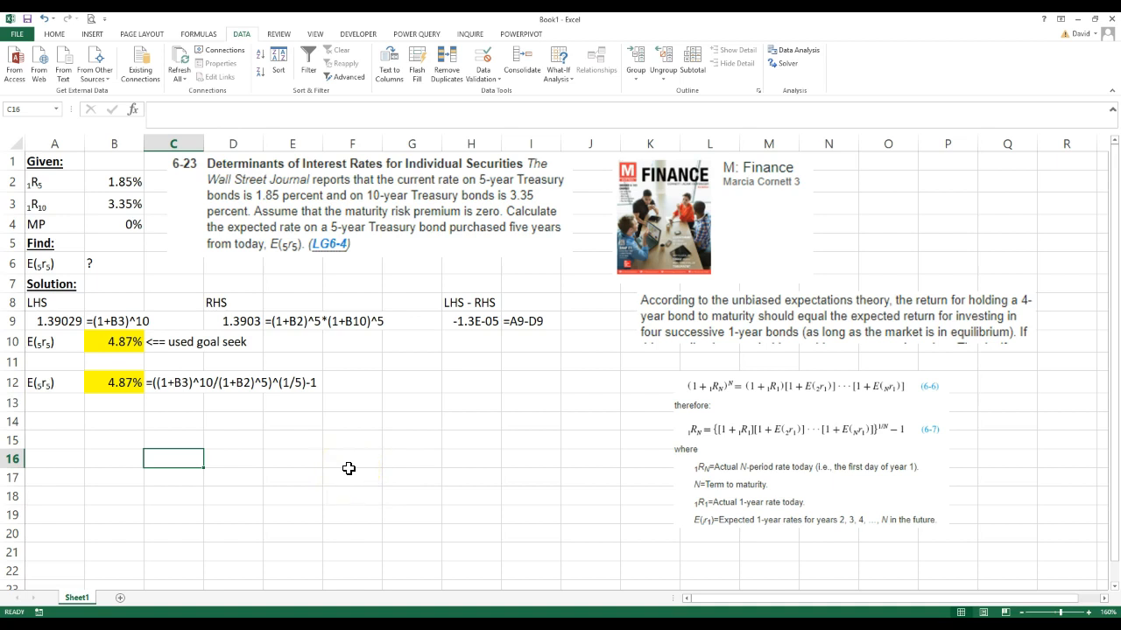
pyautogui.moveTo(25, 592)
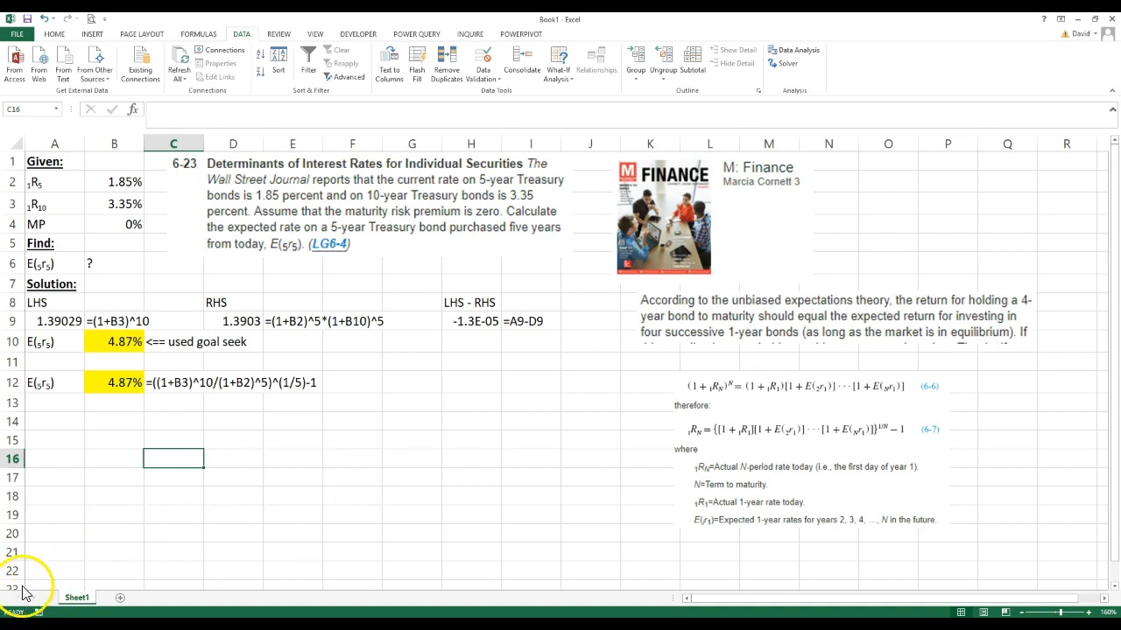